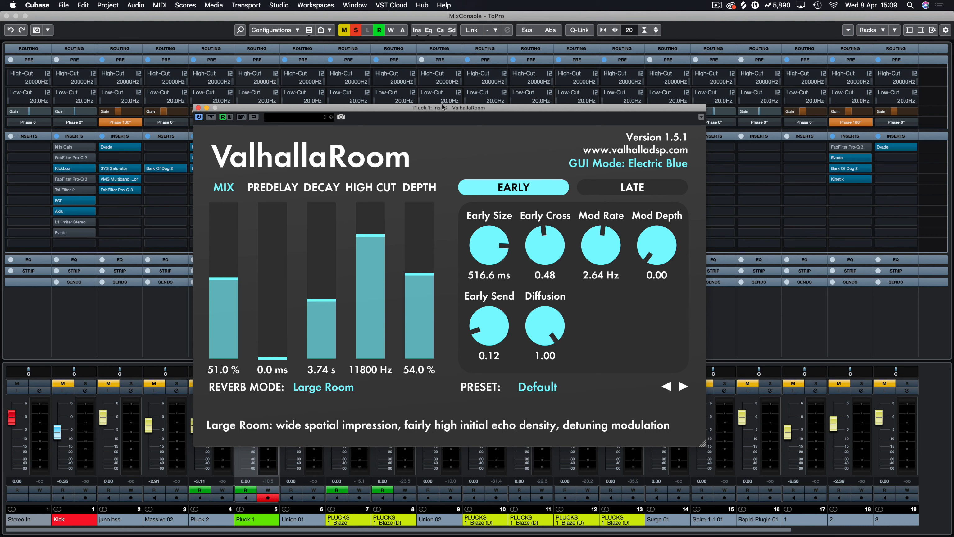
mouse_move(351, 331)
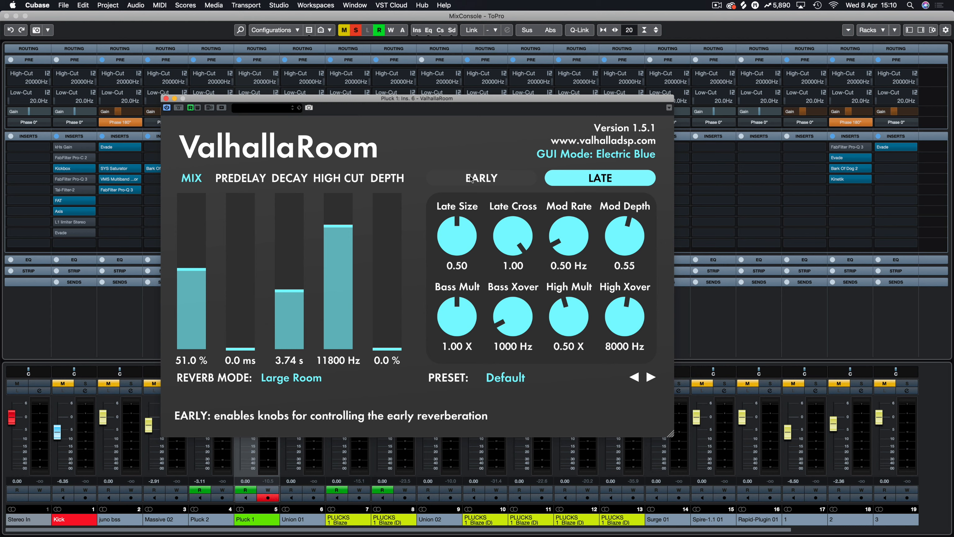
Step: Show the EARLY reflection page and pull MIX down to 0.0 %
click(480, 178)
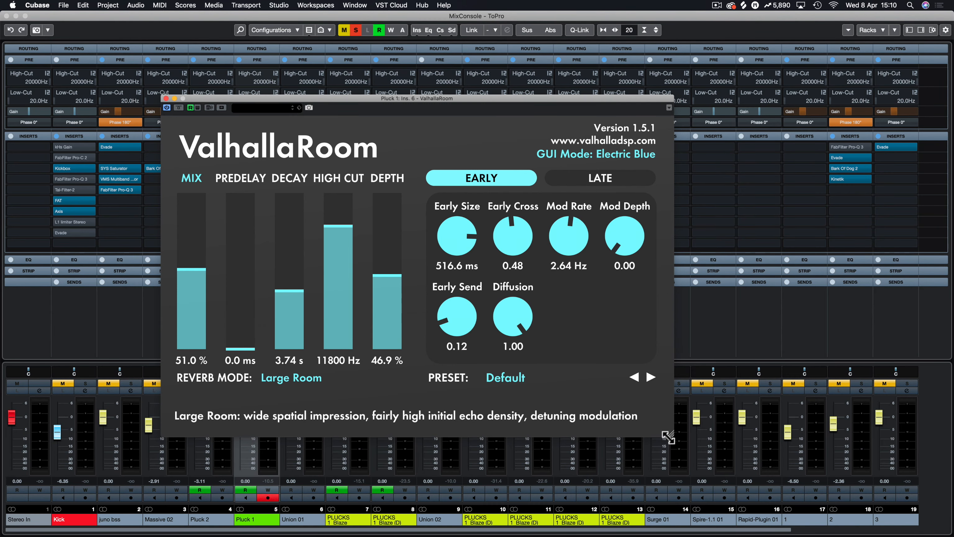
drag(668, 434, 463, 304)
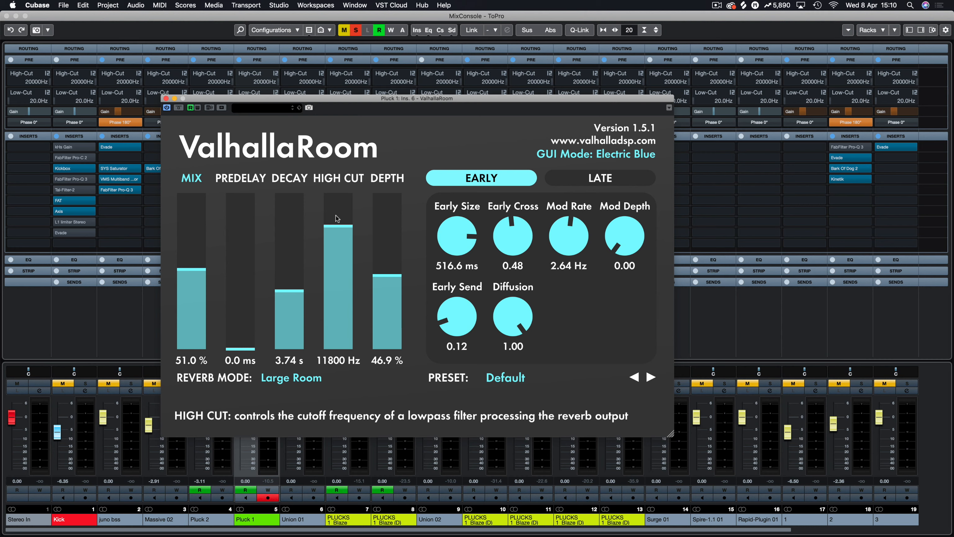
mouse_move(181, 291)
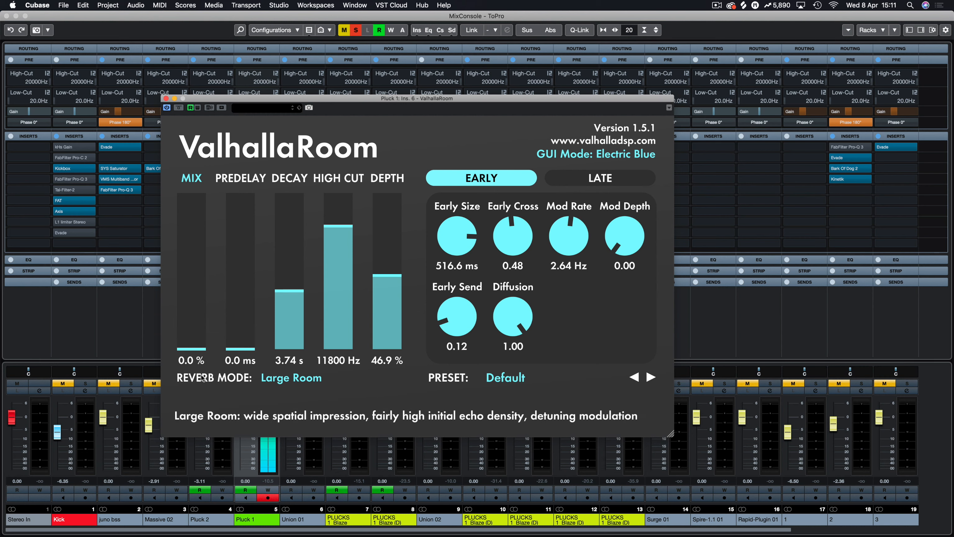
mouse_move(204, 372)
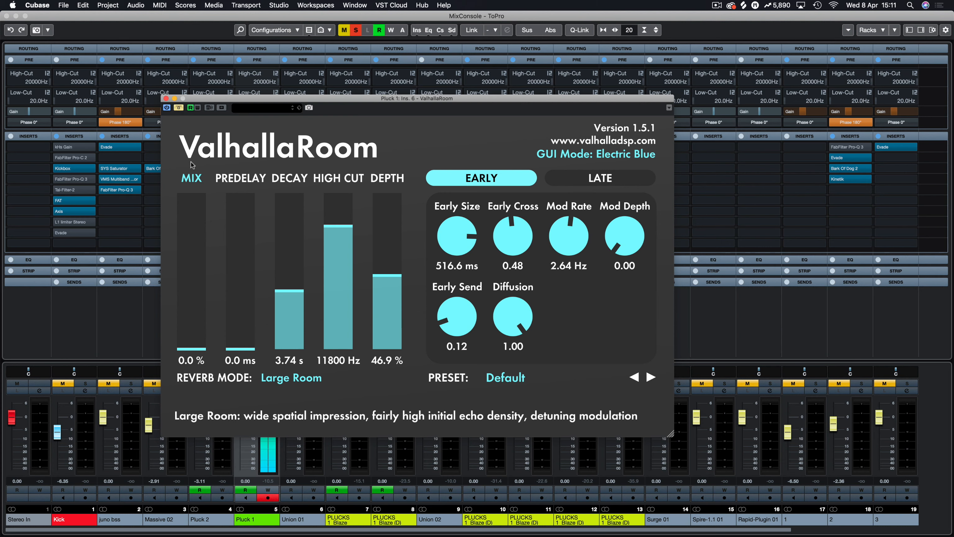
mouse_move(179, 107)
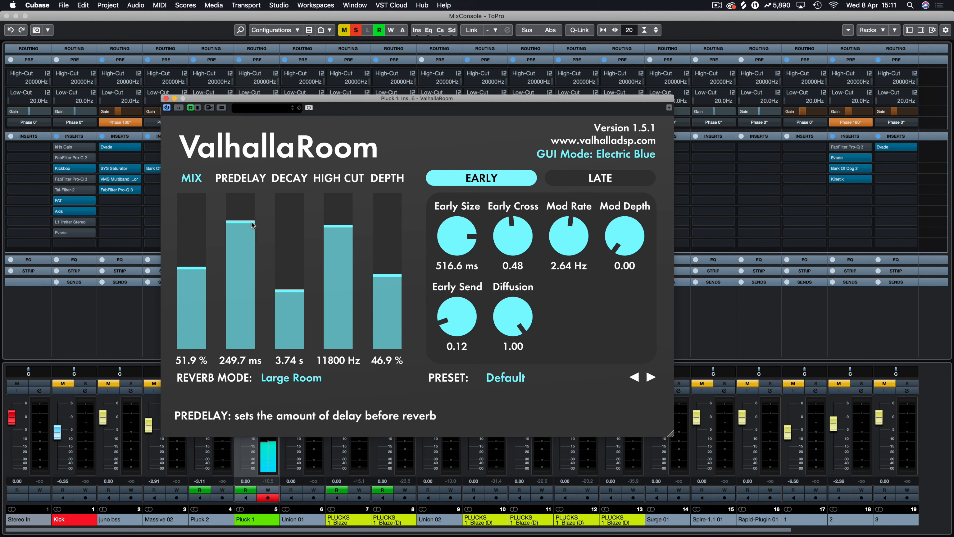
Step: Sweep predelay, decay and depth, leaving predelay 1.8 ms, decay 23.59 s and depth 60.9 %
drag(241, 223, 241, 292)
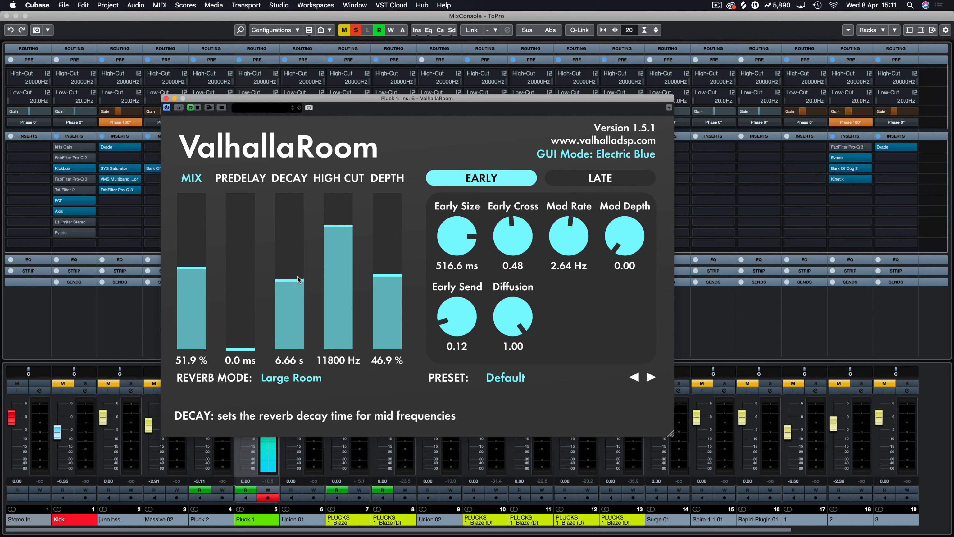
drag(290, 276, 289, 221)
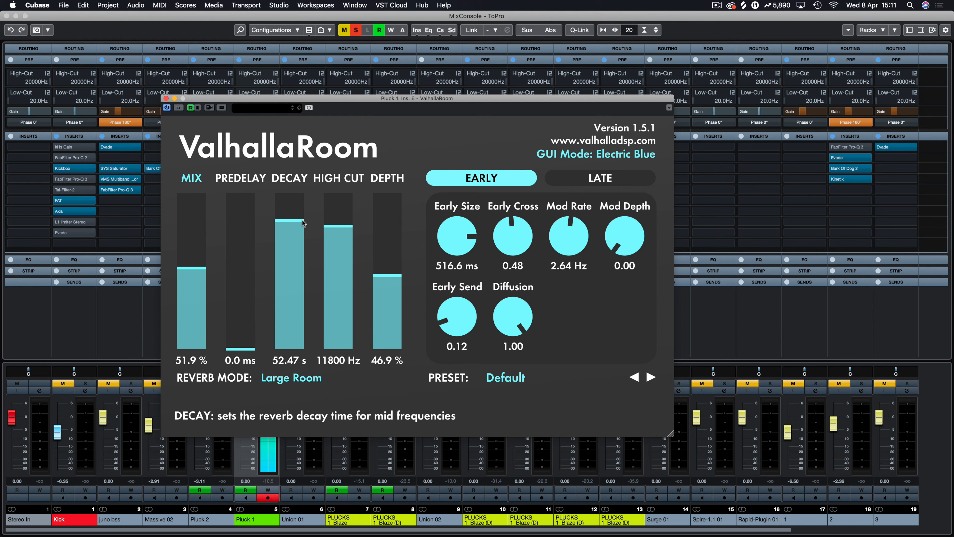
mouse_move(293, 225)
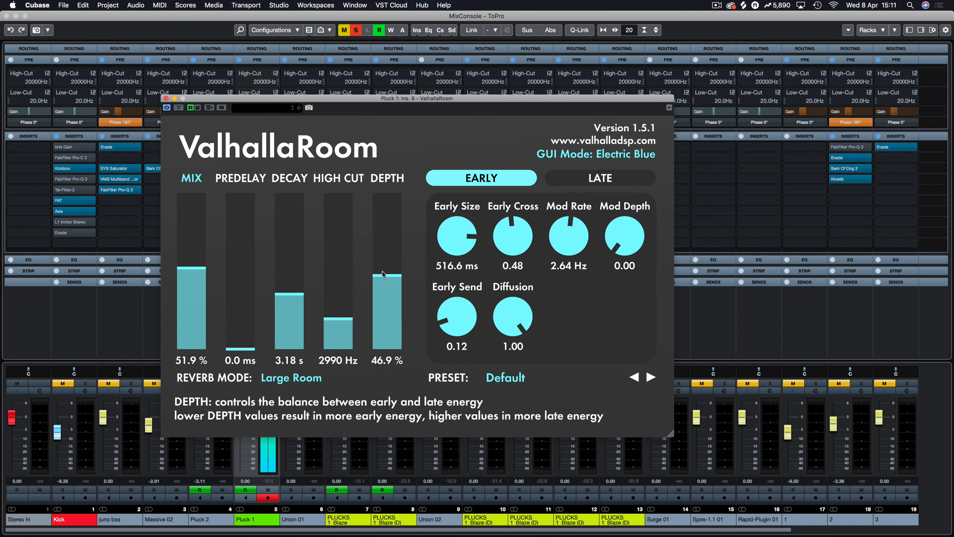
drag(387, 274, 386, 197)
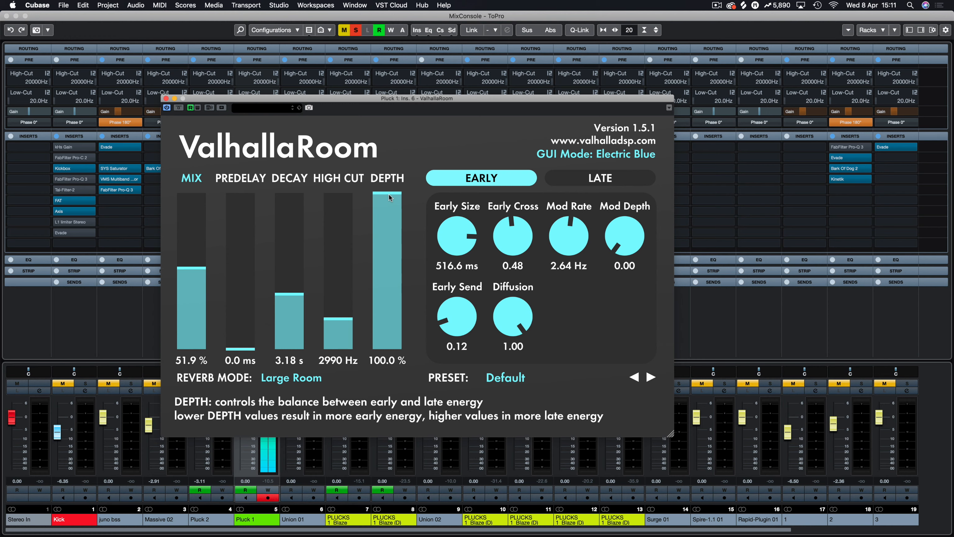
drag(387, 197, 393, 347)
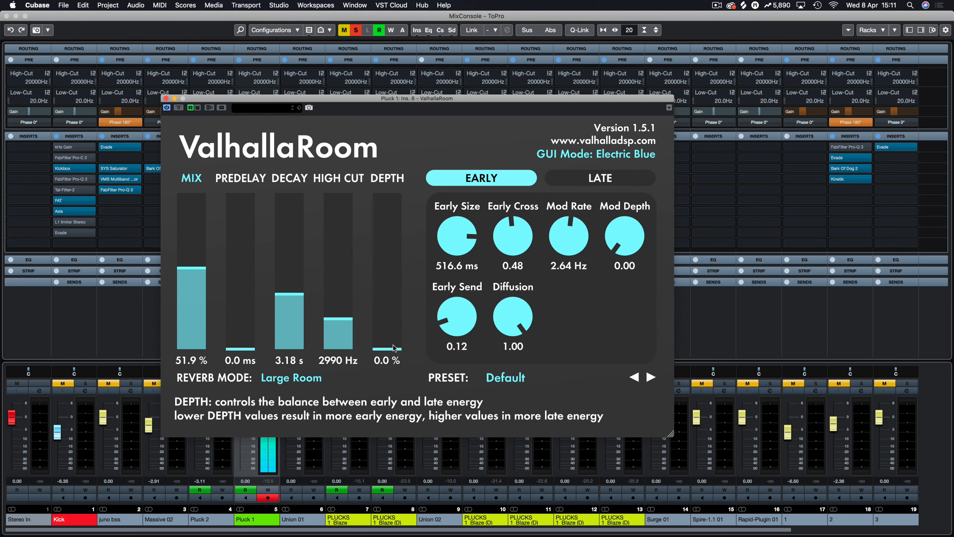
drag(386, 347, 386, 267)
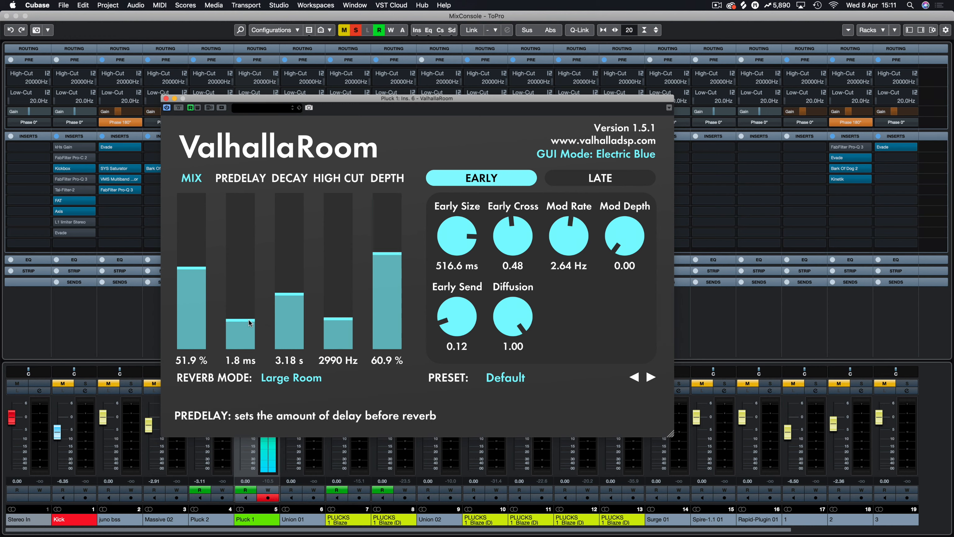
drag(289, 311, 288, 249)
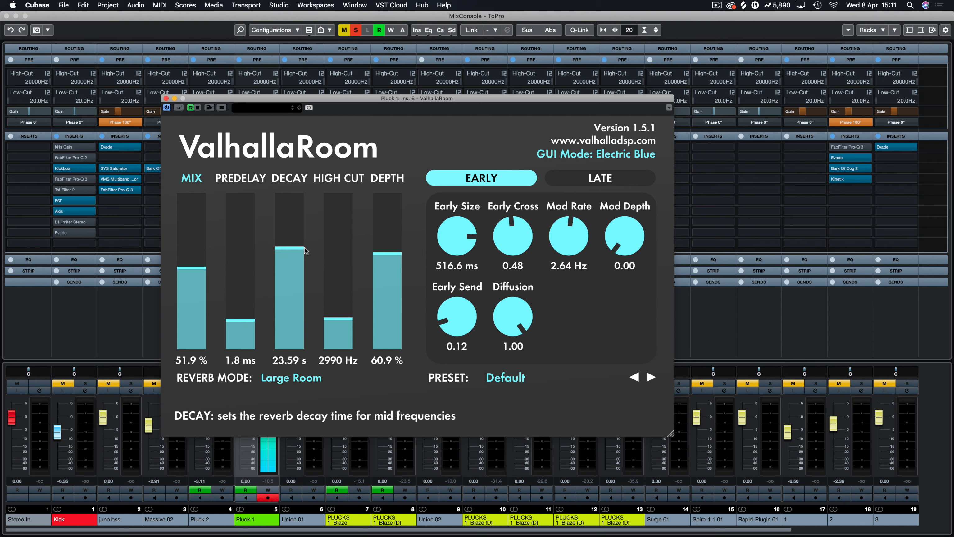
mouse_move(304, 253)
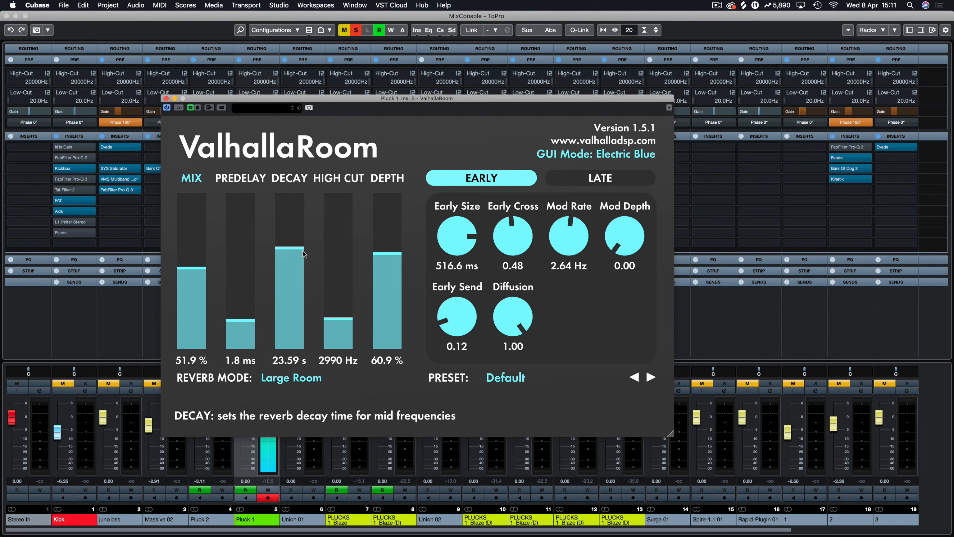
Step: Switch the reverb mode to Dark Room and pull mix and decay down
click(291, 377)
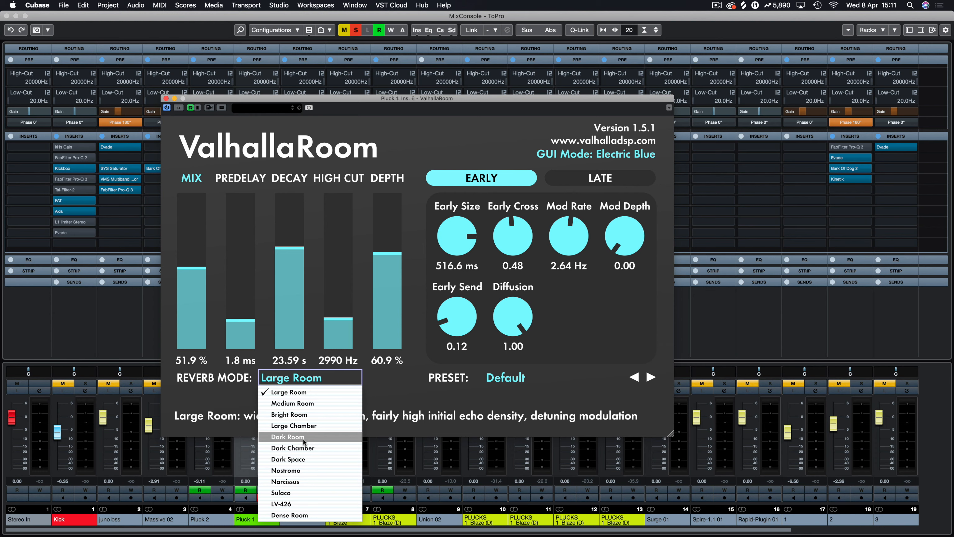
mouse_move(387, 438)
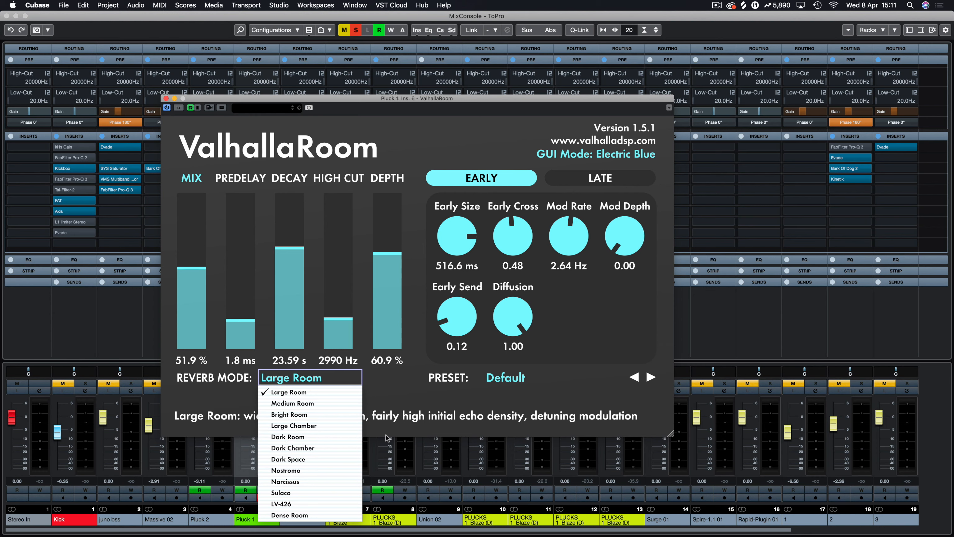
click(287, 436)
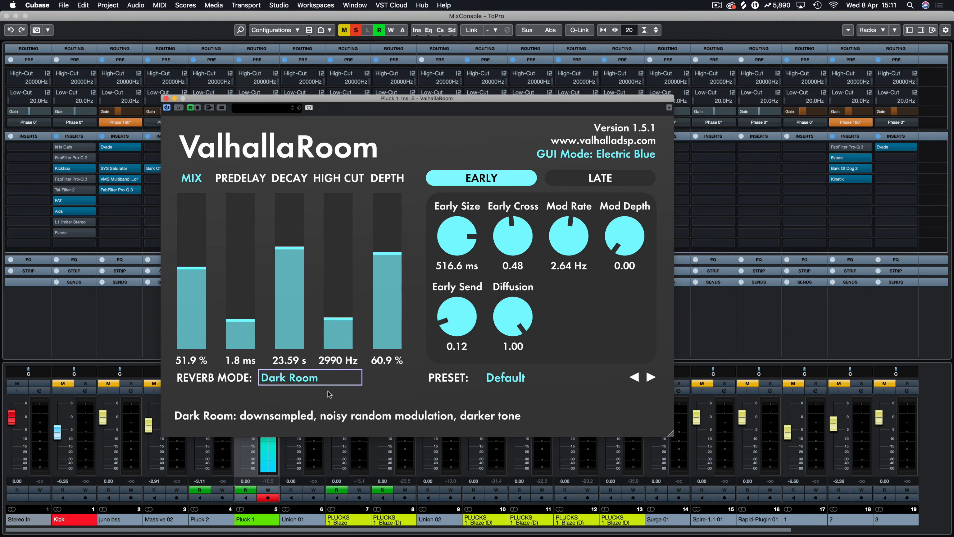
drag(191, 268, 191, 303)
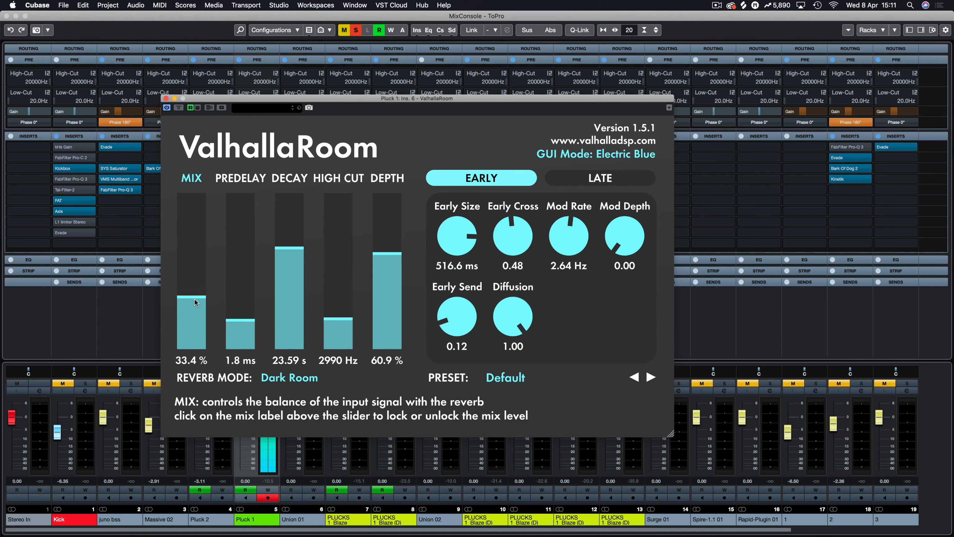
drag(191, 302, 192, 322)
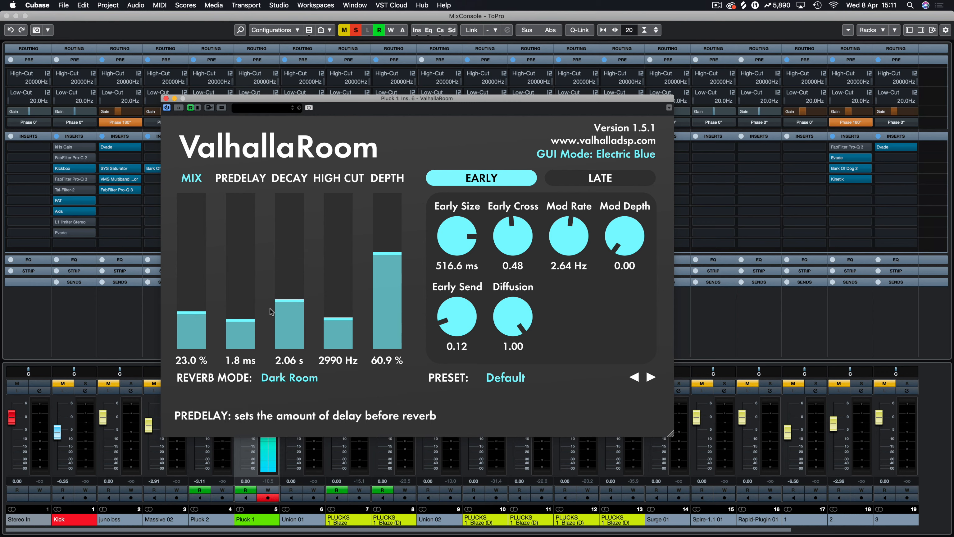
Step: Raise MIX to 76.7 % and lengthen DECAY to 6.96 s
drag(192, 319, 192, 231)
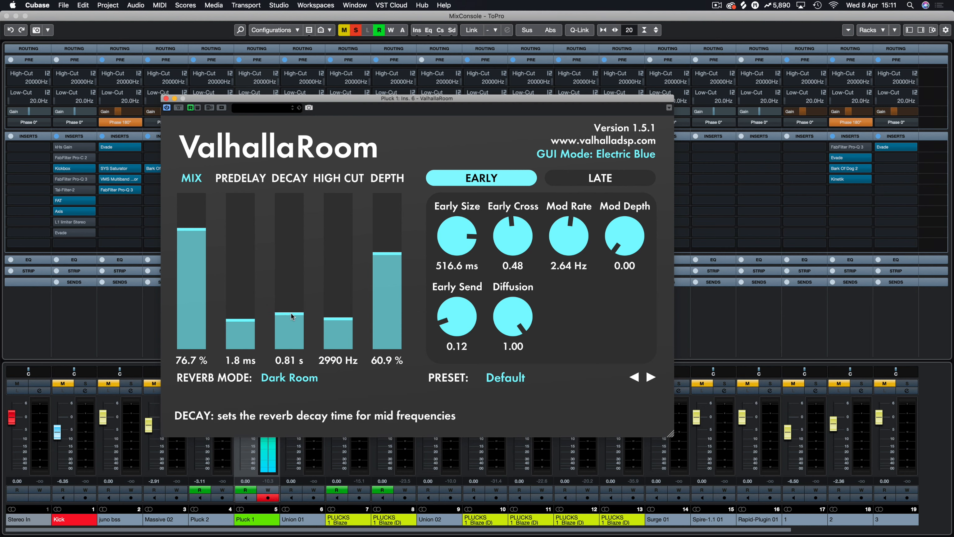
drag(289, 316, 290, 292)
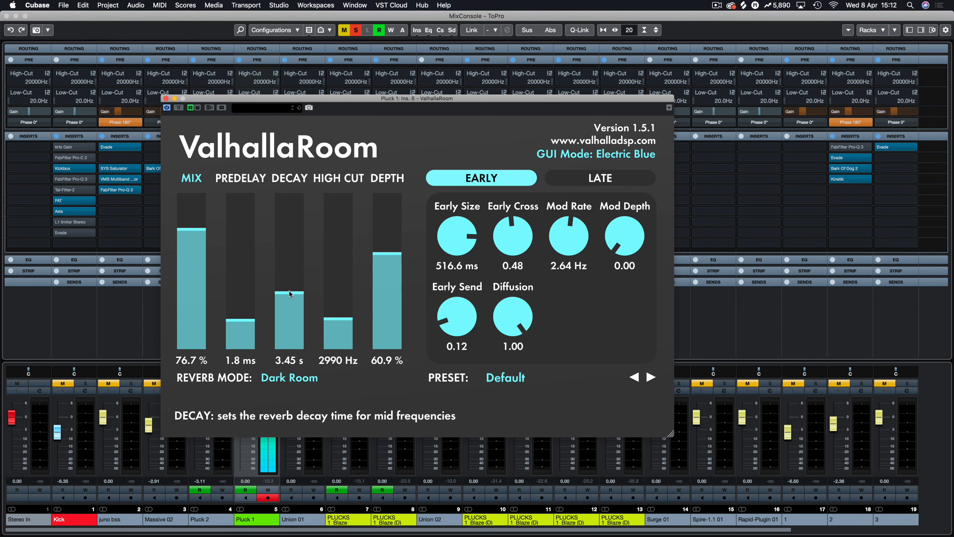
drag(289, 295, 289, 281)
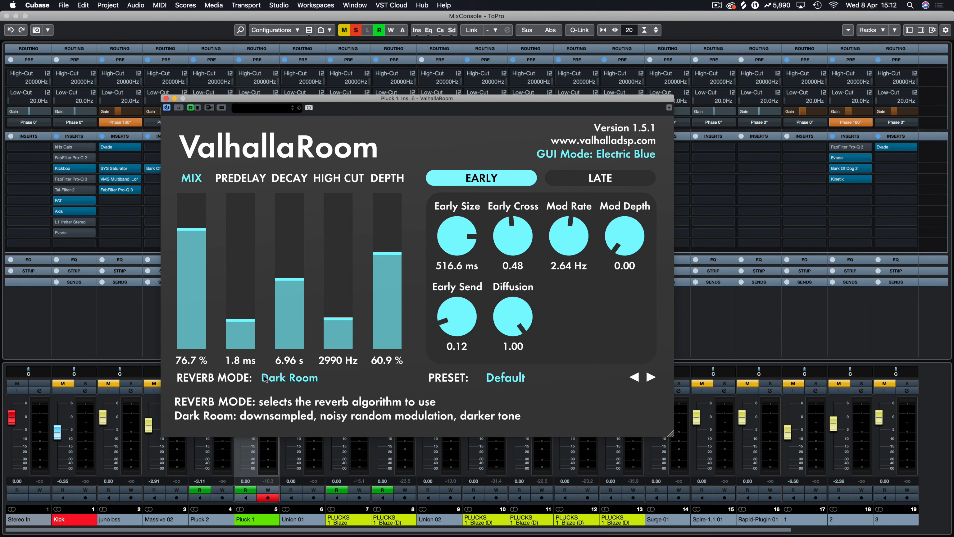
Step: Set the reverb mode back to Large Room from the mode list
click(289, 377)
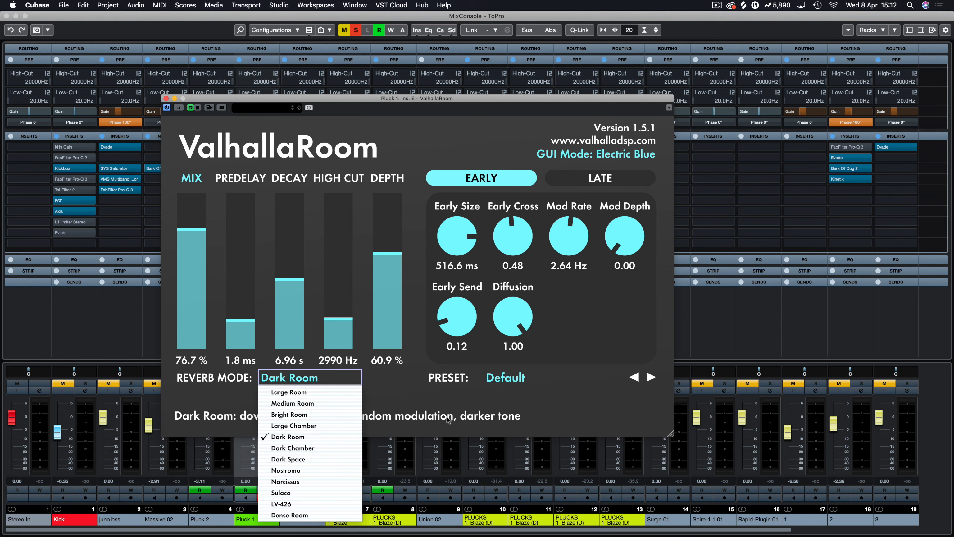
mouse_move(427, 424)
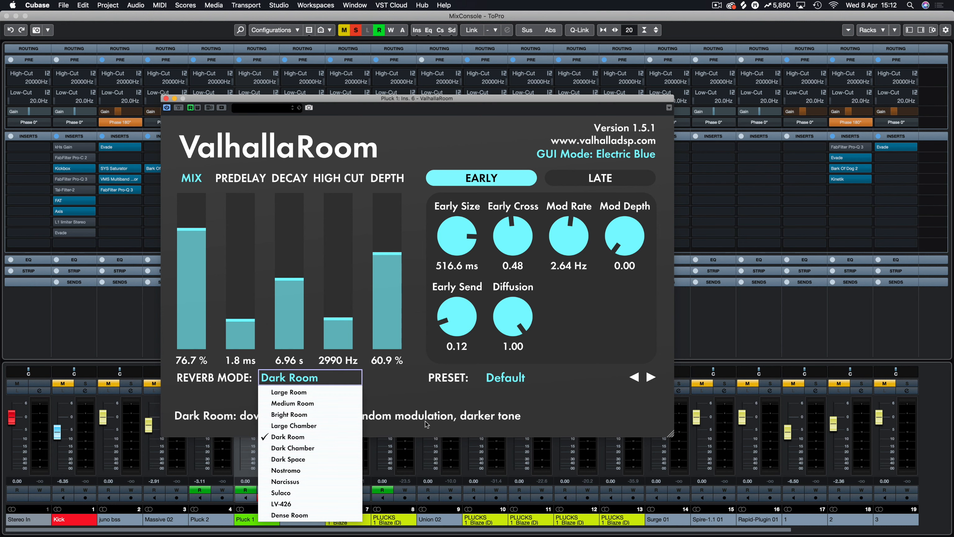
click(287, 436)
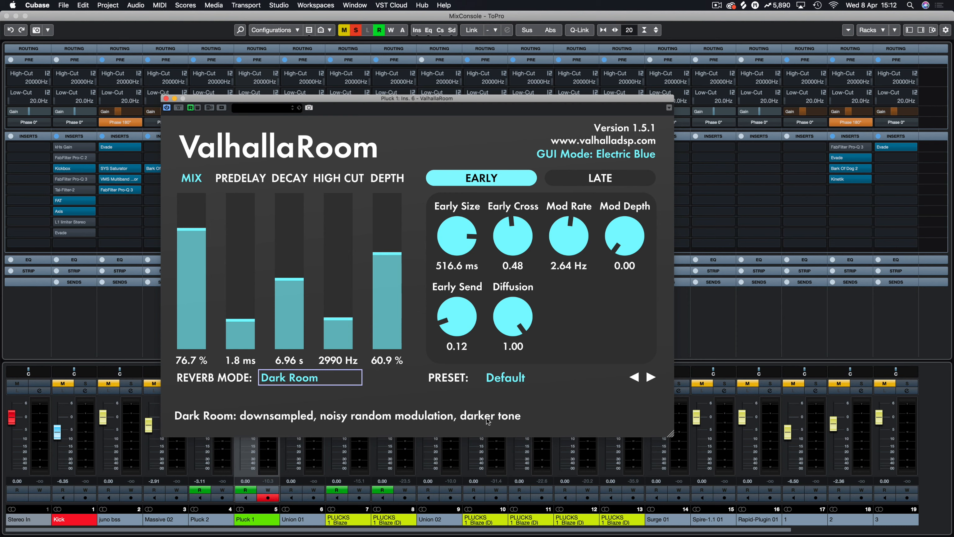
mouse_move(382, 424)
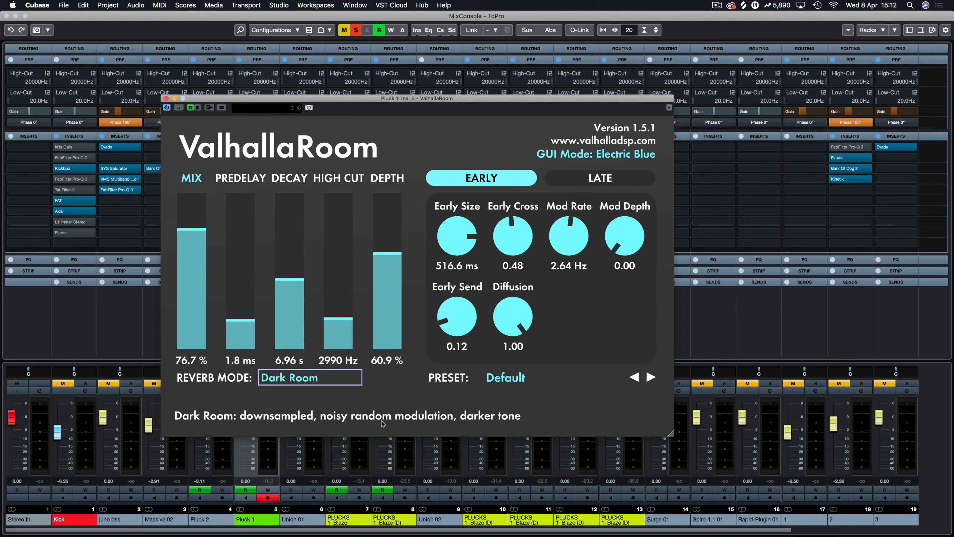
click(310, 377)
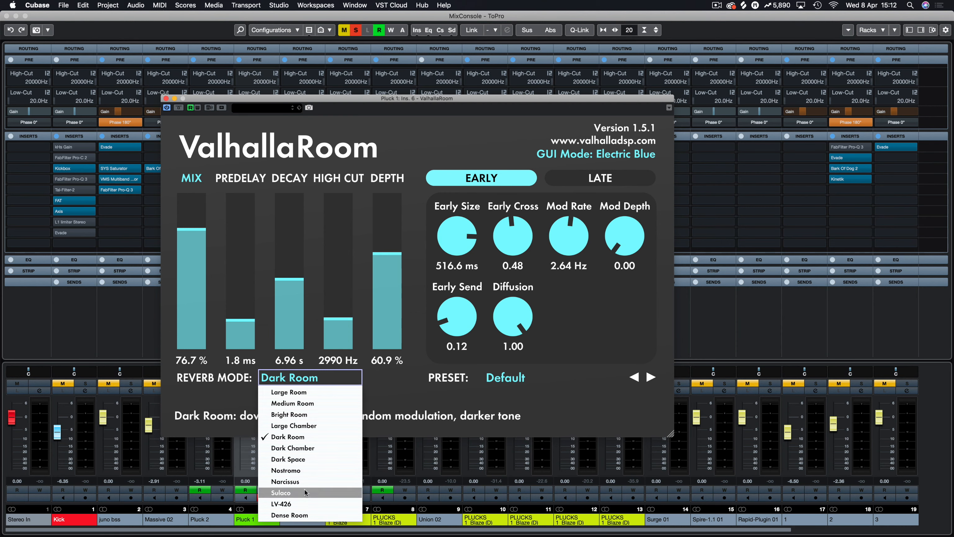
click(288, 391)
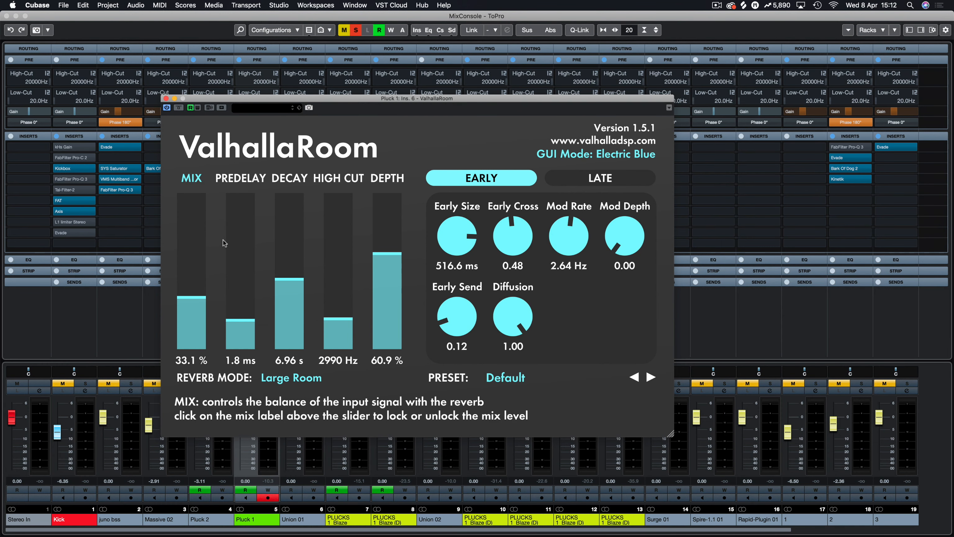
mouse_move(345, 279)
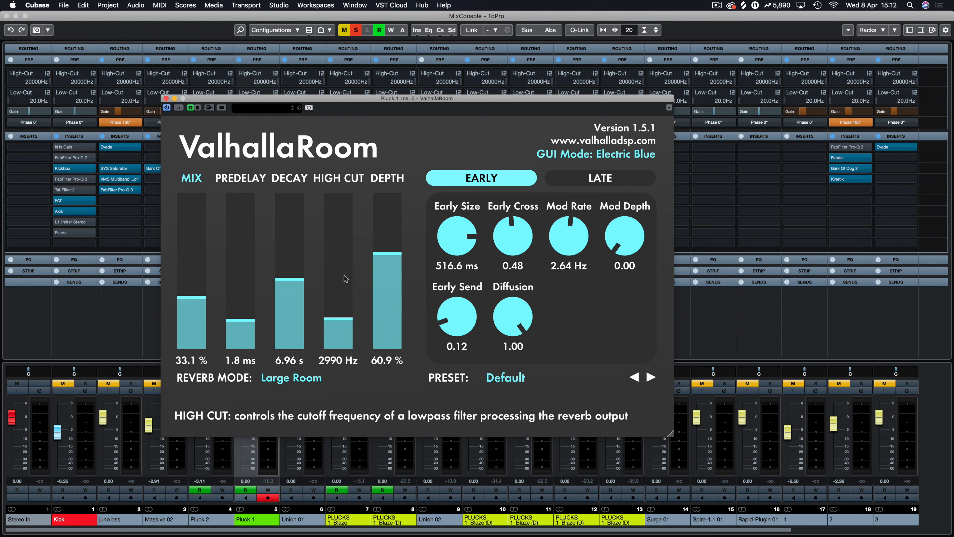
Step: Bring depth down to 0.0 %, decay to 0.75 s and mix to 29.6 %
drag(288, 285, 288, 265)
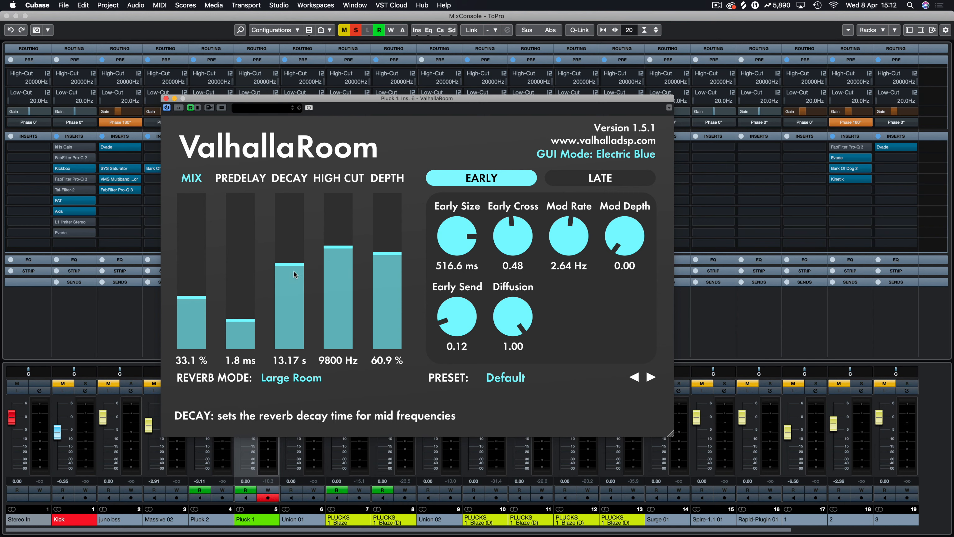
mouse_move(233, 283)
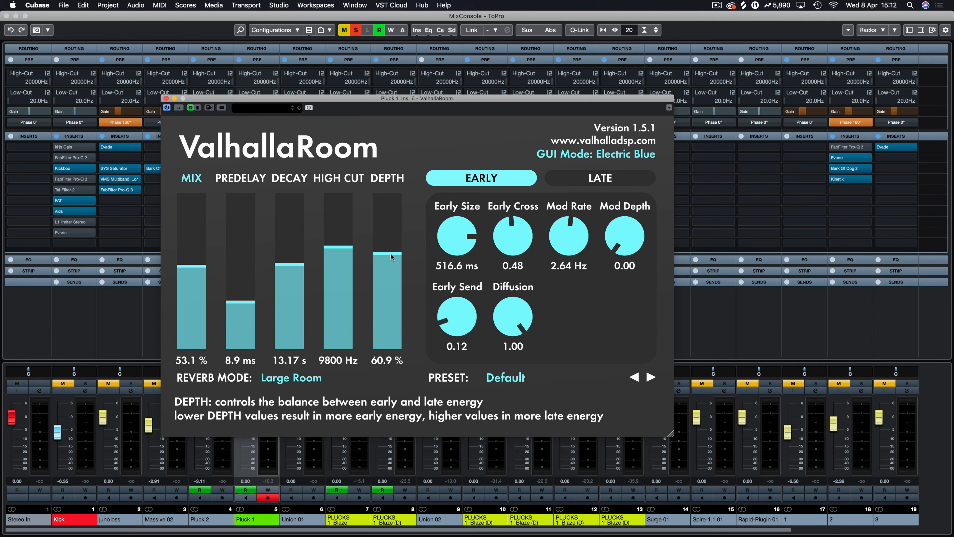
drag(392, 255, 395, 274)
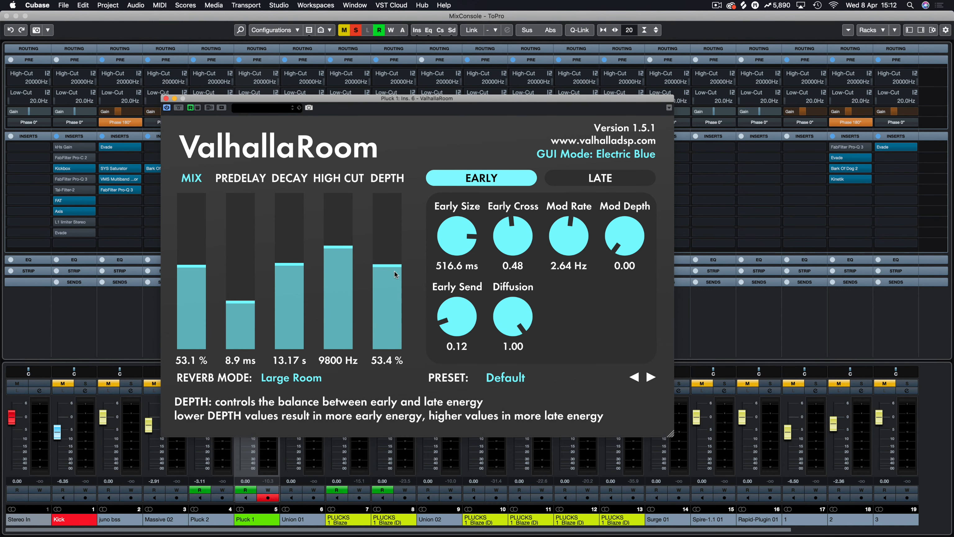
drag(386, 268, 387, 353)
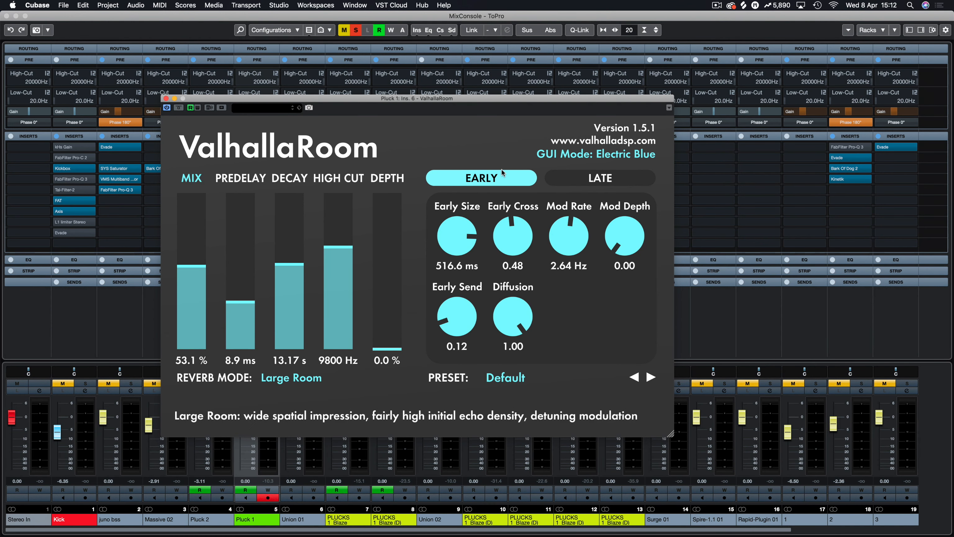
drag(192, 272, 191, 308)
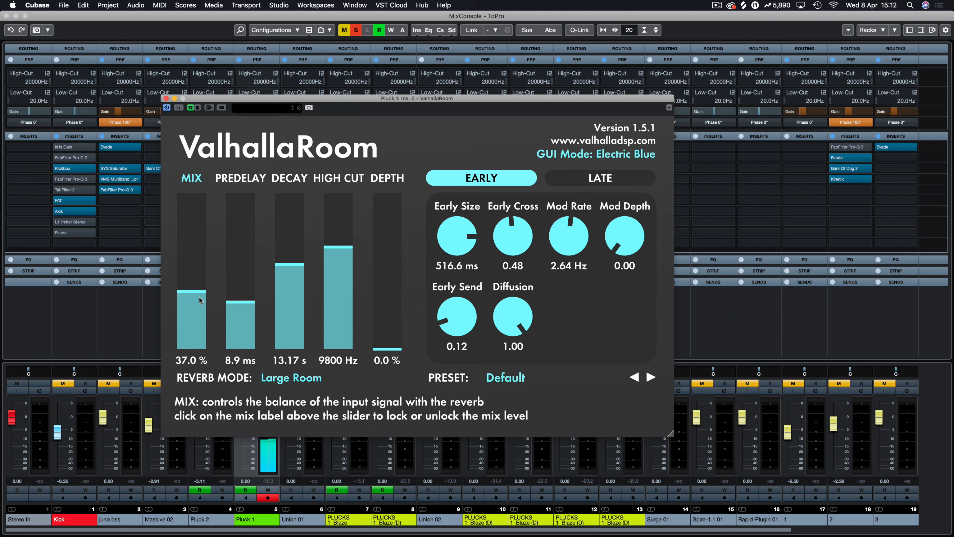
drag(289, 253, 289, 319)
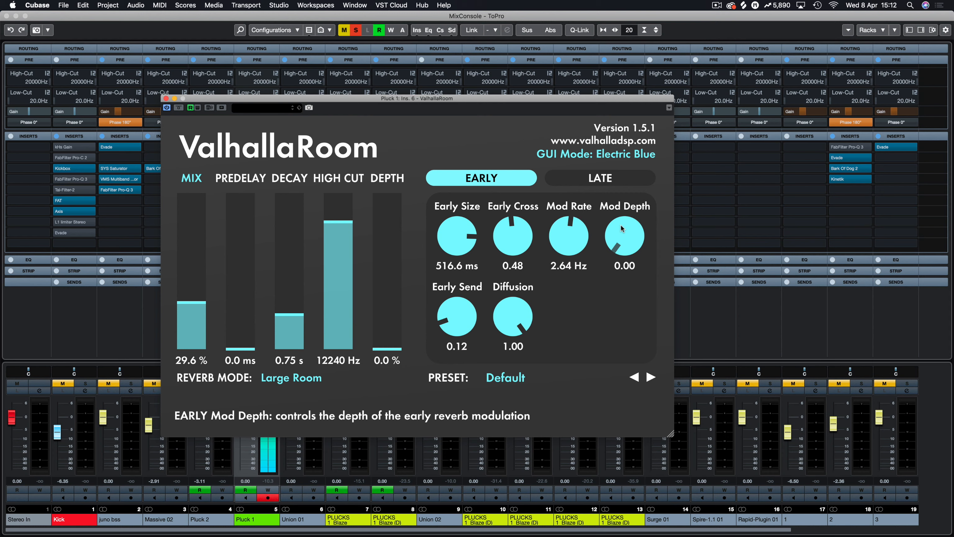
Step: Raise early Mod Depth to 0.64 and settle early Mod Rate at 1.85 Hz
drag(624, 236, 623, 224)
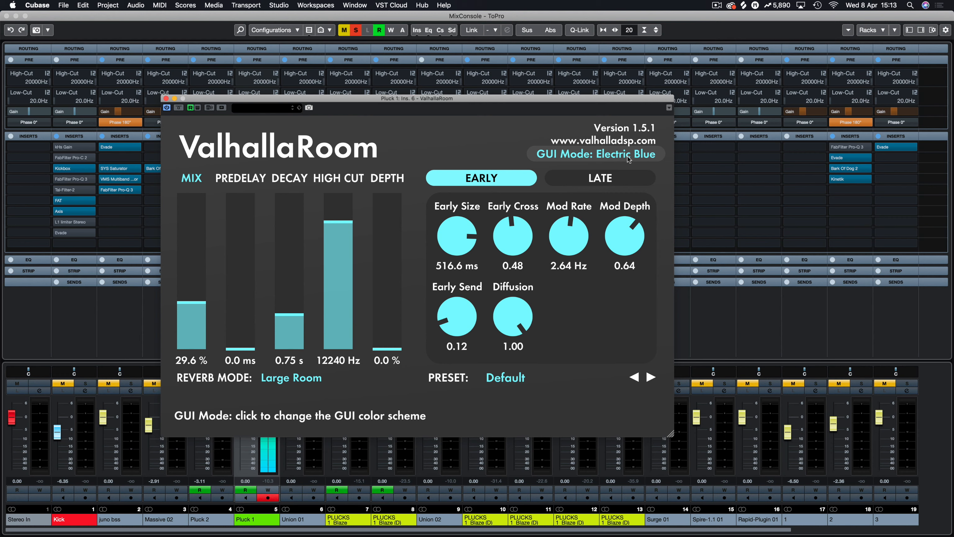
mouse_move(569, 234)
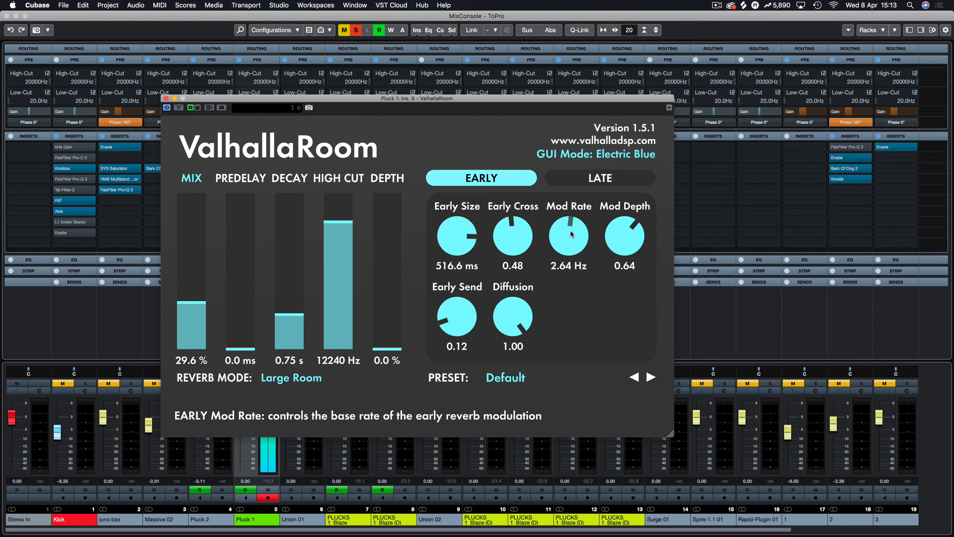
drag(568, 233, 566, 271)
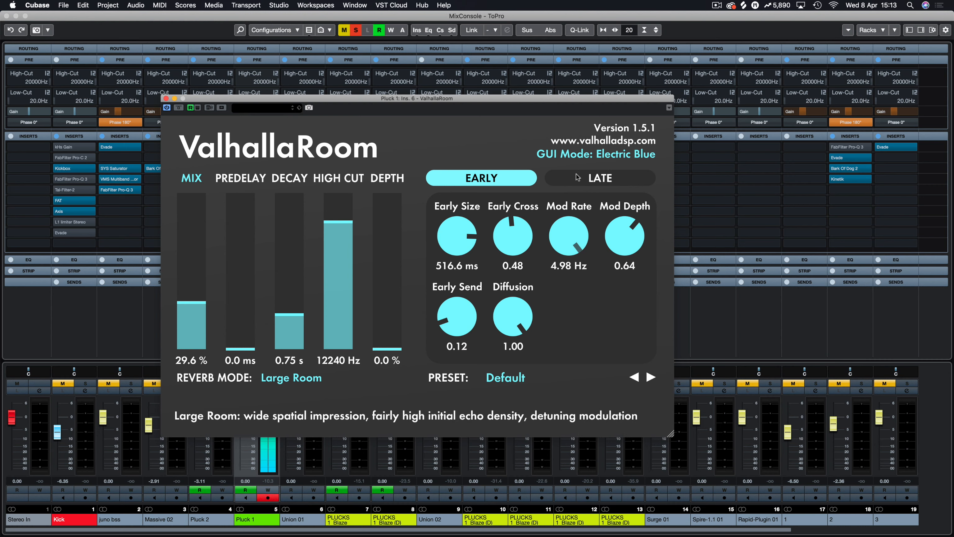
drag(569, 234, 569, 253)
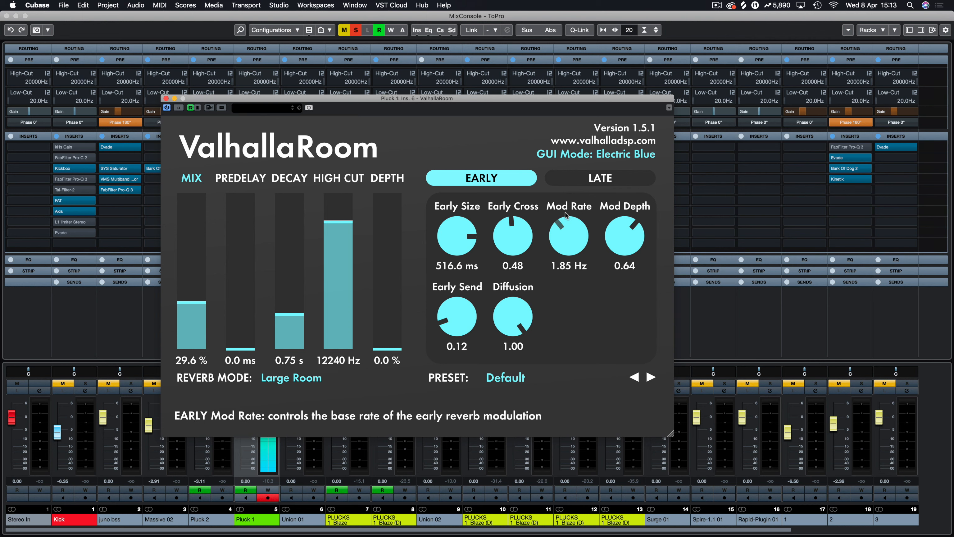
Step: Show the LATE page and raise late Mod Rate to 2.96 Hz and Mod Depth to 0.67
click(599, 178)
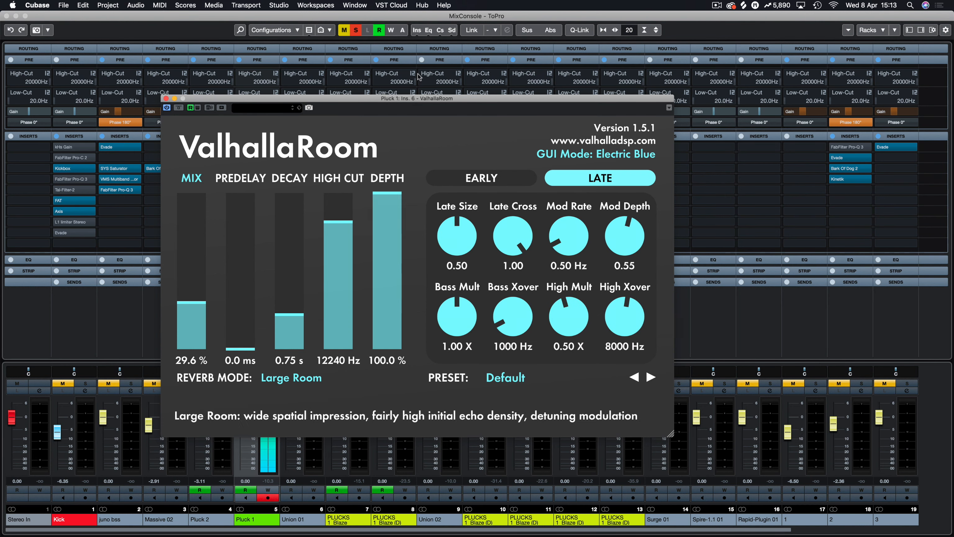
mouse_move(579, 215)
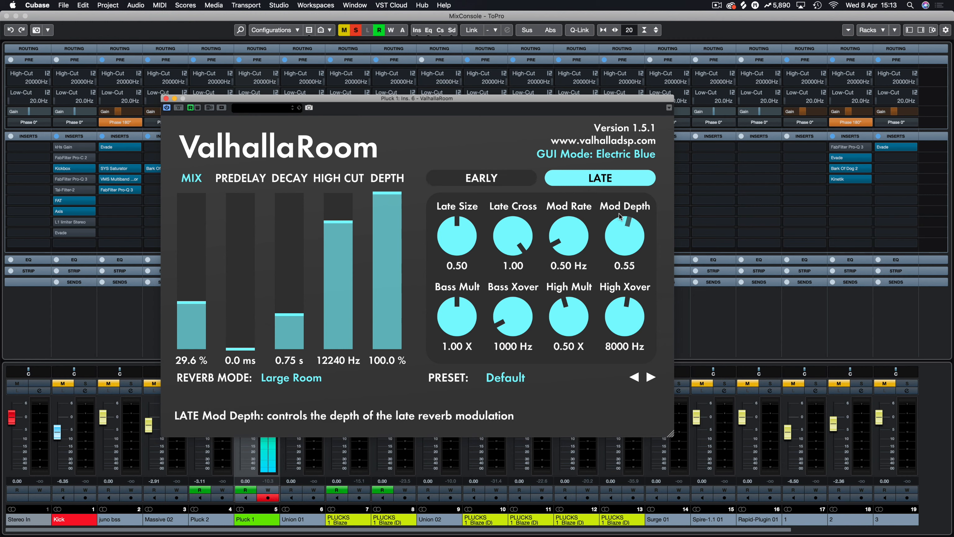
mouse_move(494, 337)
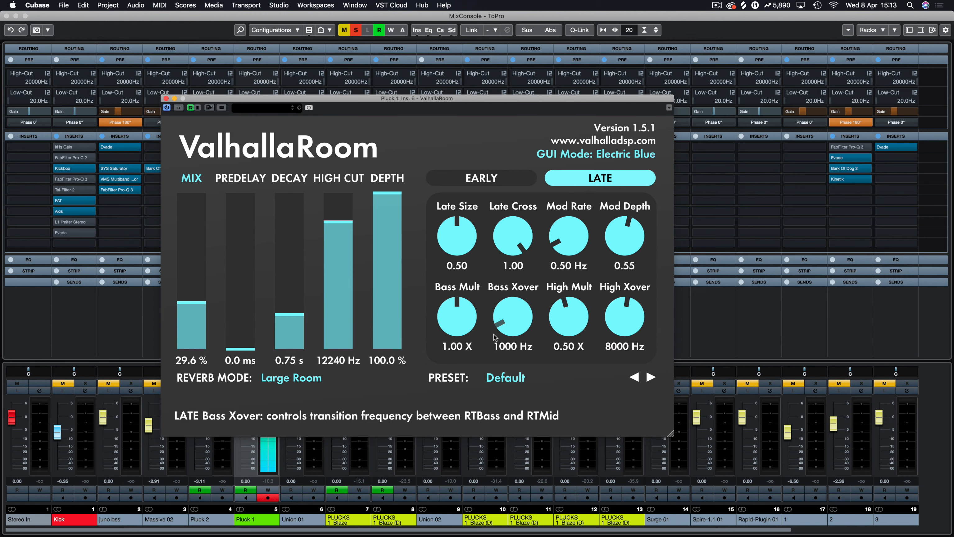
mouse_move(456, 236)
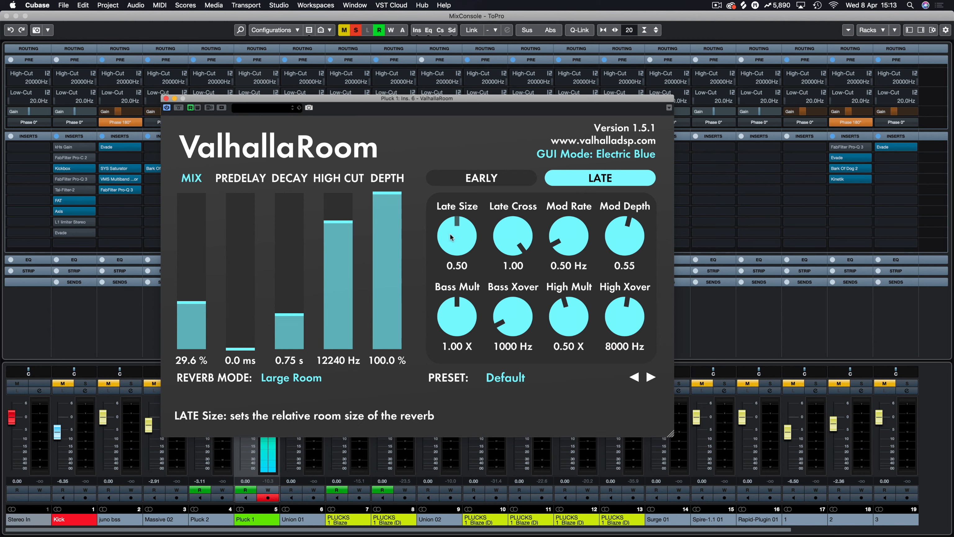
drag(569, 234, 569, 219)
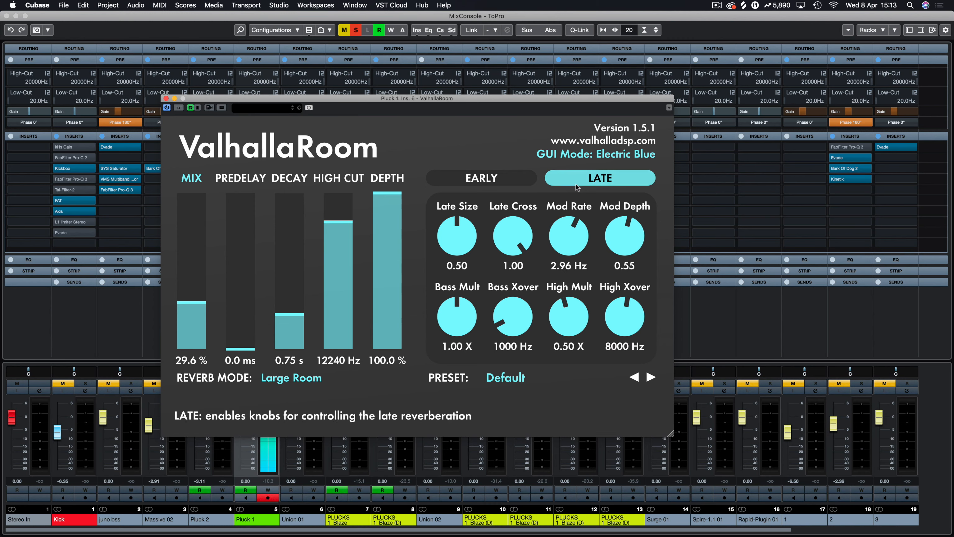
drag(623, 236, 630, 228)
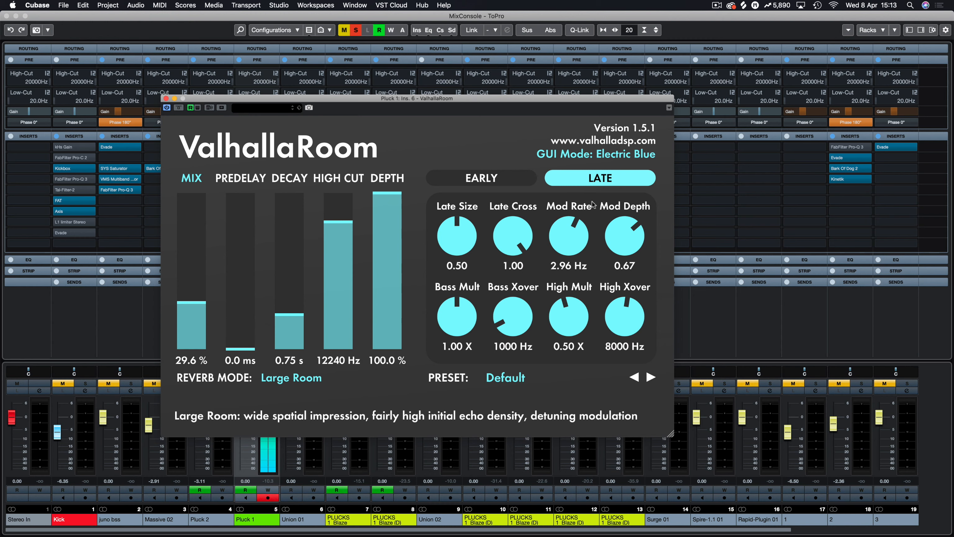
Step: Sweep Late Size from maximum to minimum and leave it at 0.64
drag(456, 234, 462, 220)
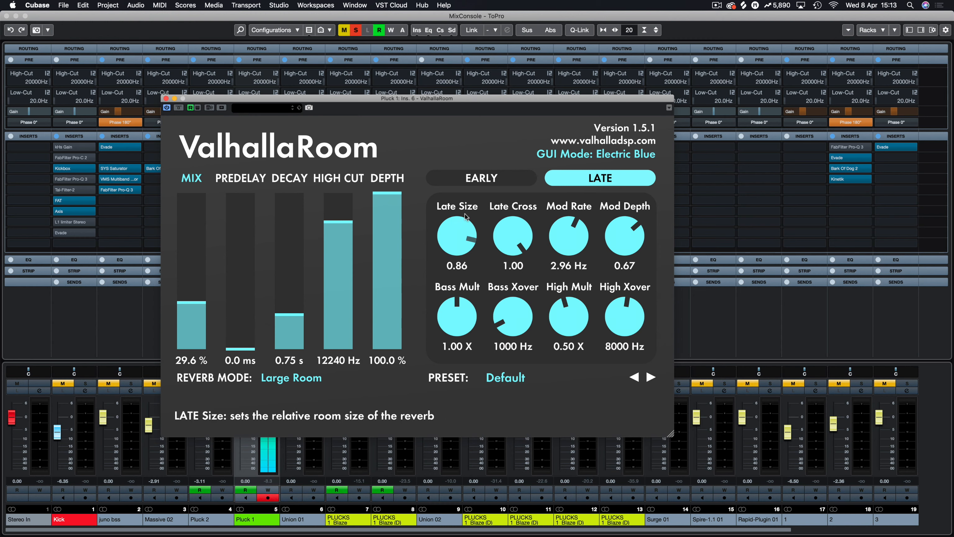
drag(456, 236, 462, 219)
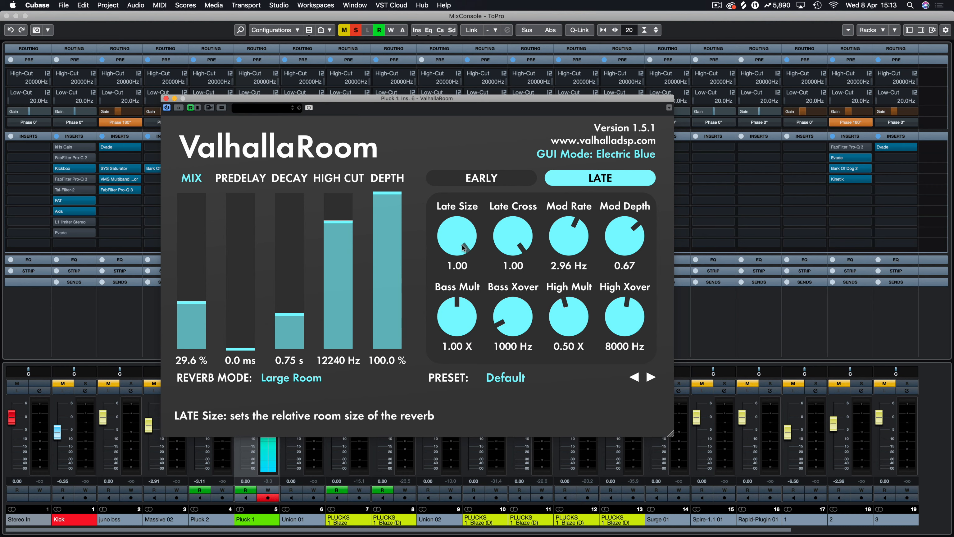
drag(456, 236, 456, 261)
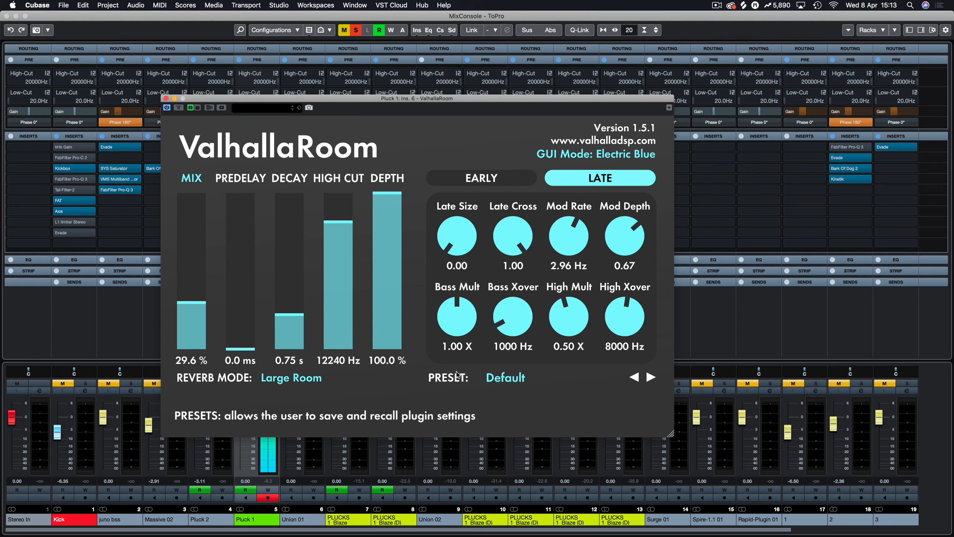
drag(456, 235, 462, 228)
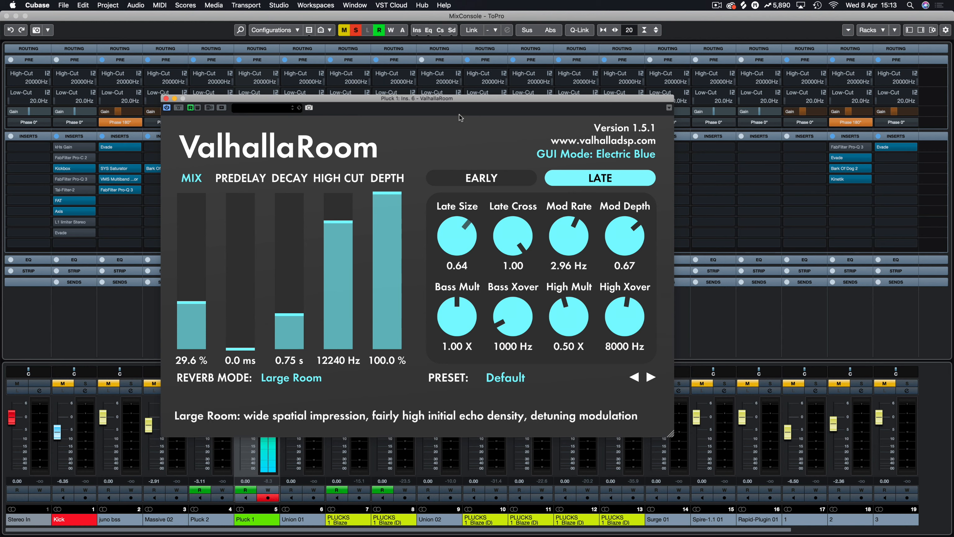
Step: Adjust Late Size and try the Late Cross knob, returning it to full
drag(456, 236, 457, 213)
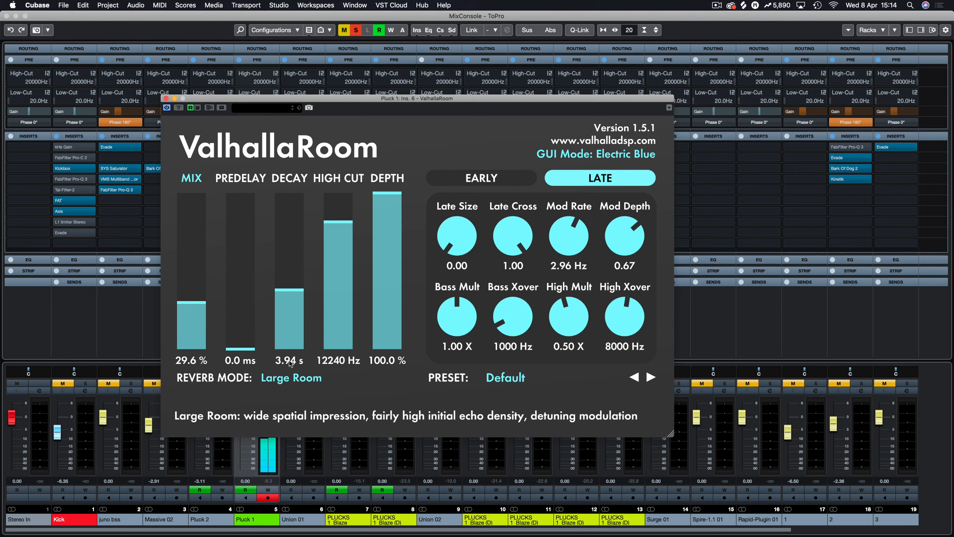
mouse_move(625, 234)
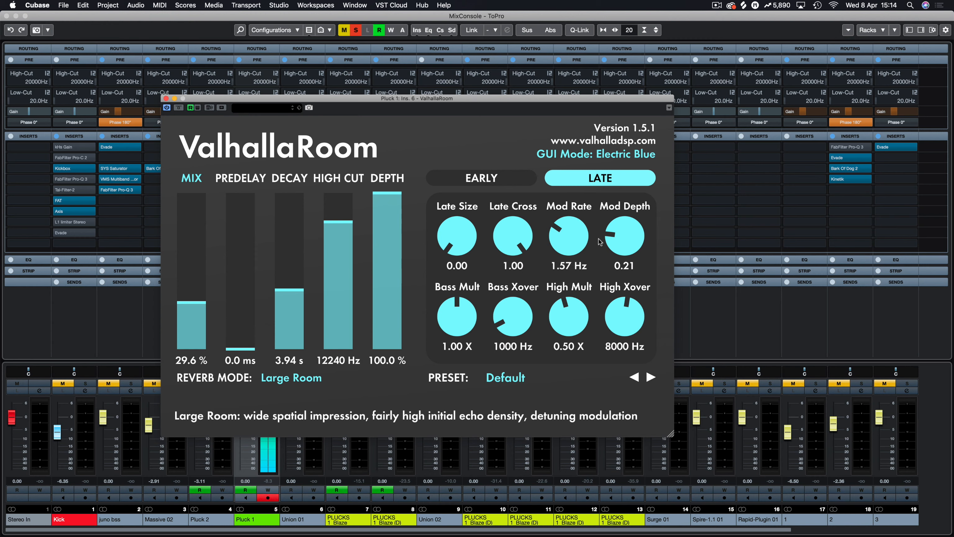
mouse_move(579, 238)
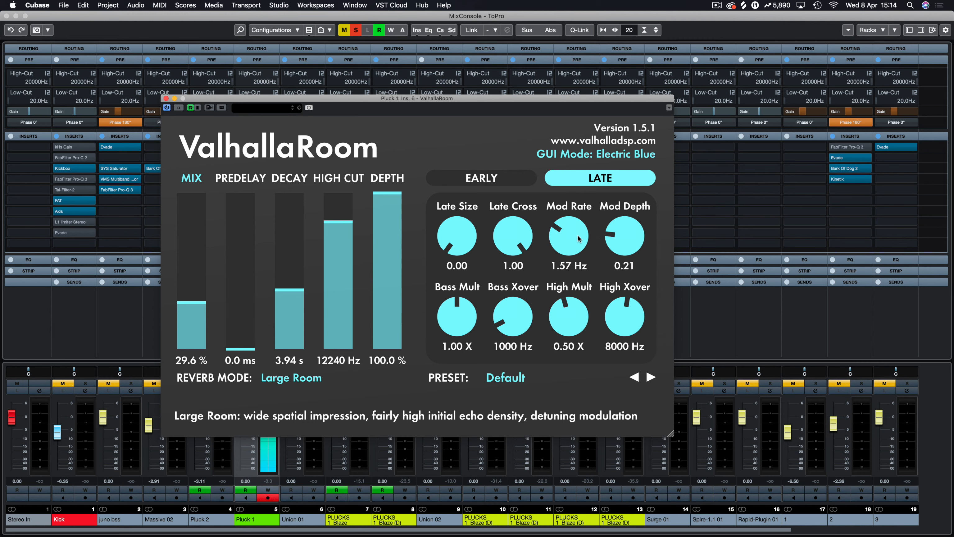
mouse_move(594, 315)
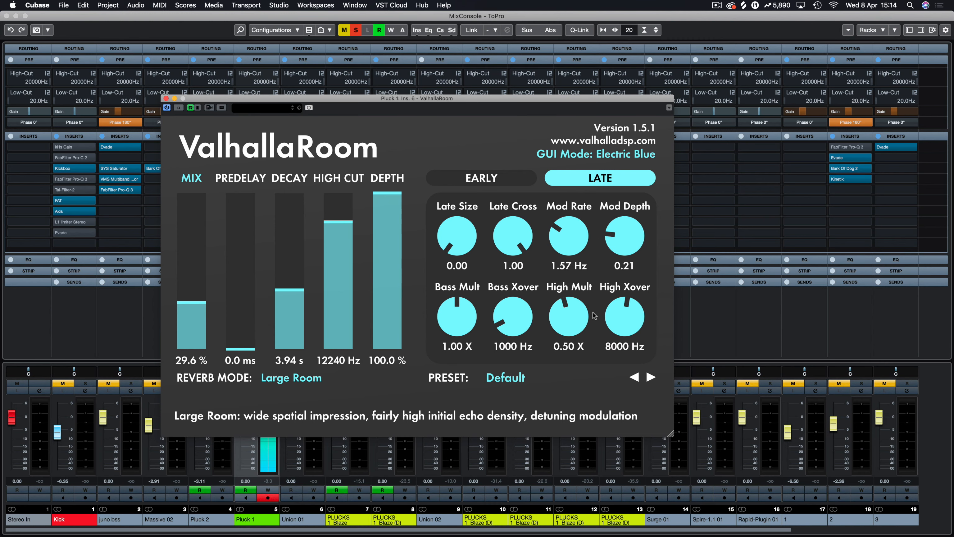
mouse_move(513, 235)
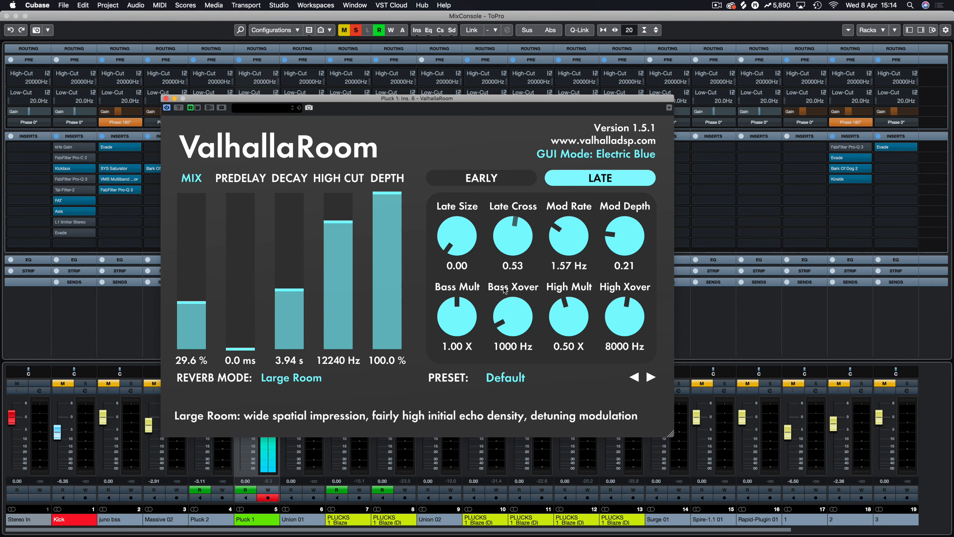
drag(513, 235, 504, 249)
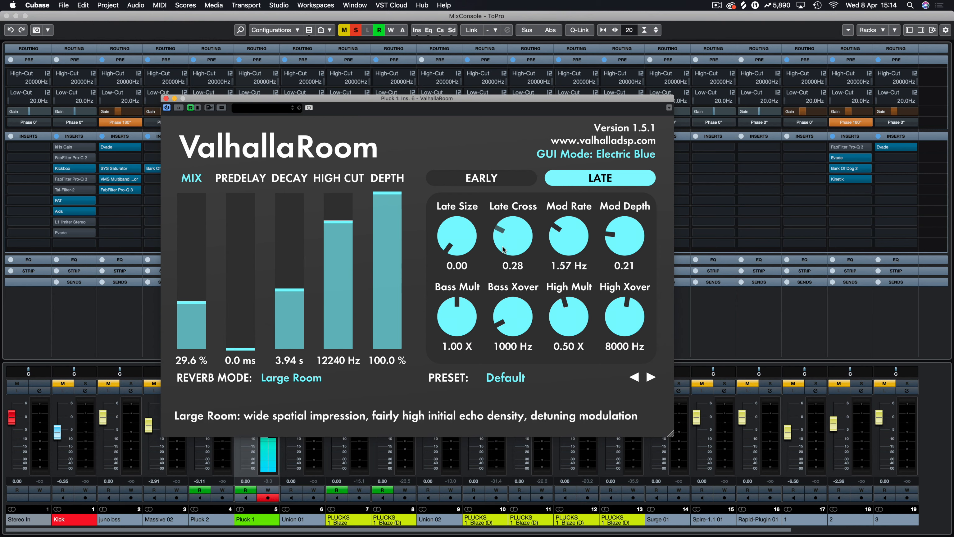
drag(512, 236, 516, 228)
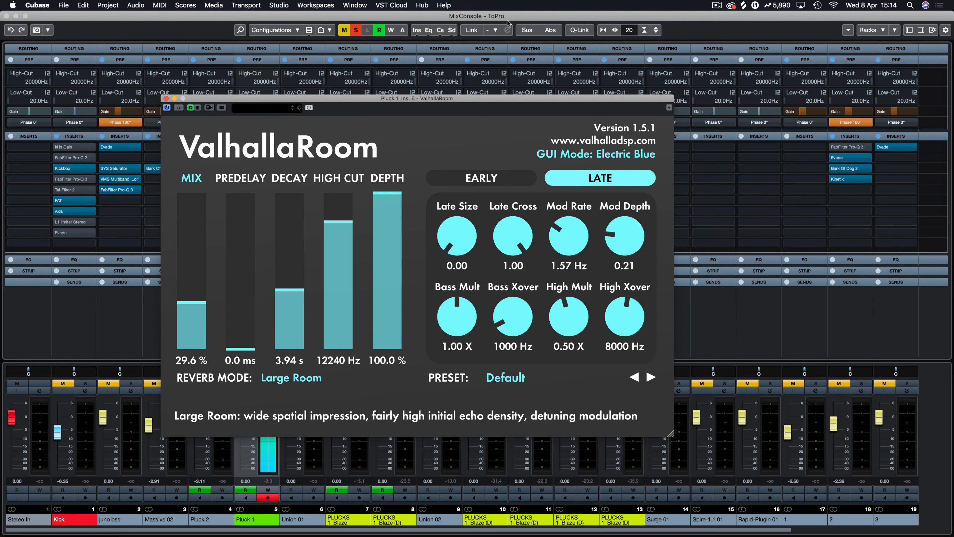
Step: Lower Late Cross to about 0.54
drag(513, 237, 510, 296)
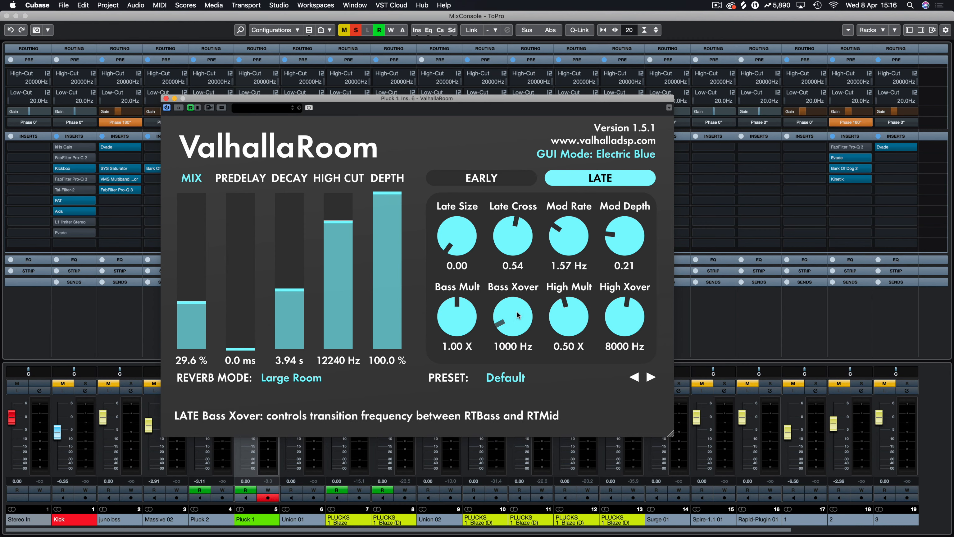
mouse_move(624, 313)
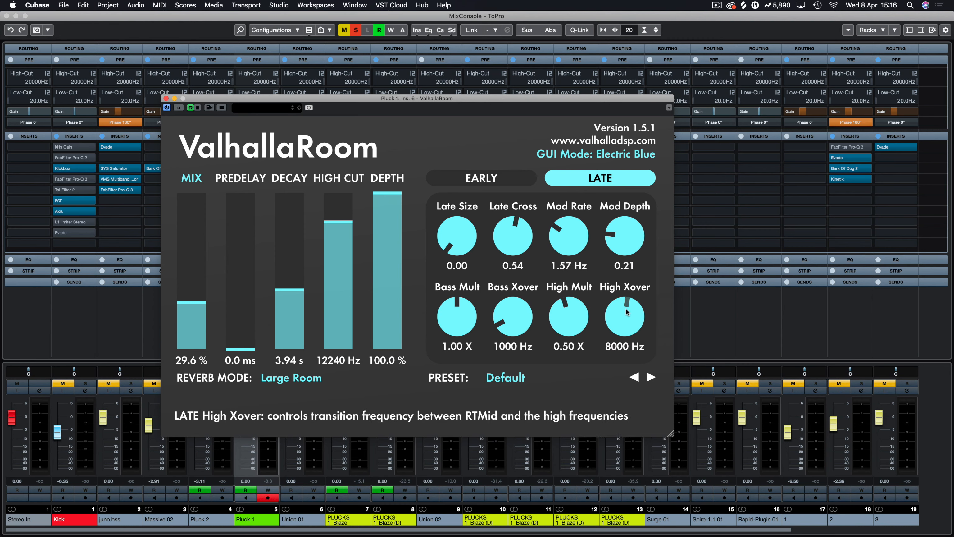
mouse_move(456, 317)
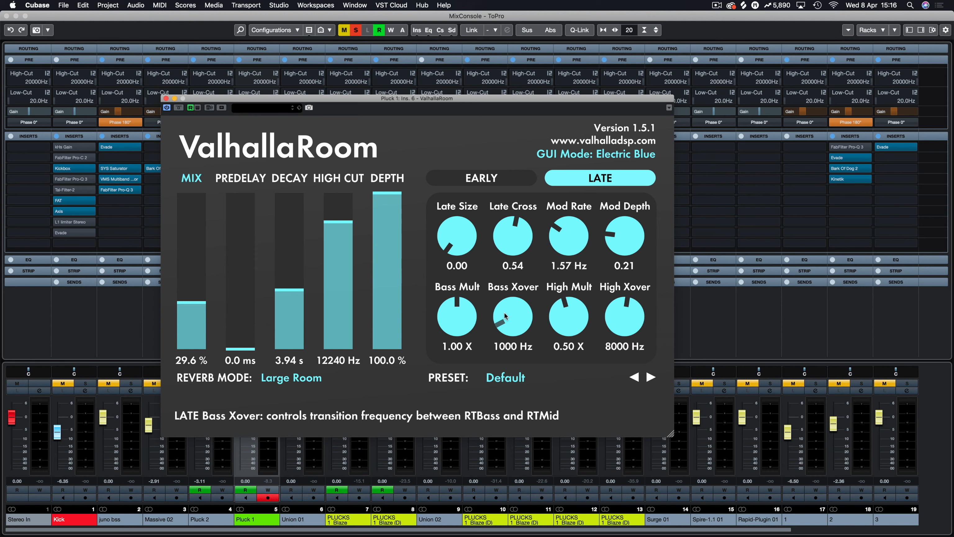
mouse_move(624, 317)
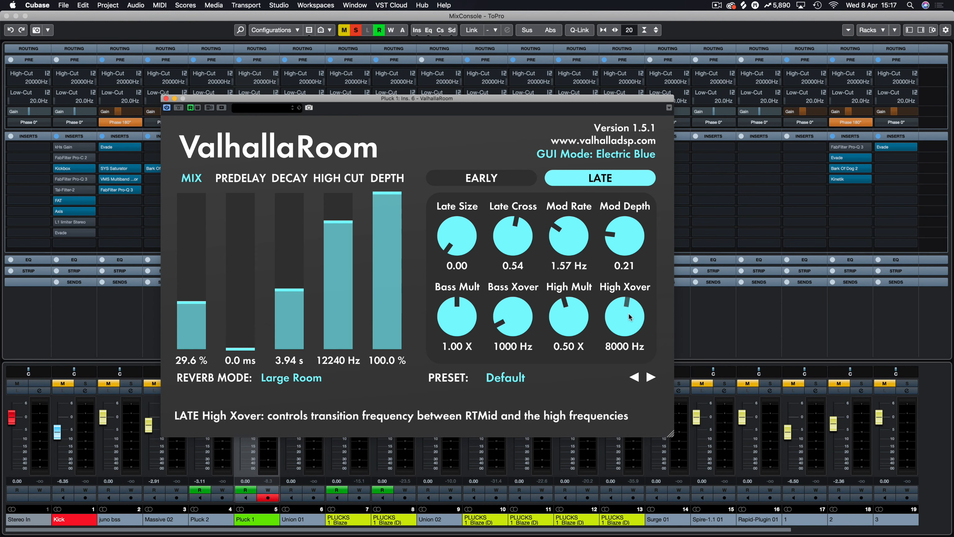
mouse_move(567, 317)
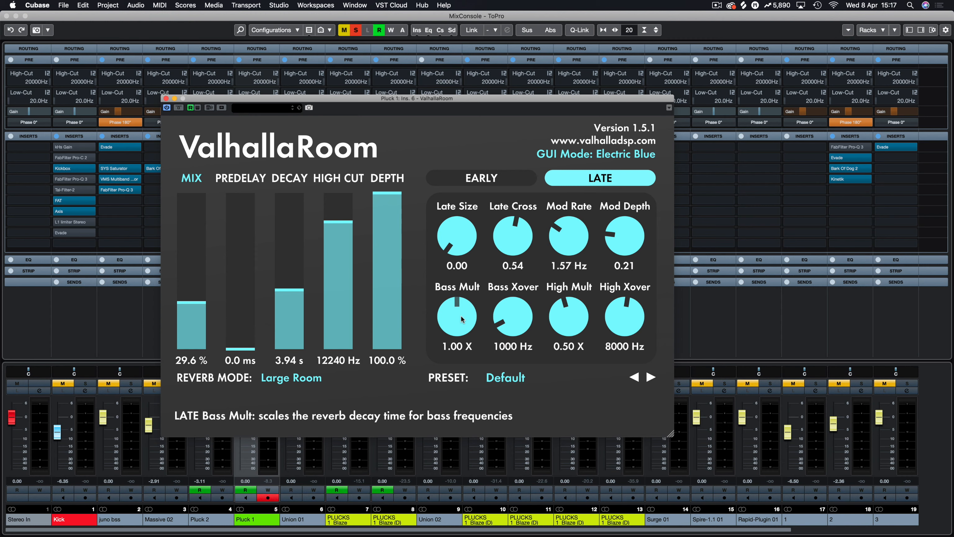
mouse_move(460, 319)
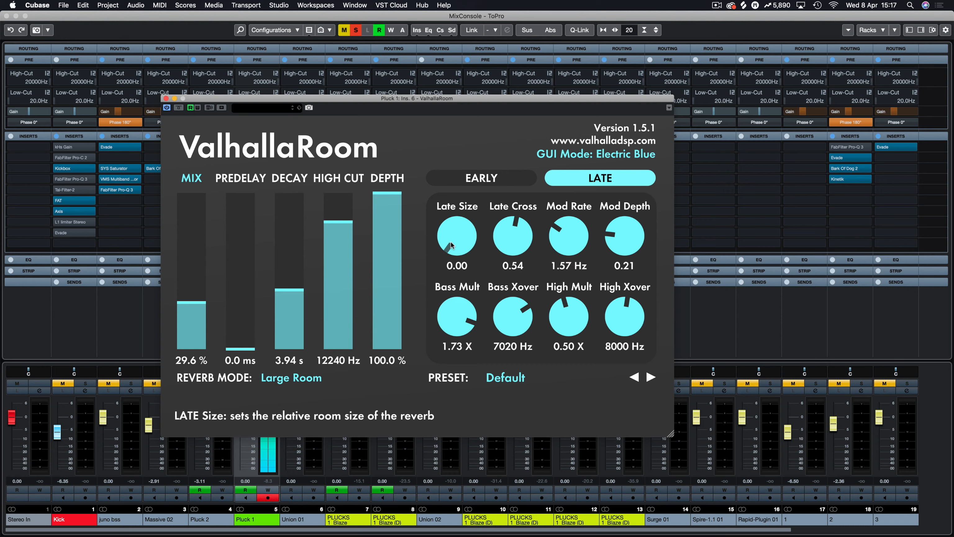
Step: Reduce late Bass Mult to about 0.5 X and set High Xover to 6510 Hz
drag(457, 316, 455, 320)
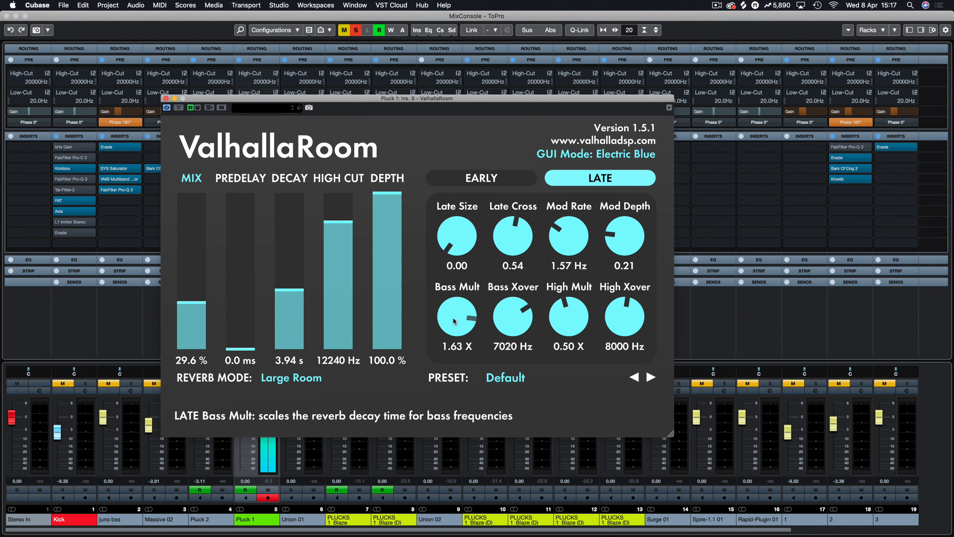
drag(456, 317, 456, 342)
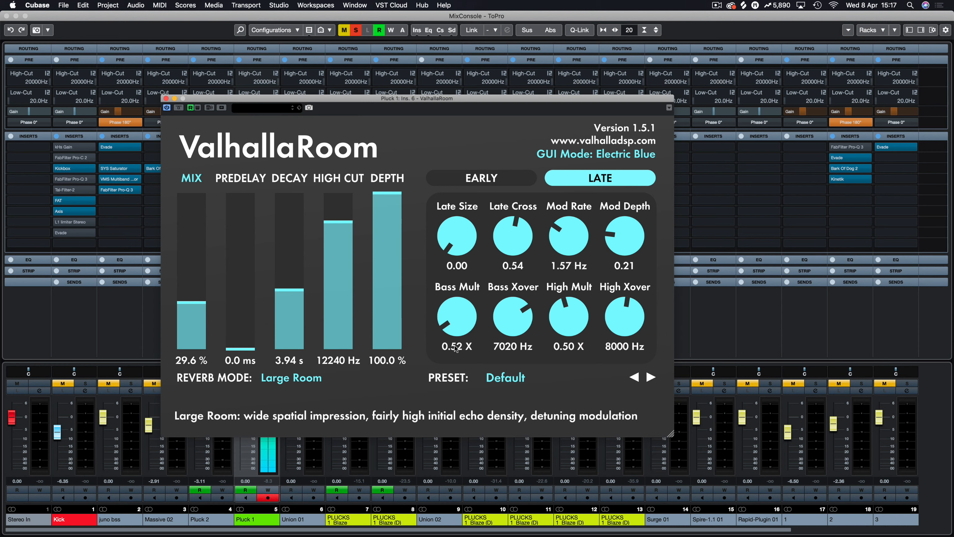
mouse_move(491, 321)
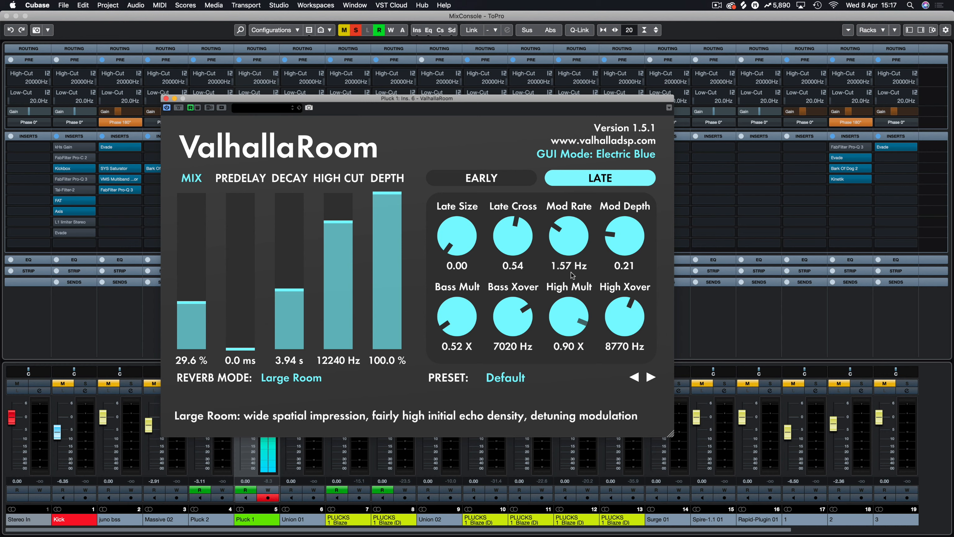
drag(623, 316, 626, 292)
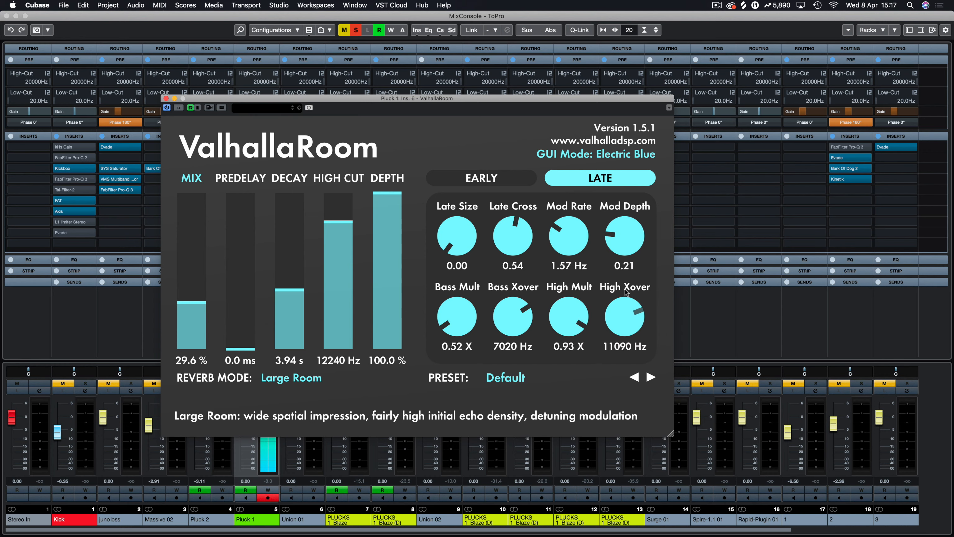
drag(624, 316, 624, 341)
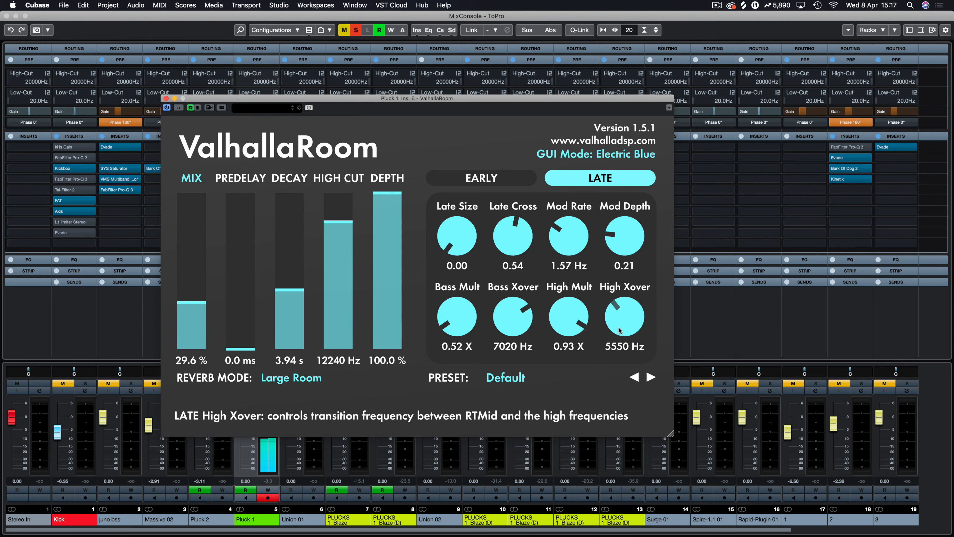
drag(623, 317, 624, 308)
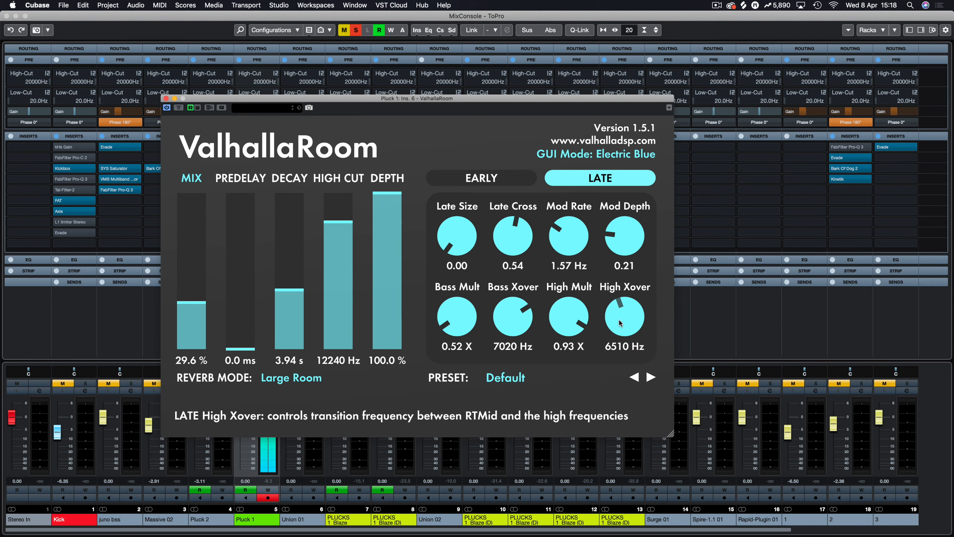
mouse_move(457, 315)
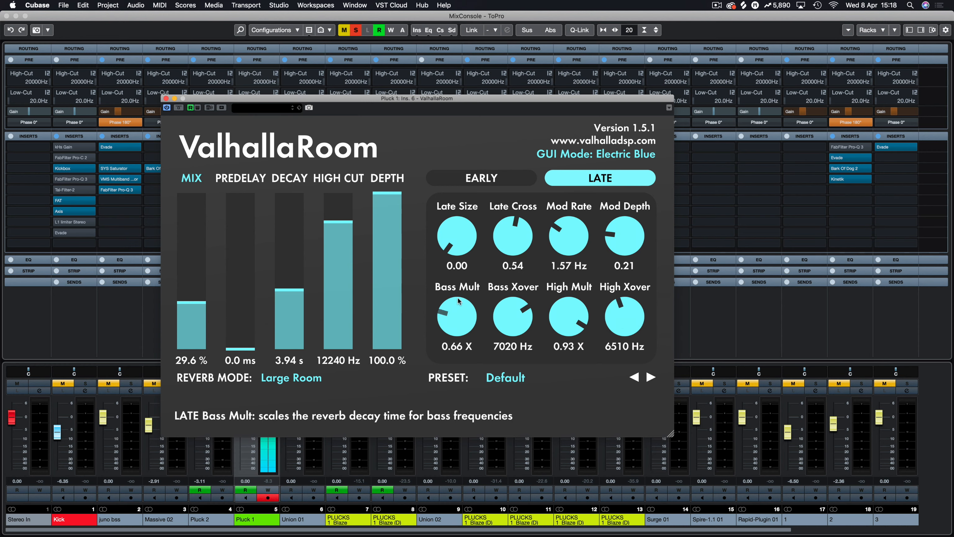
Step: Set the late Bass Mult to 1.34 X after trying 0.56, then lower the Depth
drag(457, 316, 463, 301)
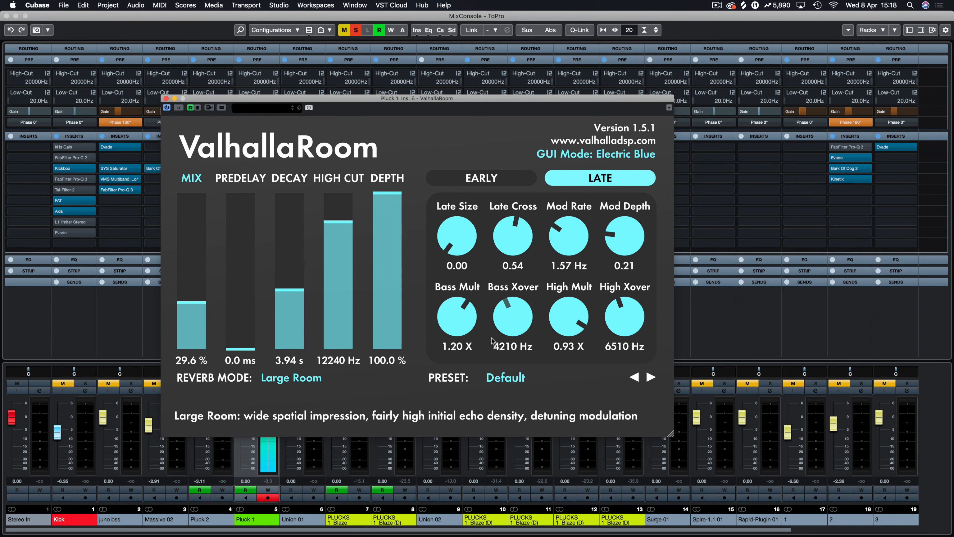
drag(456, 316, 447, 359)
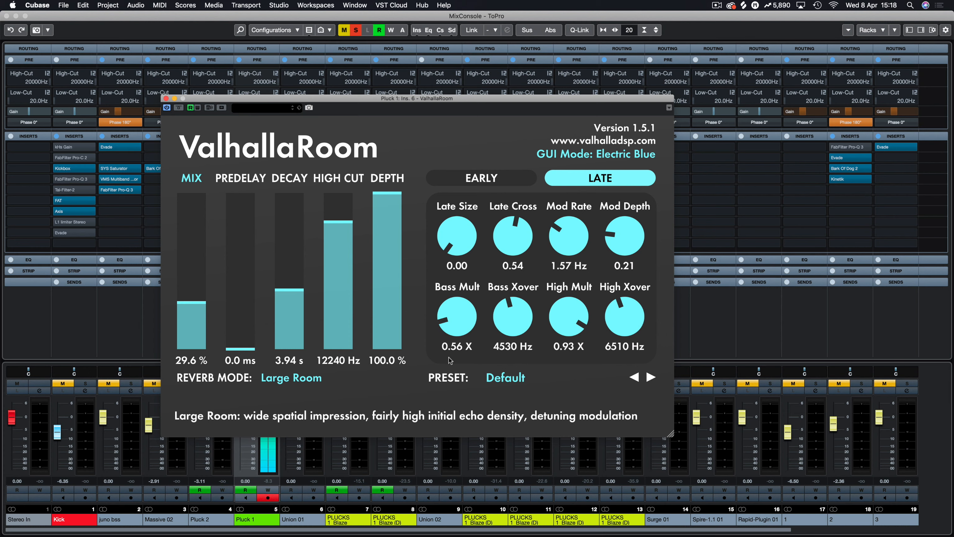
mouse_move(512, 316)
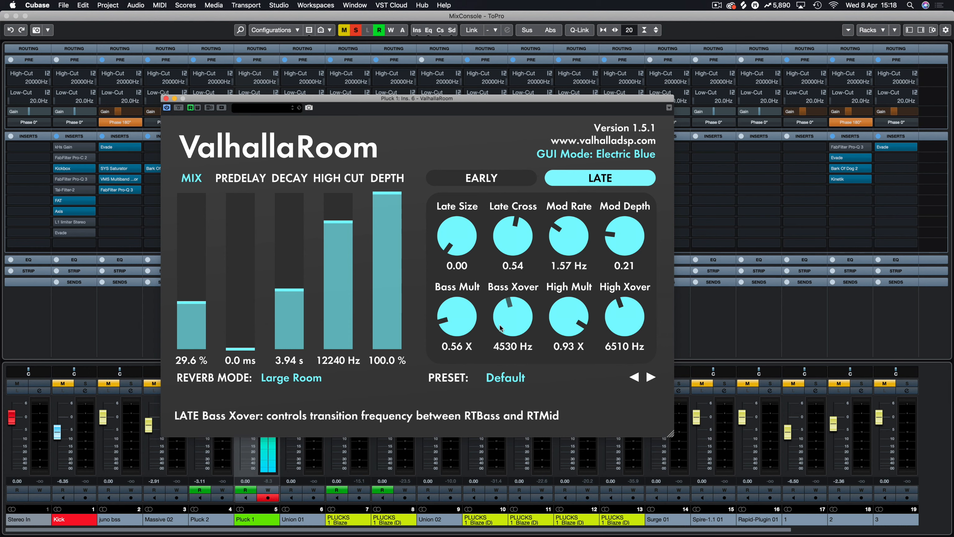
mouse_move(570, 317)
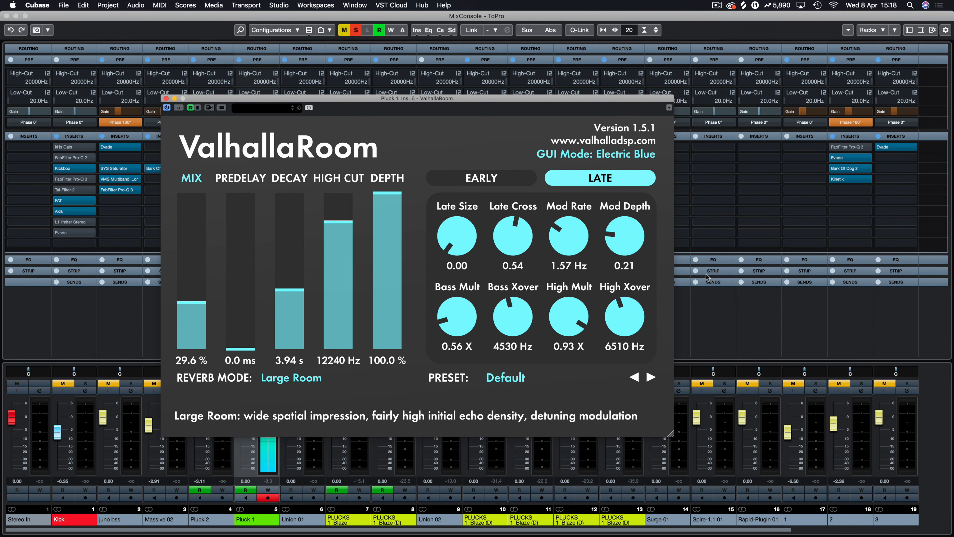
mouse_move(456, 316)
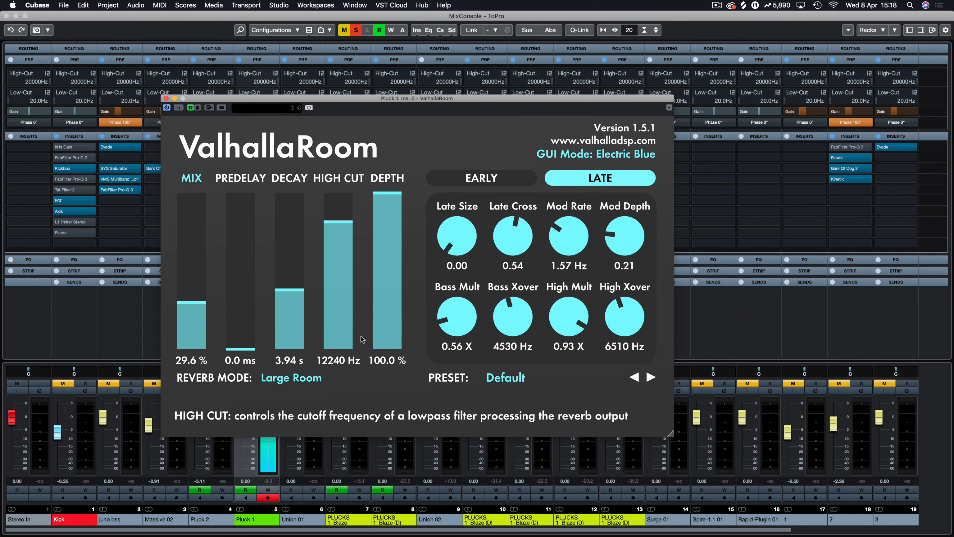
mouse_move(331, 220)
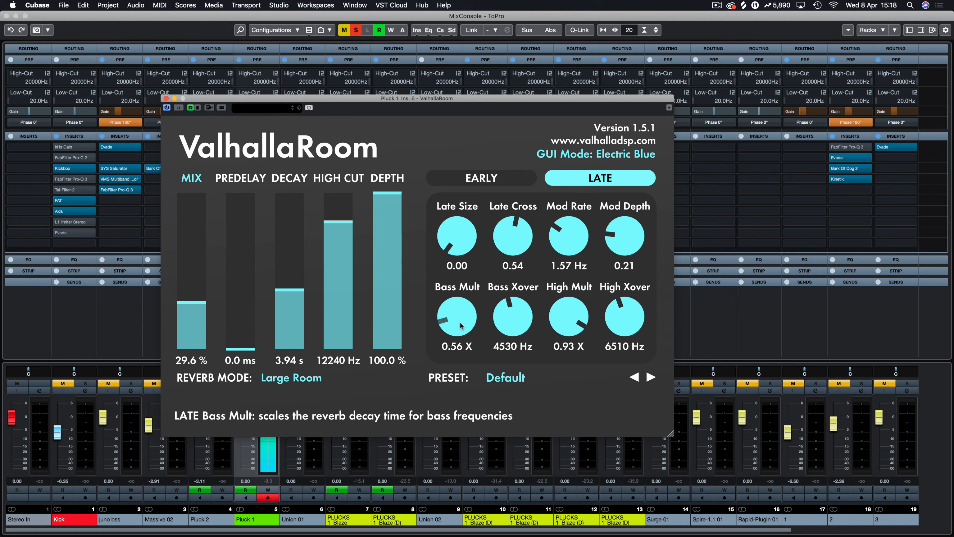
drag(457, 317, 457, 298)
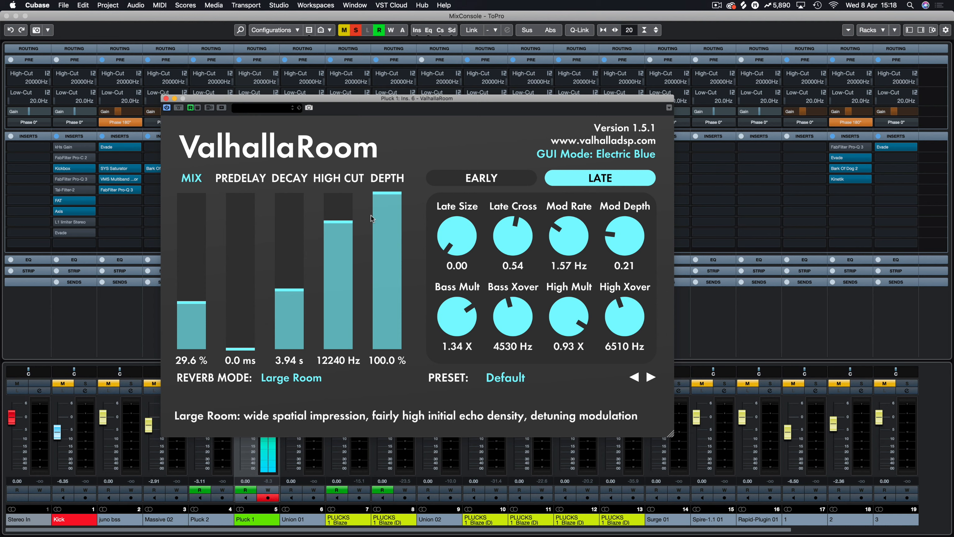
click(481, 178)
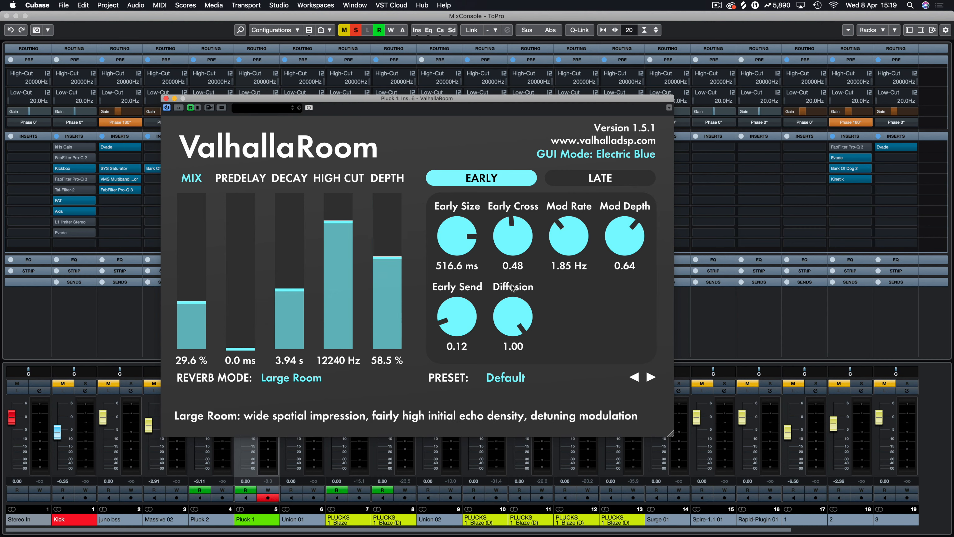
mouse_move(491, 195)
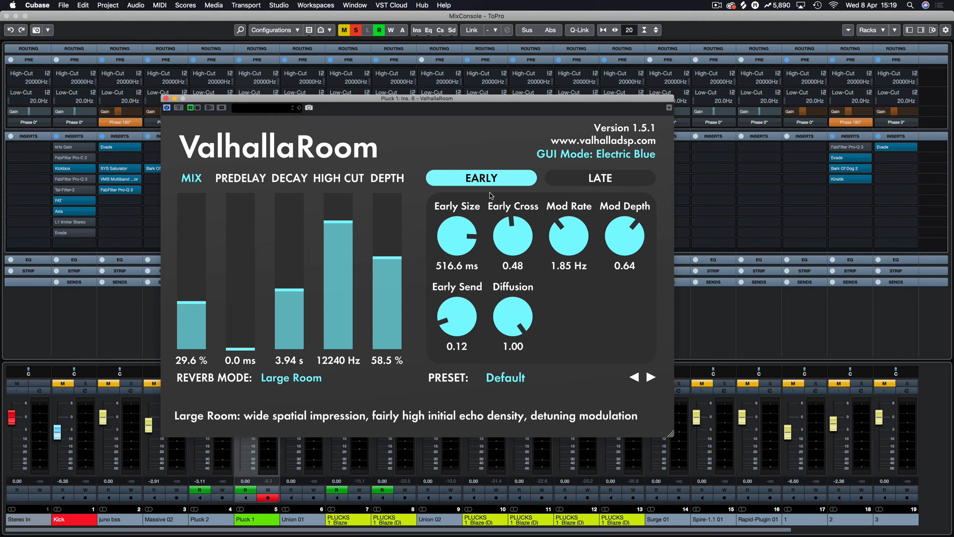
mouse_move(597, 191)
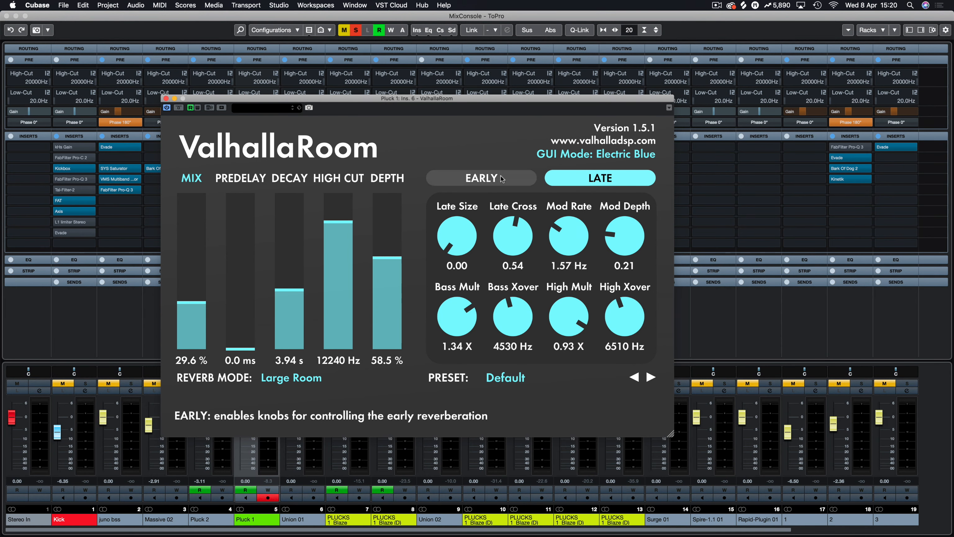
Step: On the EARLY page, bring Early Send down to 0.07 and Diffusion to 0.33
click(481, 178)
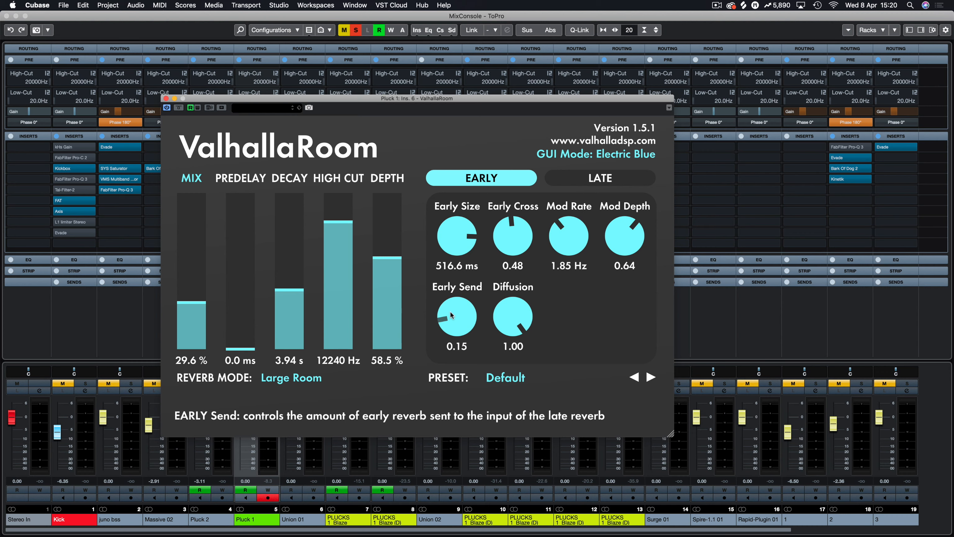
drag(456, 316, 460, 305)
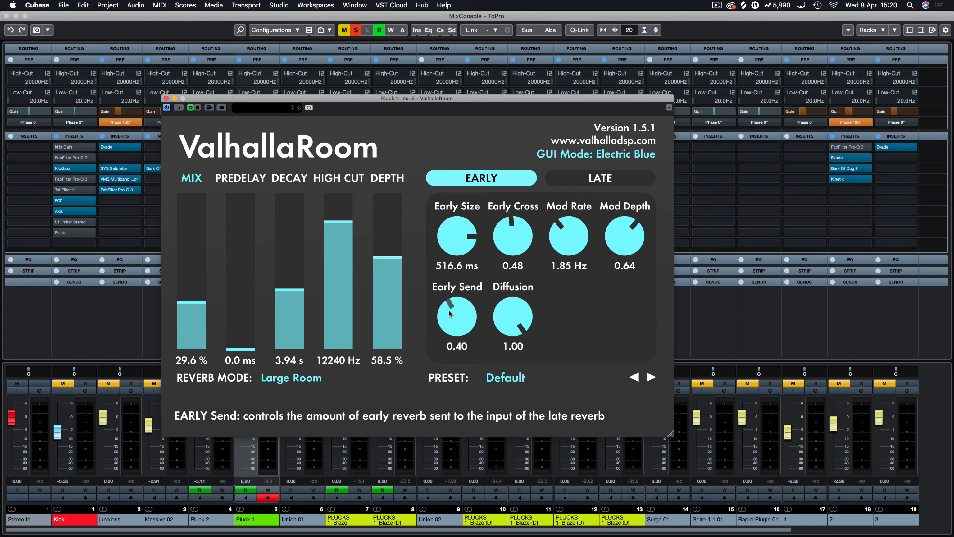
mouse_move(451, 312)
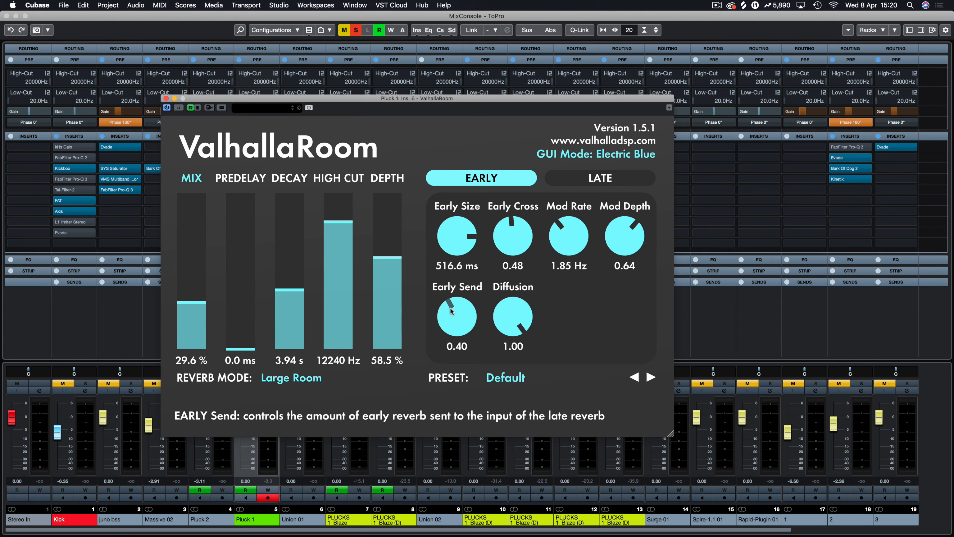
drag(457, 313, 454, 322)
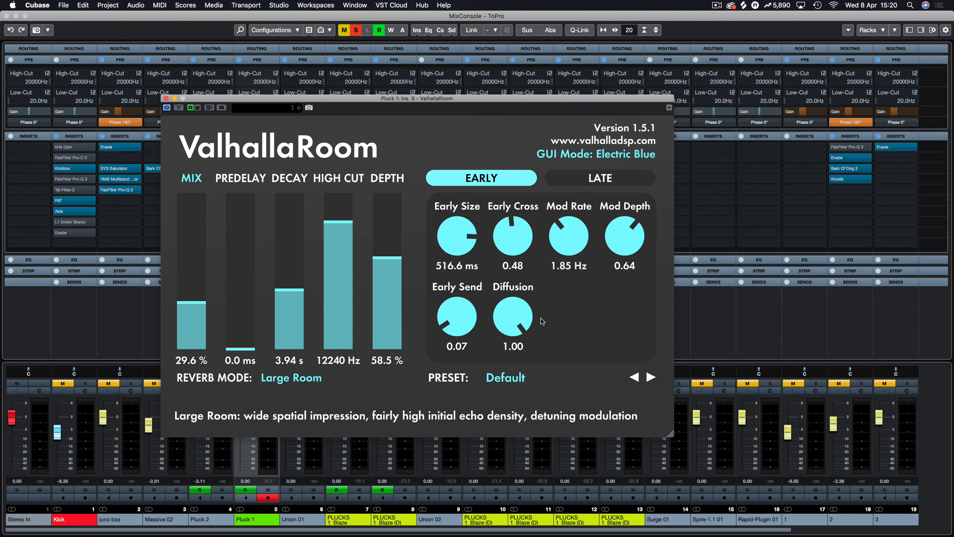
drag(512, 317, 512, 328)
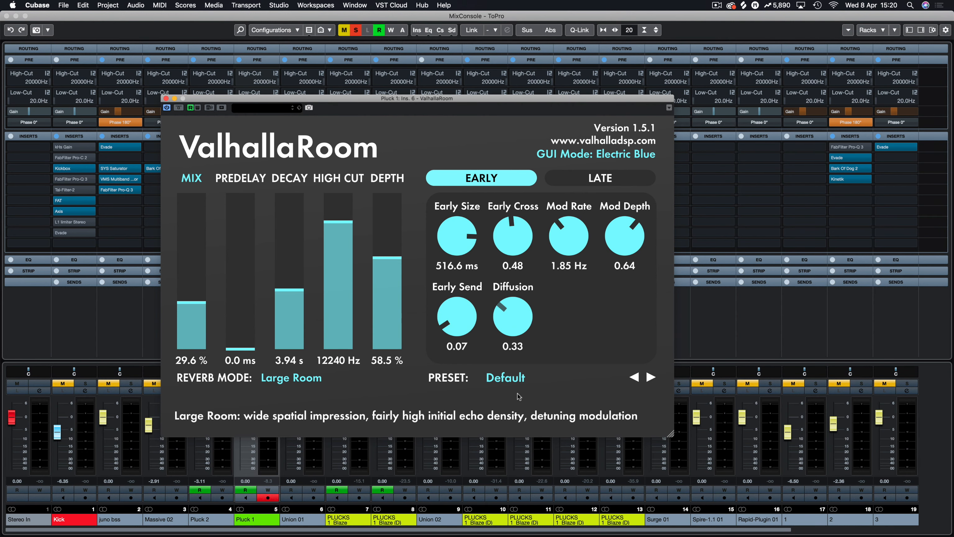
Step: Pull Depth to zero and push Early Send up to 0.87
drag(512, 318, 512, 292)
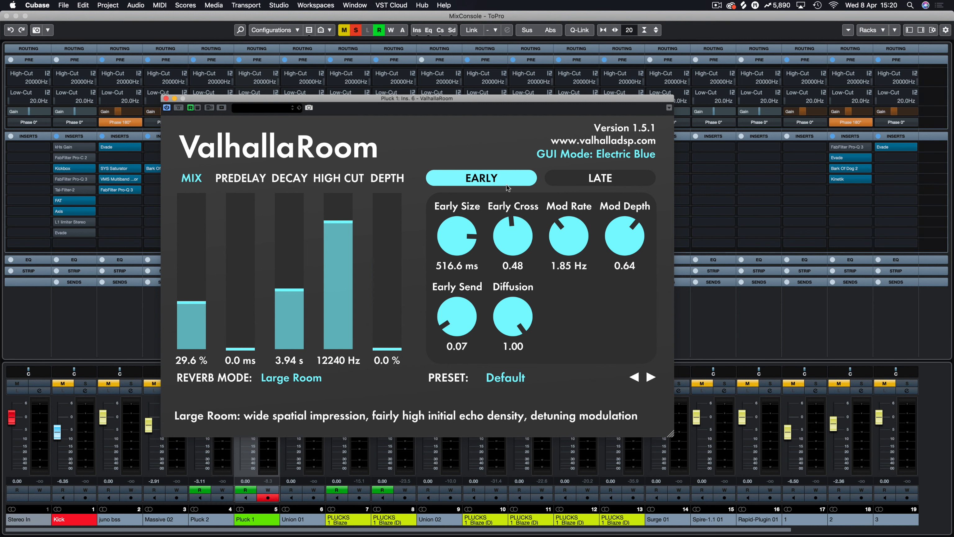
drag(456, 316, 458, 305)
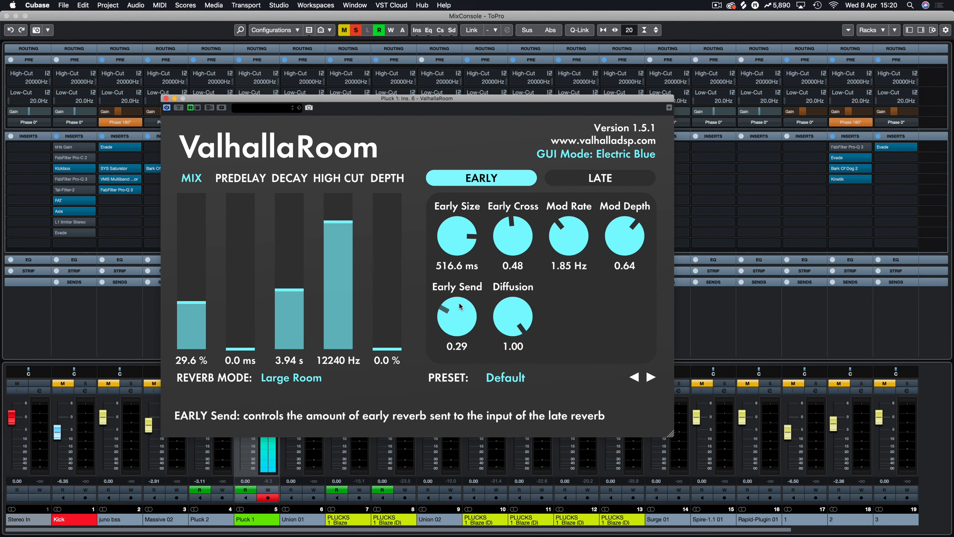
drag(457, 316, 467, 298)
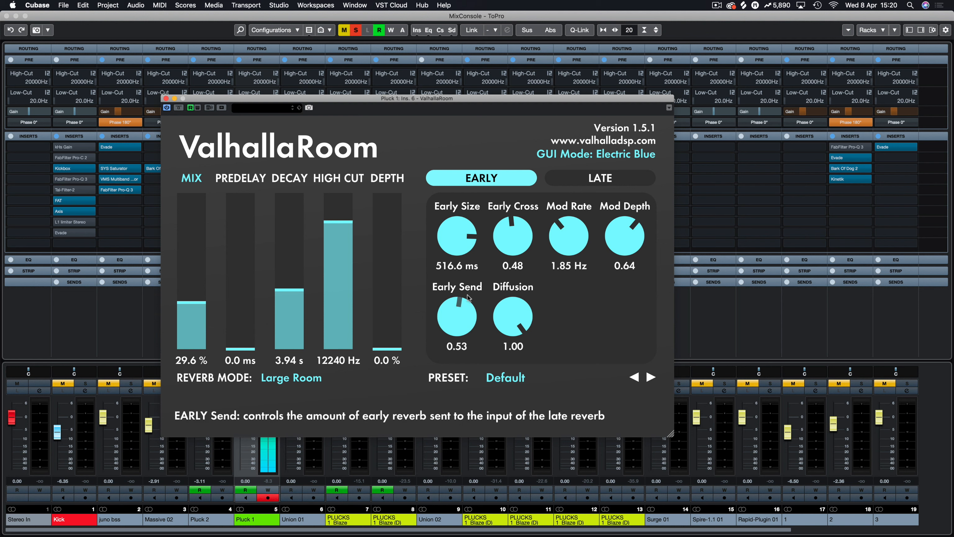
drag(457, 316, 457, 304)
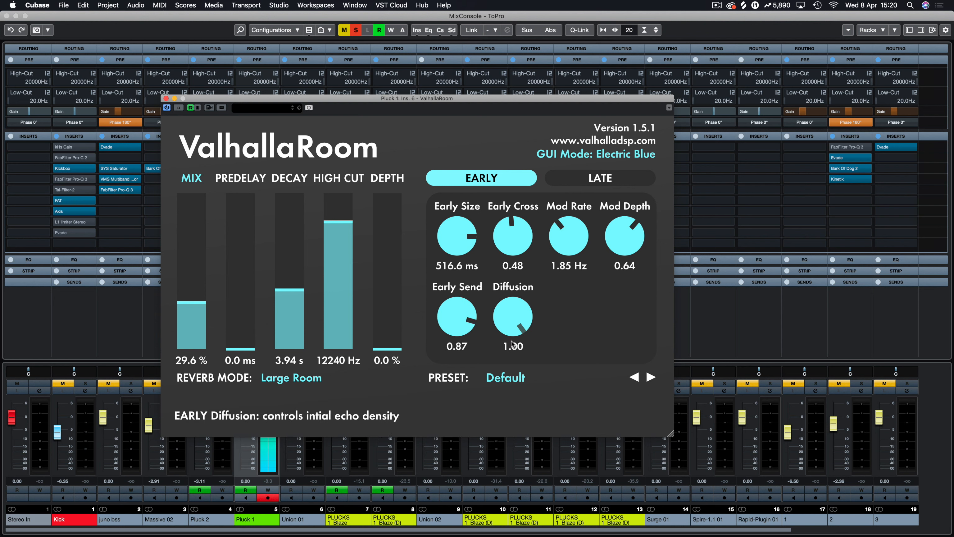
Step: Sweep early Diffusion down to zero and back up to 0.96
drag(513, 319, 509, 328)
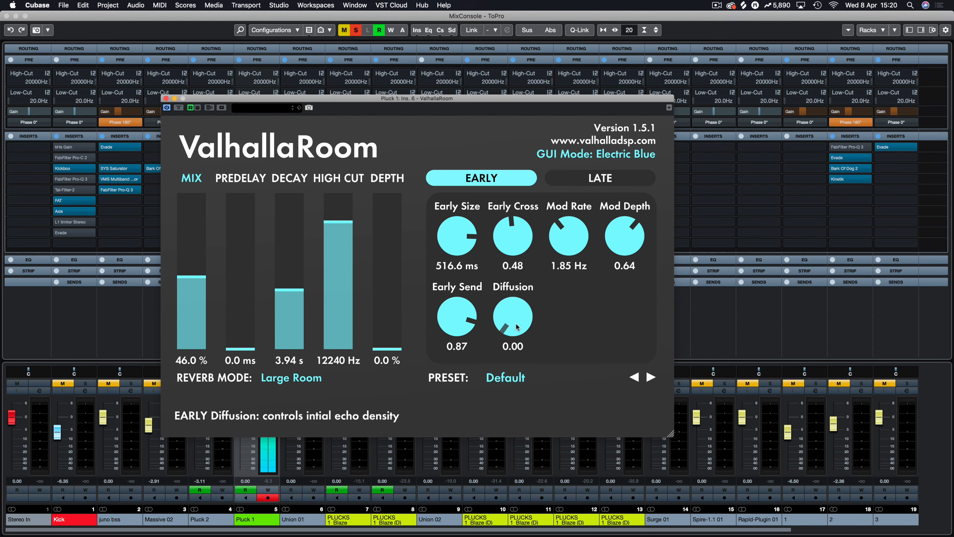
drag(512, 328, 512, 305)
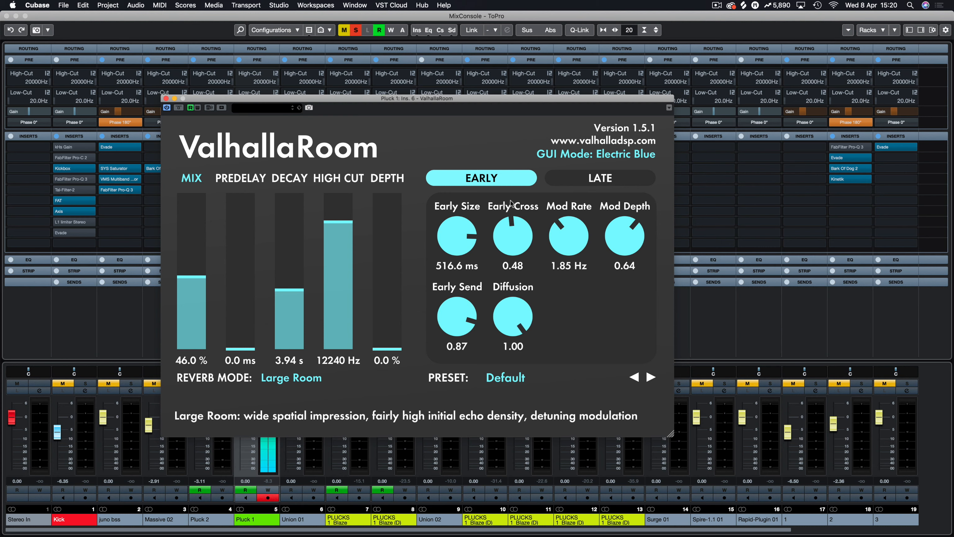
mouse_move(508, 204)
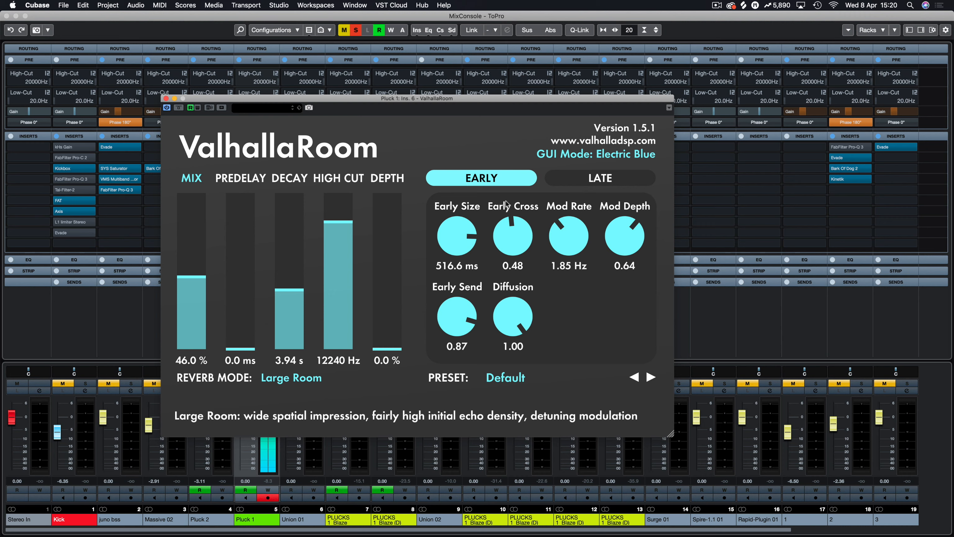
drag(512, 317, 508, 356)
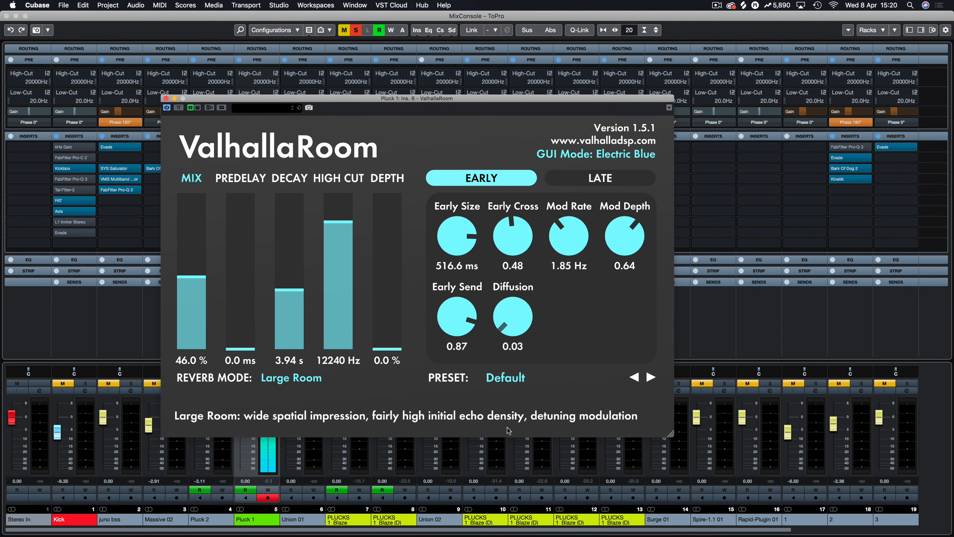
drag(512, 313, 513, 280)
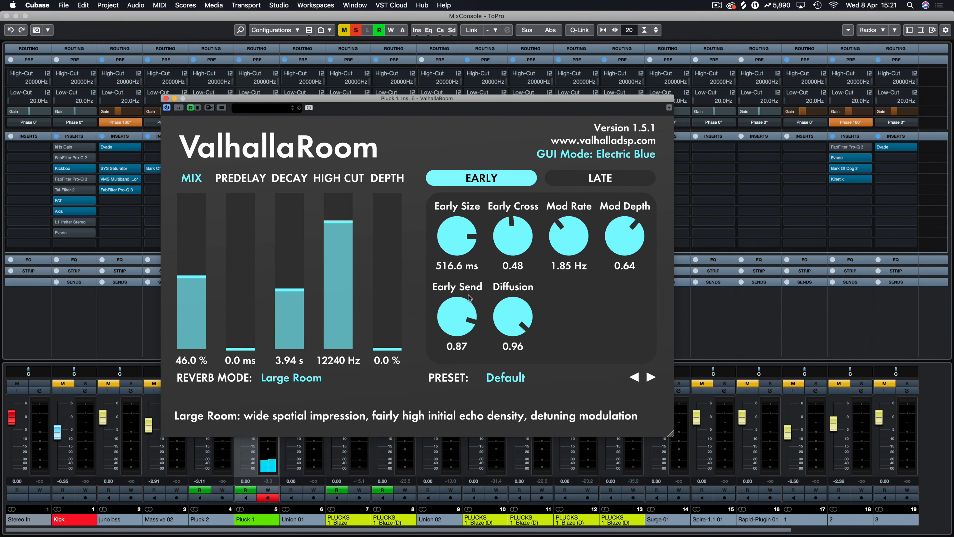
Step: Show the LATE page and load the LargeTiled preset (100% mix, 1.19 s decay)
click(599, 178)
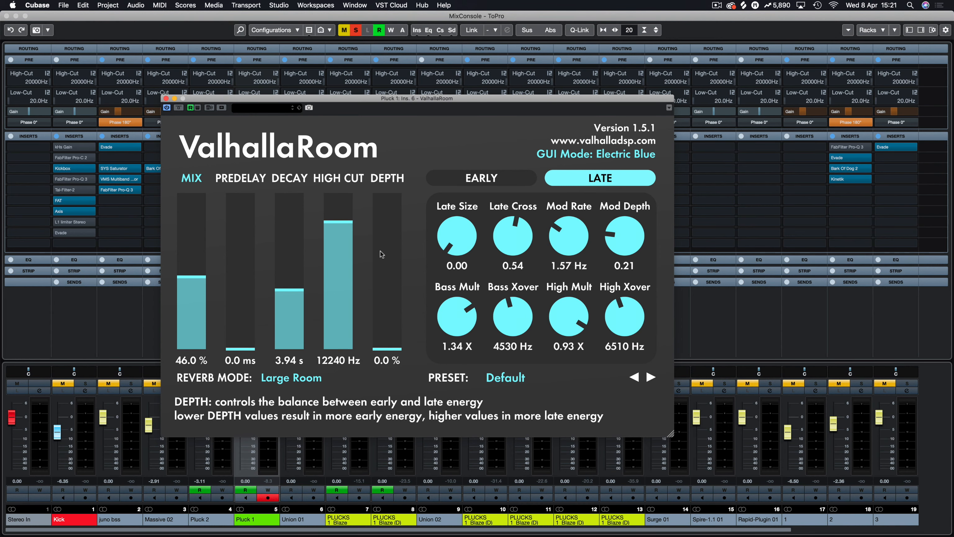
click(650, 377)
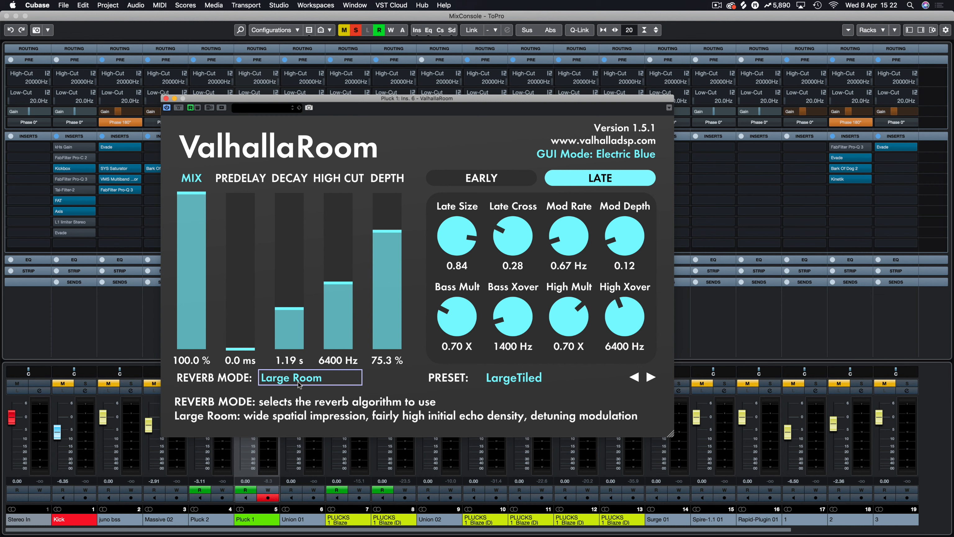
Step: Try Dark Space and Bright Room modes, then settle on Dark Room
click(310, 377)
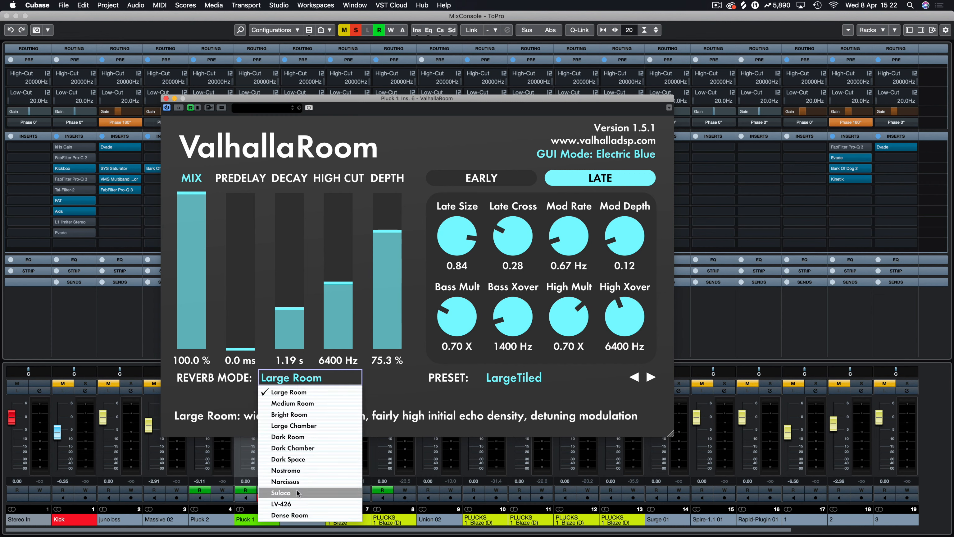
click(288, 459)
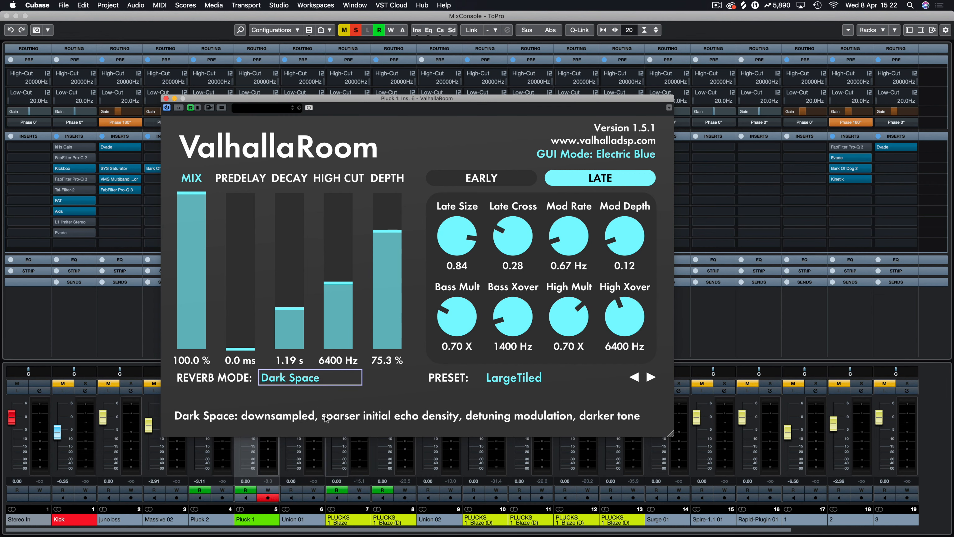
mouse_move(338, 427)
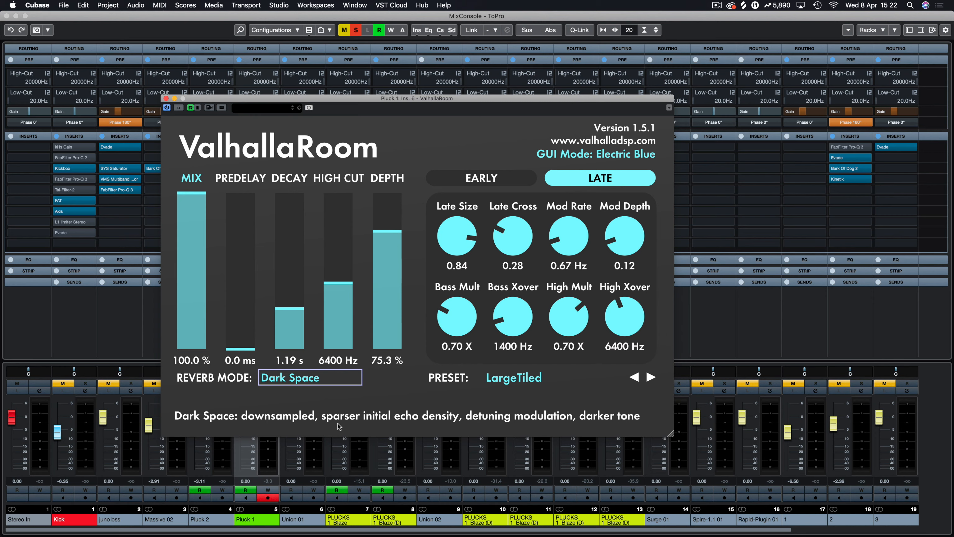
mouse_move(417, 427)
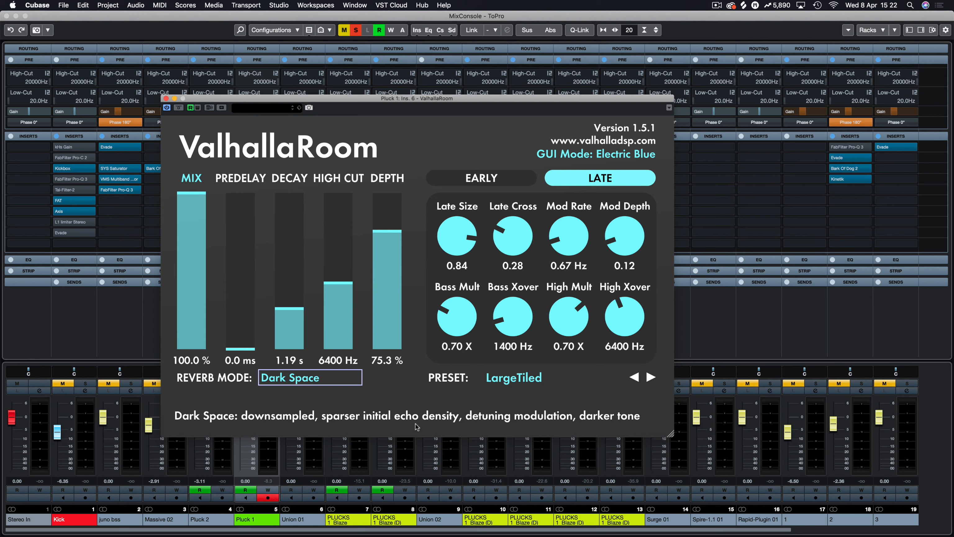
mouse_move(601, 427)
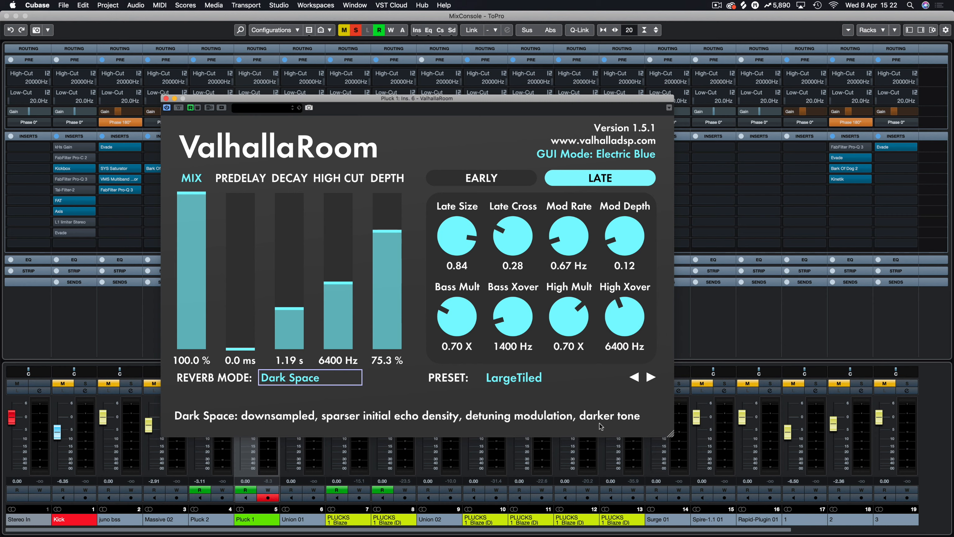
click(310, 377)
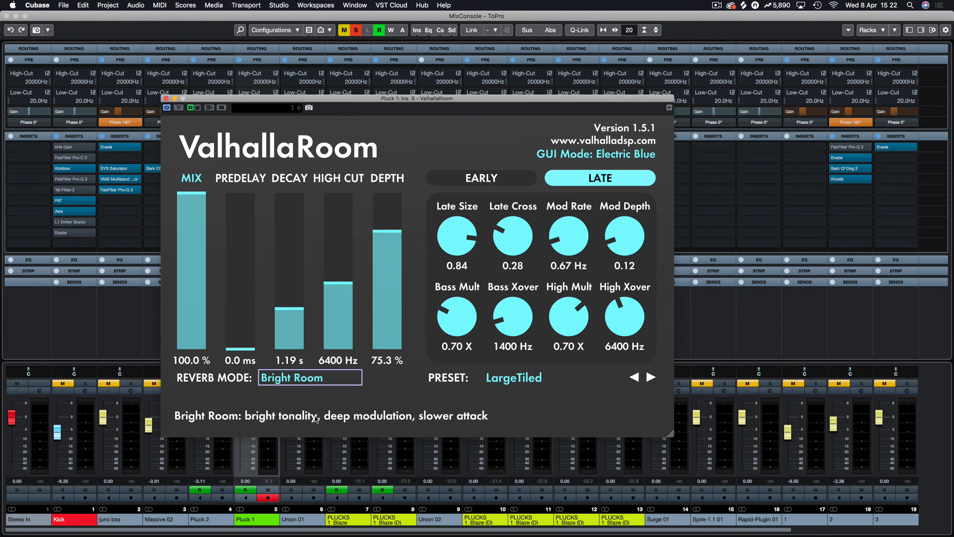
mouse_move(504, 429)
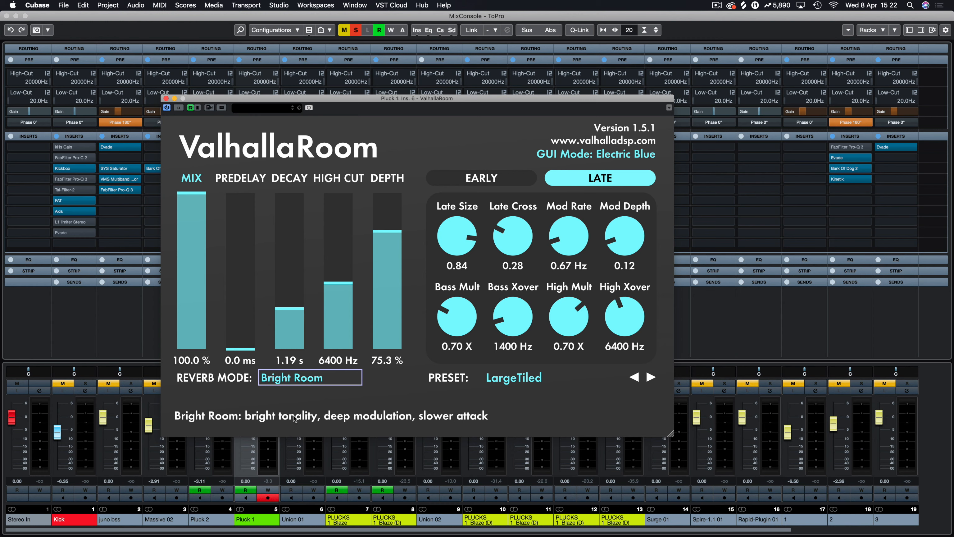
click(310, 377)
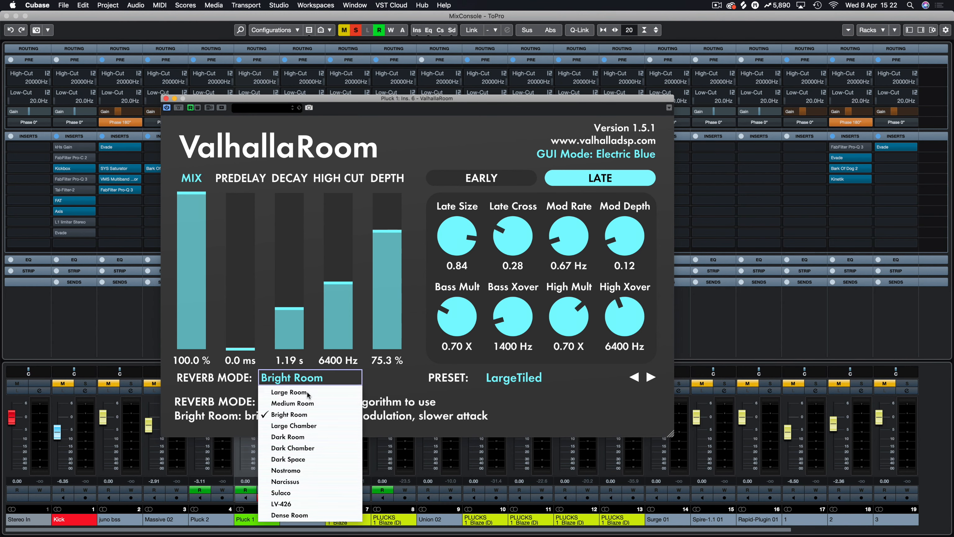
click(287, 436)
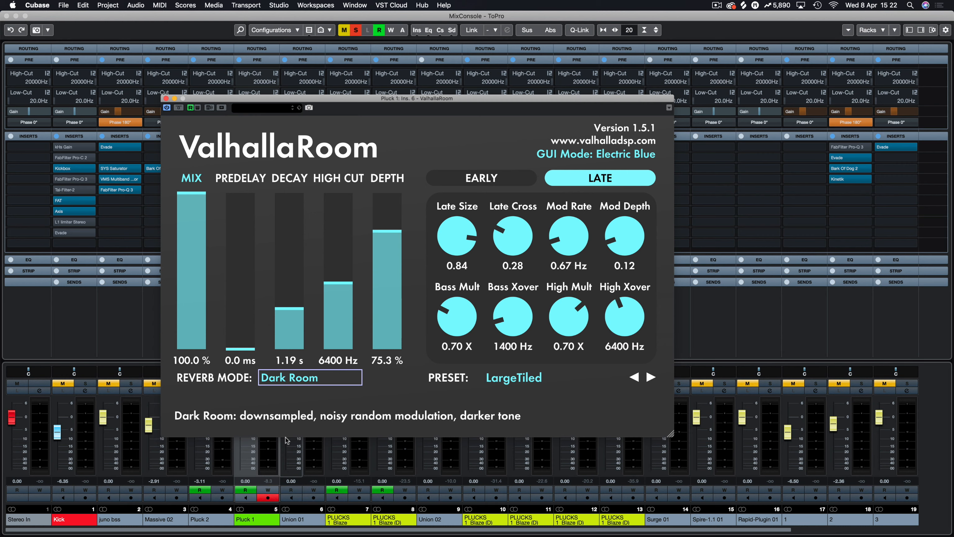
mouse_move(192, 227)
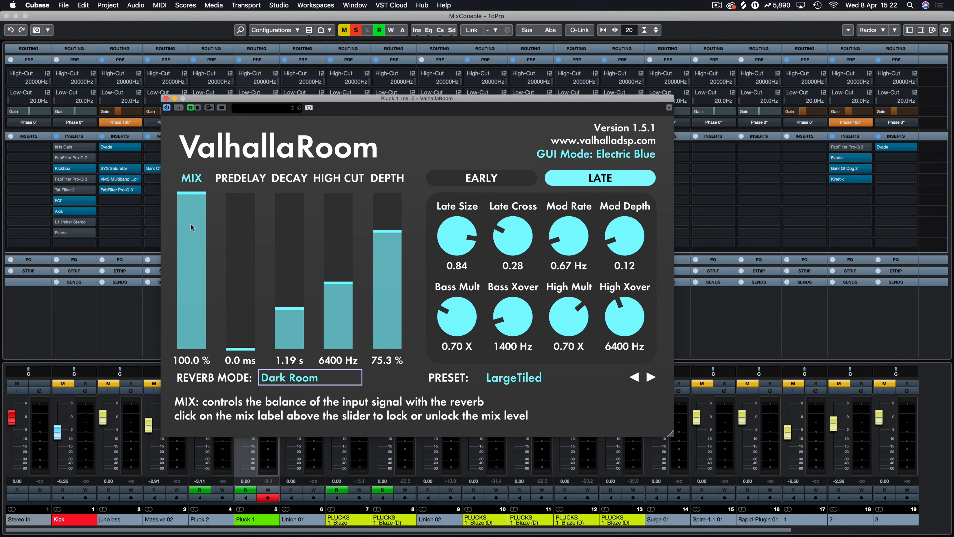
Step: Lower mix to 49.3% and set high cut to 5840 Hz with depth at 61.5%
drag(192, 227, 191, 279)
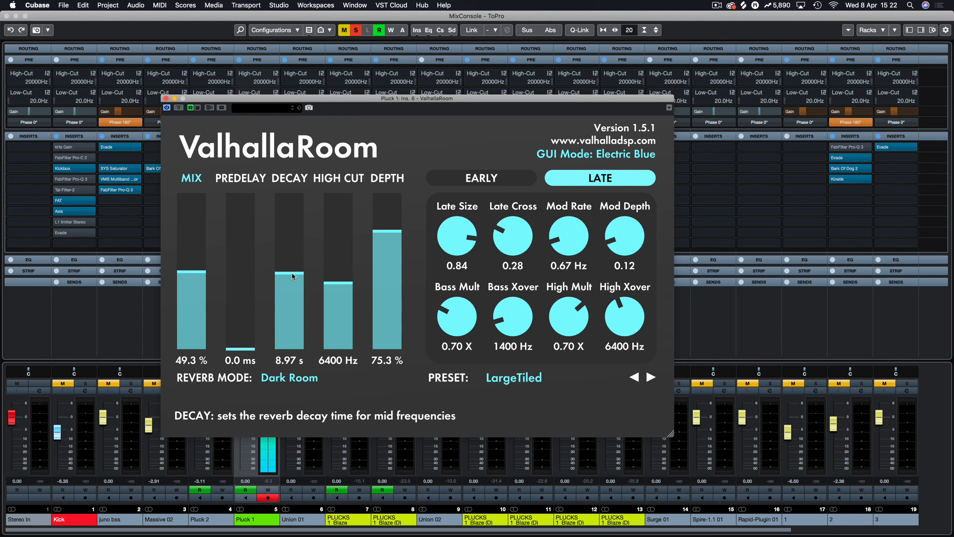
drag(339, 280, 338, 220)
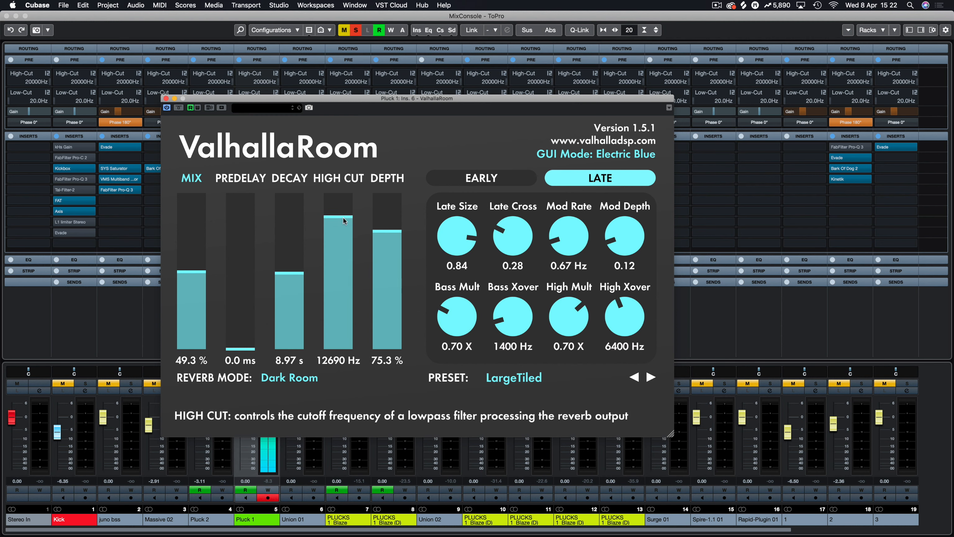
drag(338, 219, 338, 303)
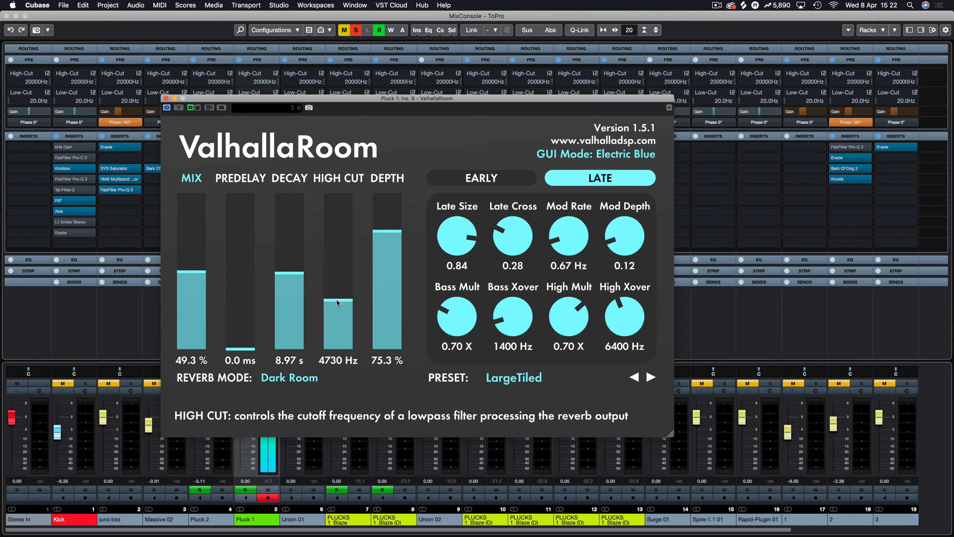
drag(338, 303, 338, 305)
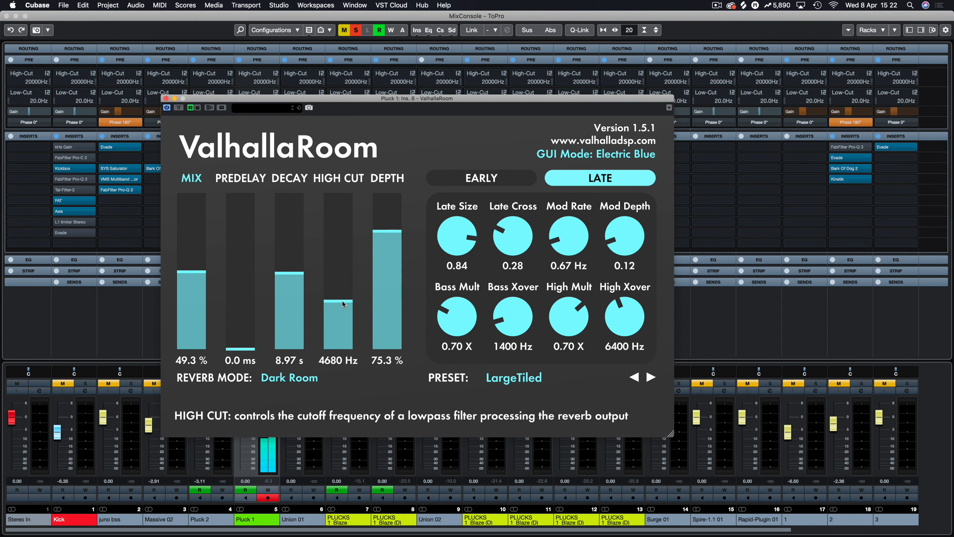
drag(340, 301, 340, 237)
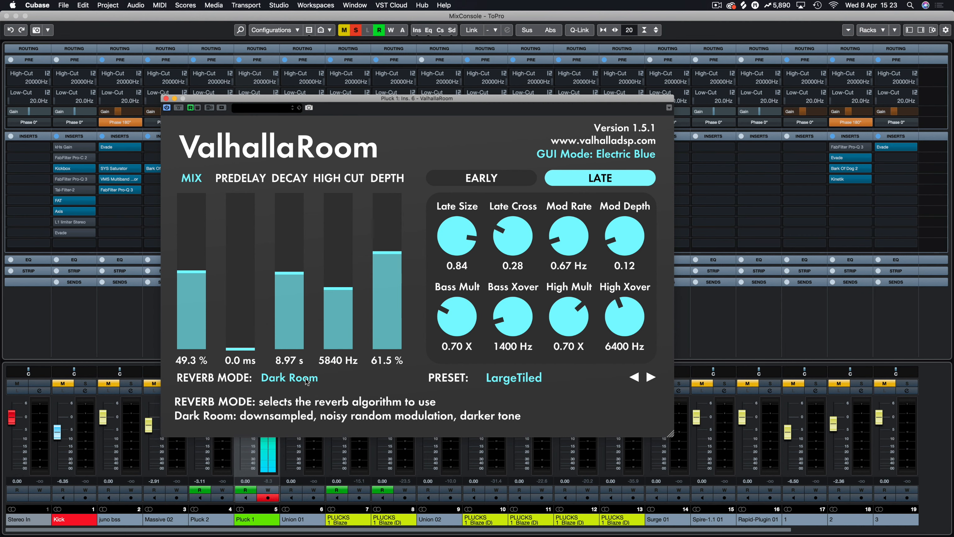
Step: Audition Bright Room and Dark Space reverb modes
click(289, 377)
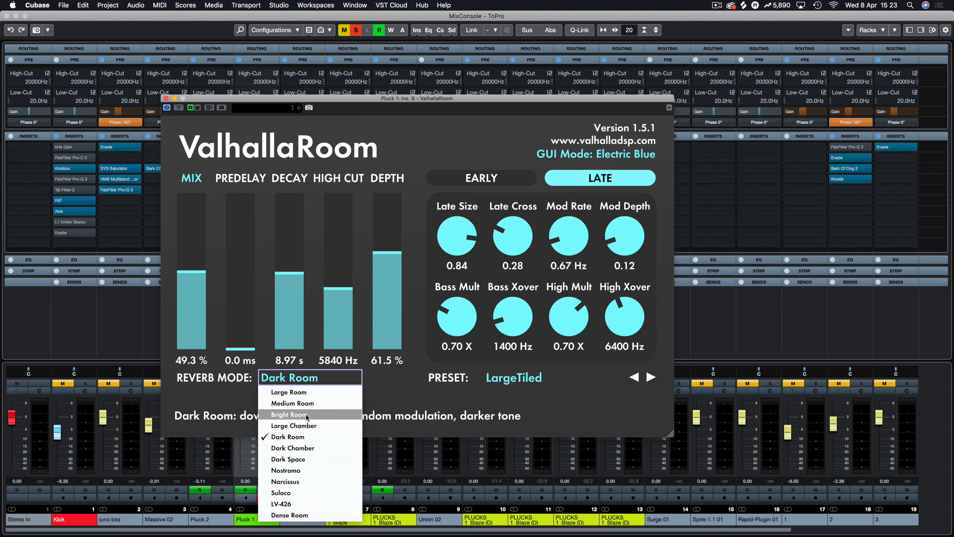
click(289, 414)
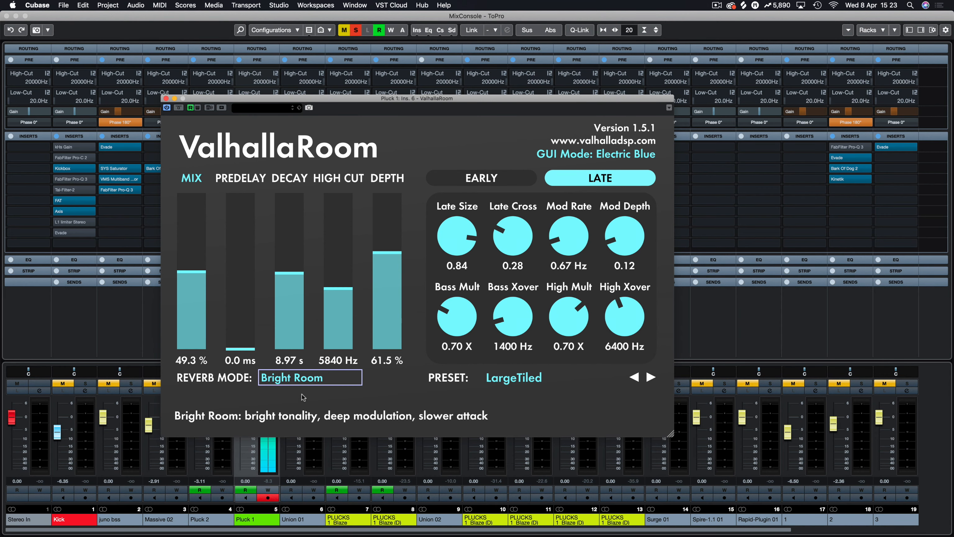
mouse_move(303, 389)
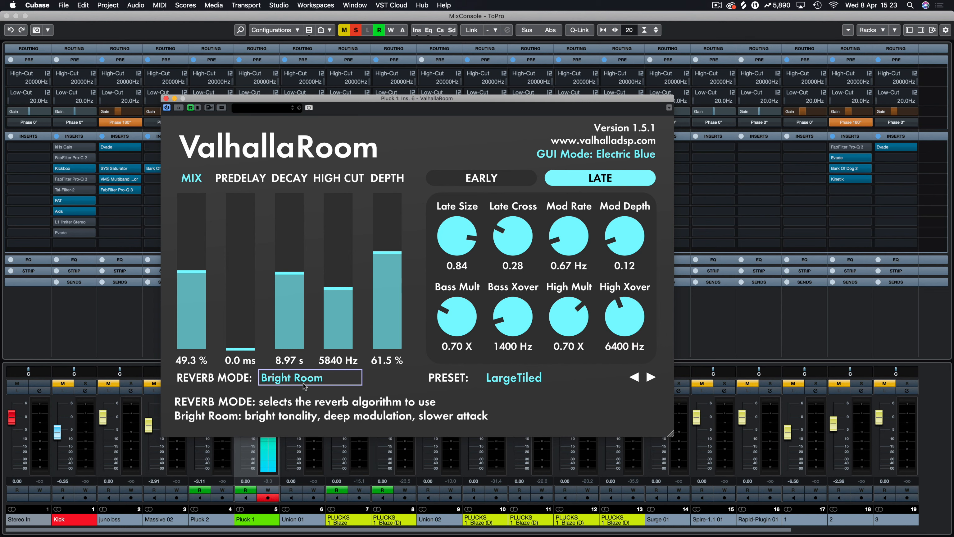
click(310, 377)
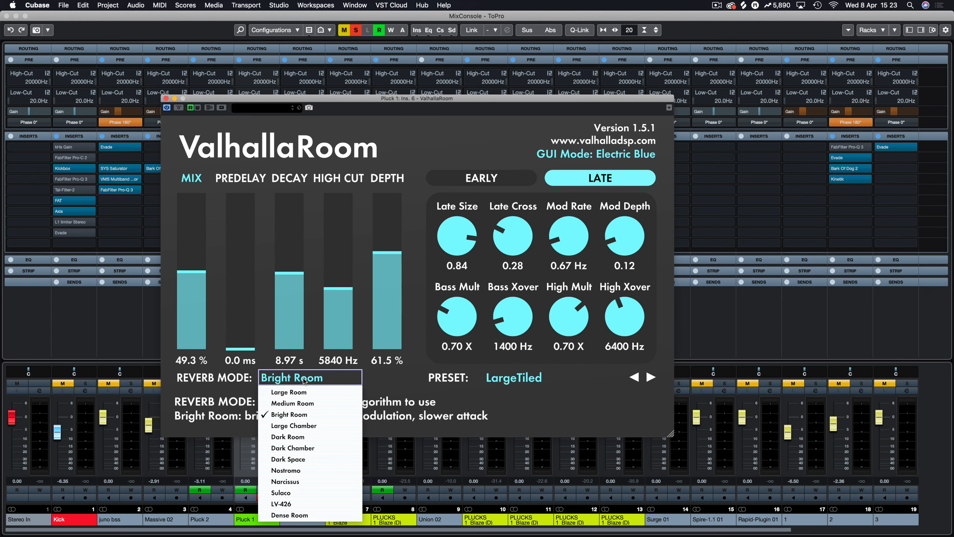
mouse_move(303, 460)
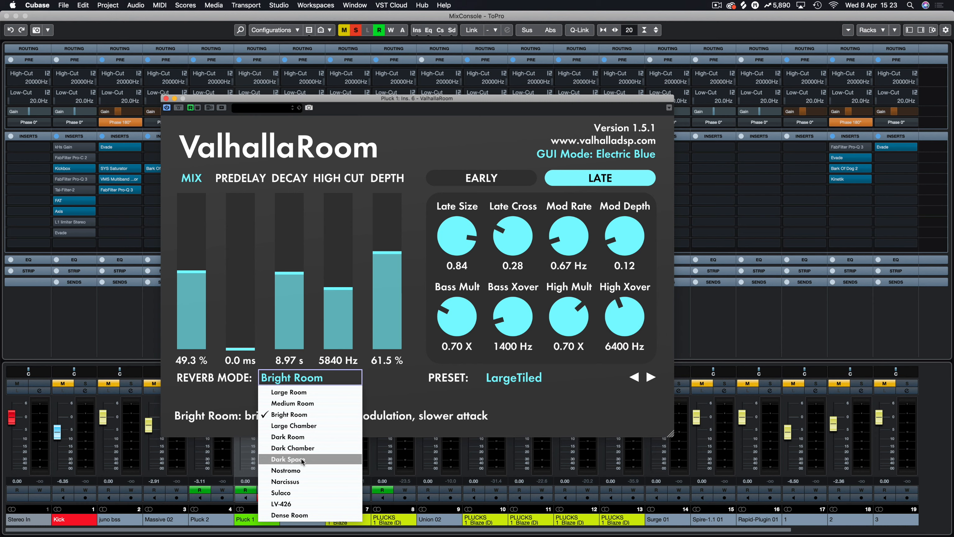
click(287, 460)
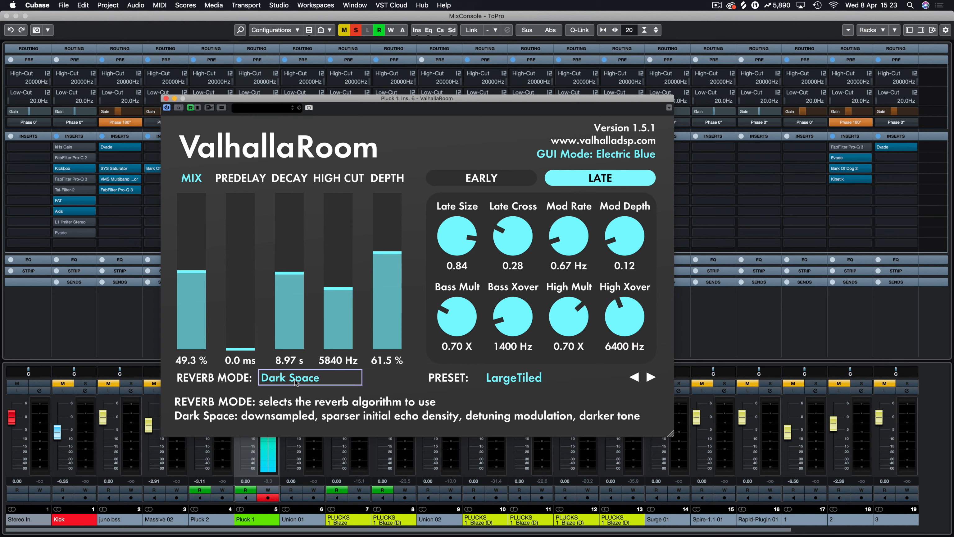
click(310, 377)
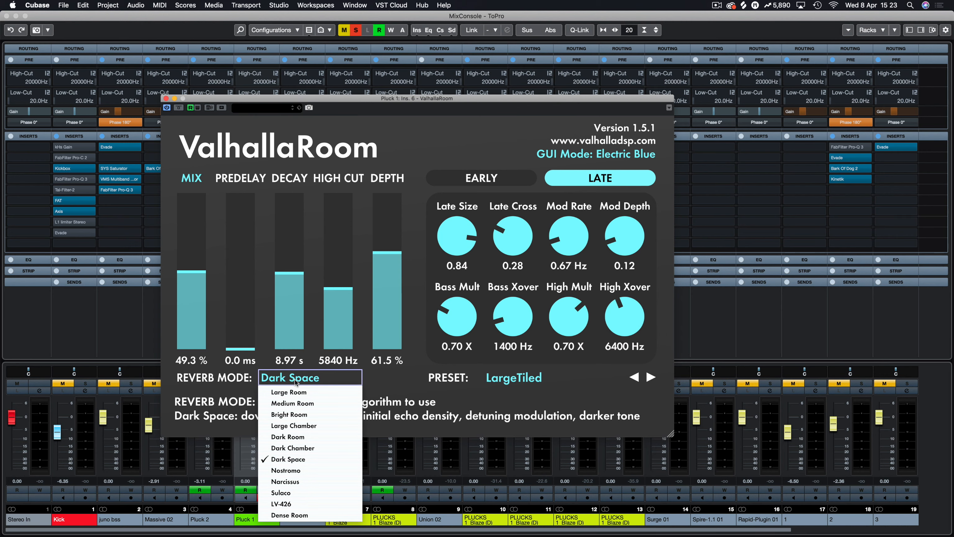
mouse_move(287, 437)
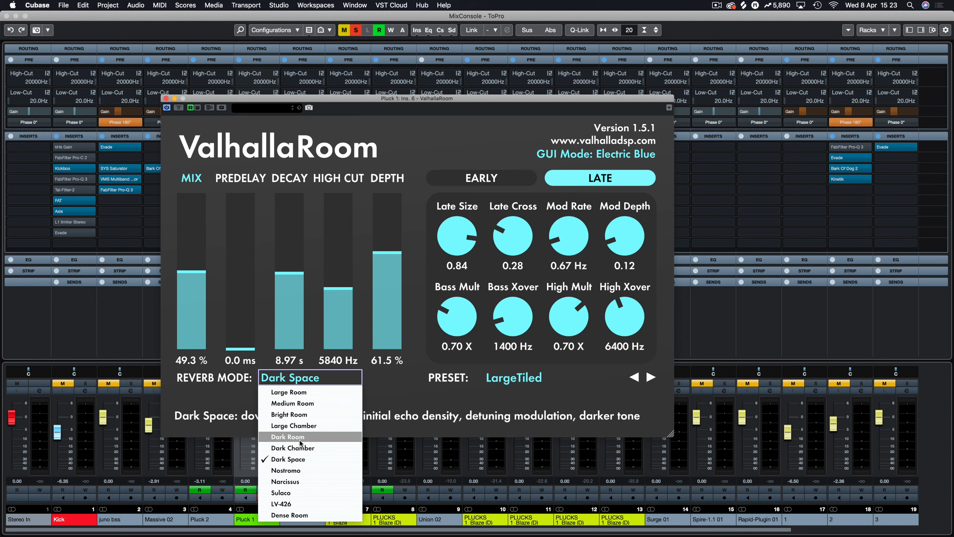
mouse_move(298, 470)
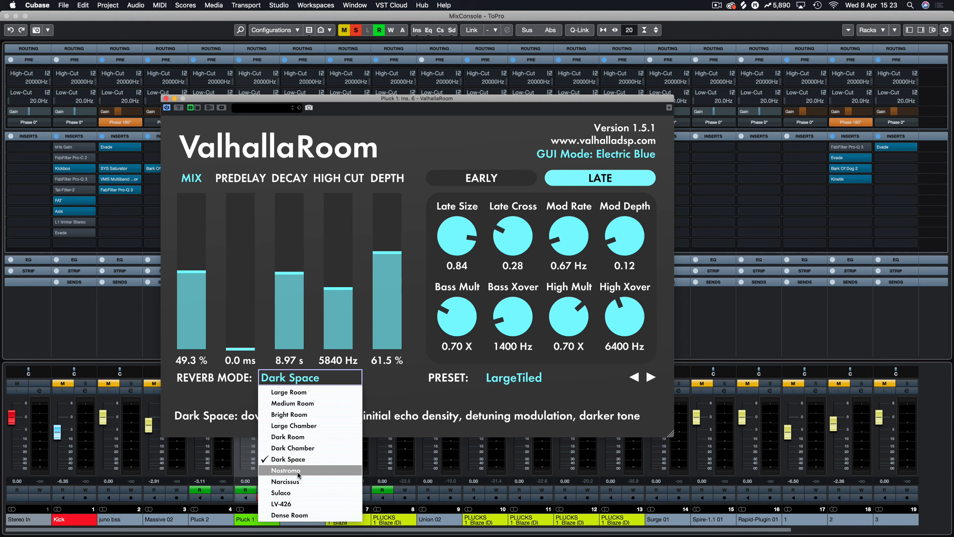
Step: Step through Nostromo and Sulaco, then settle on LV-426 mode
click(284, 471)
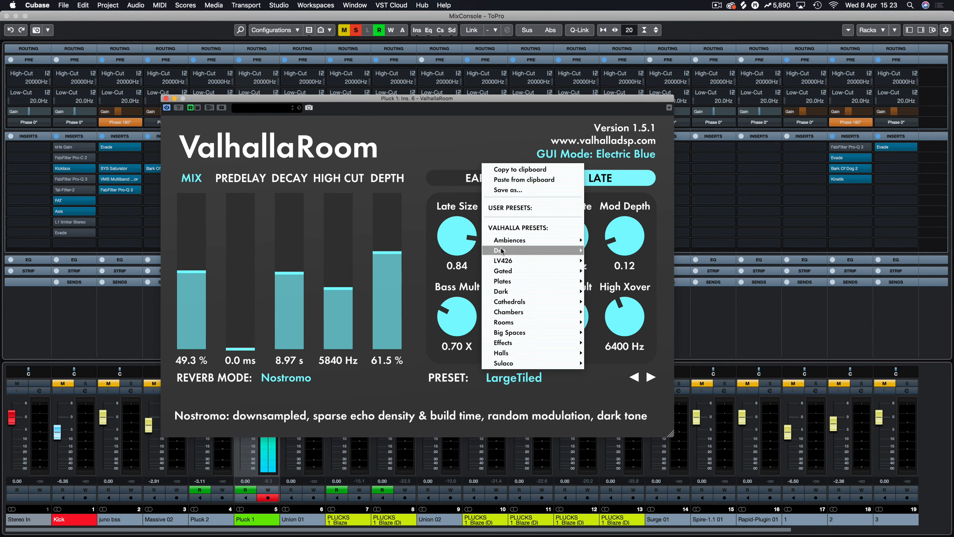
click(286, 377)
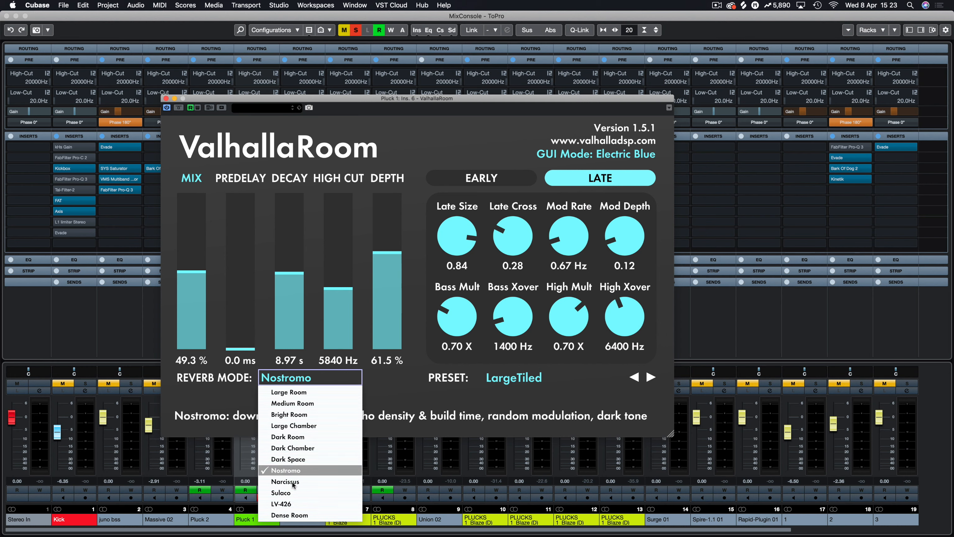
mouse_move(292, 492)
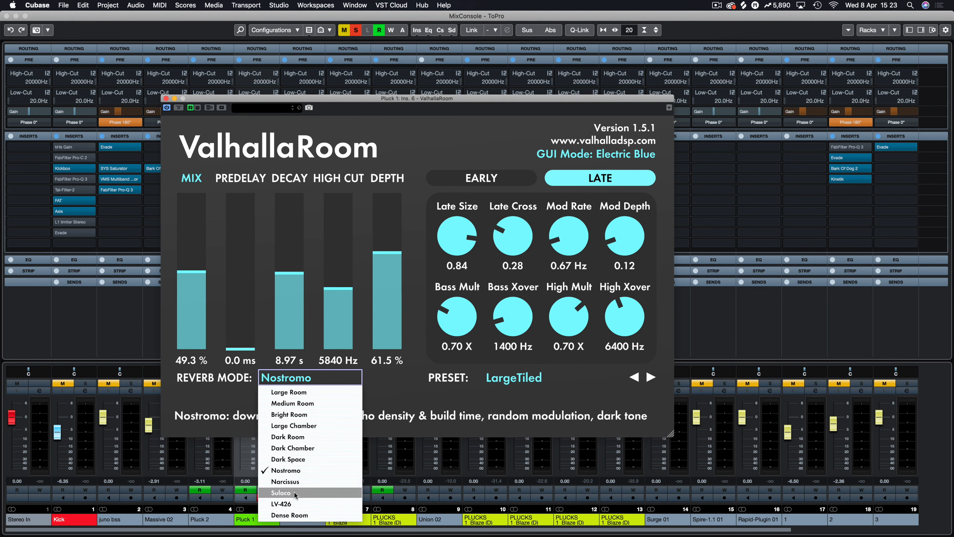
click(282, 492)
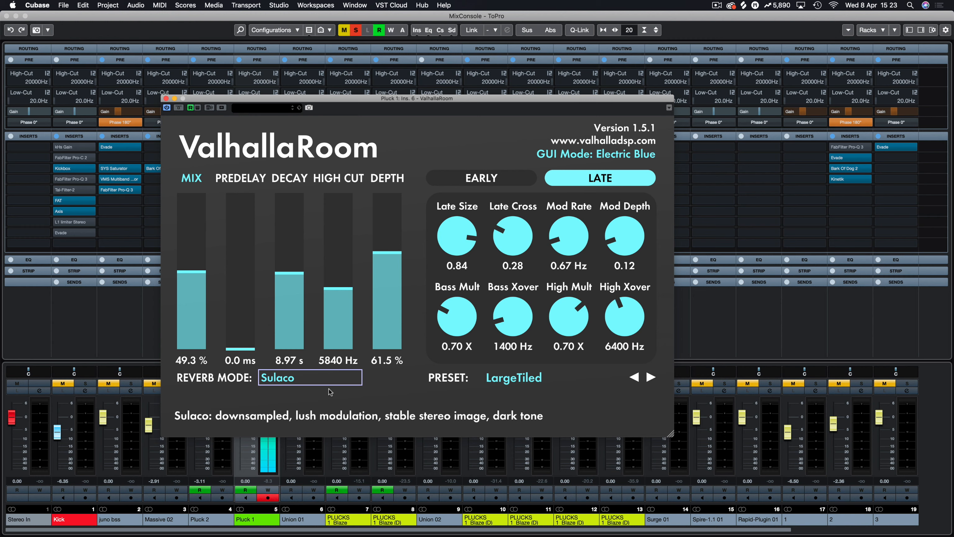
click(310, 377)
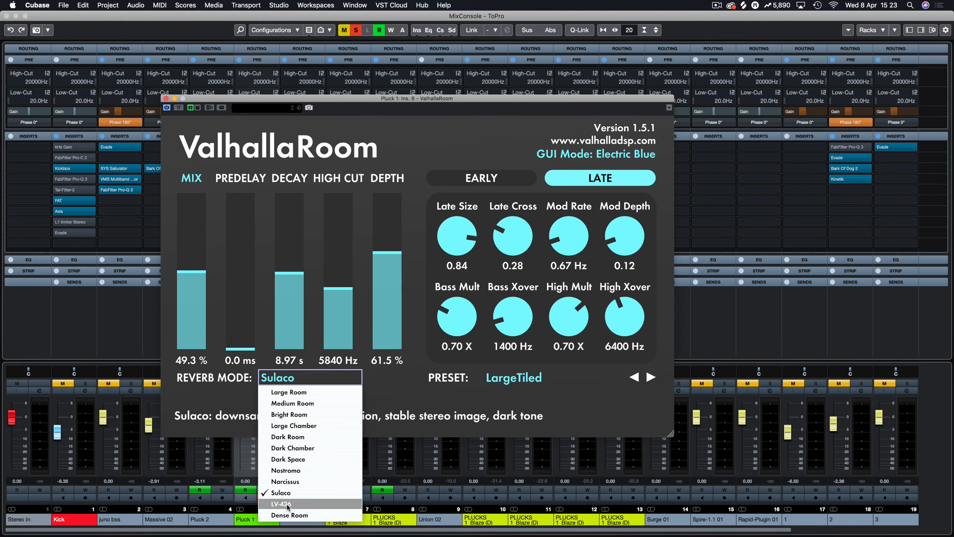
click(281, 504)
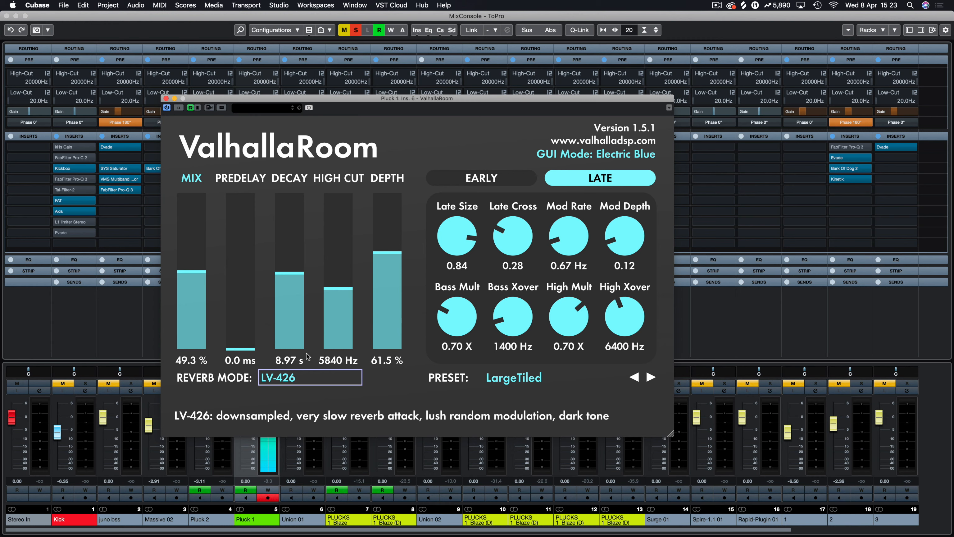
mouse_move(376, 419)
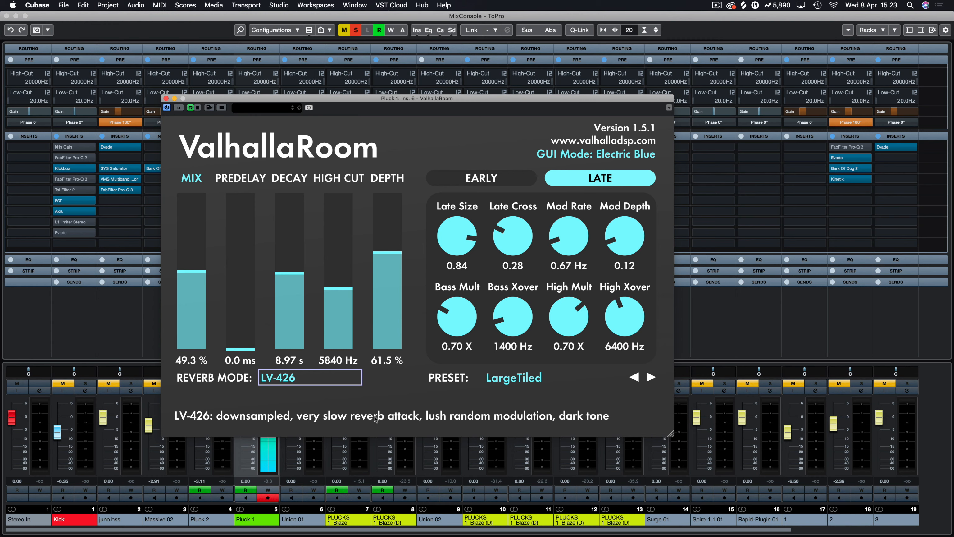
mouse_move(503, 425)
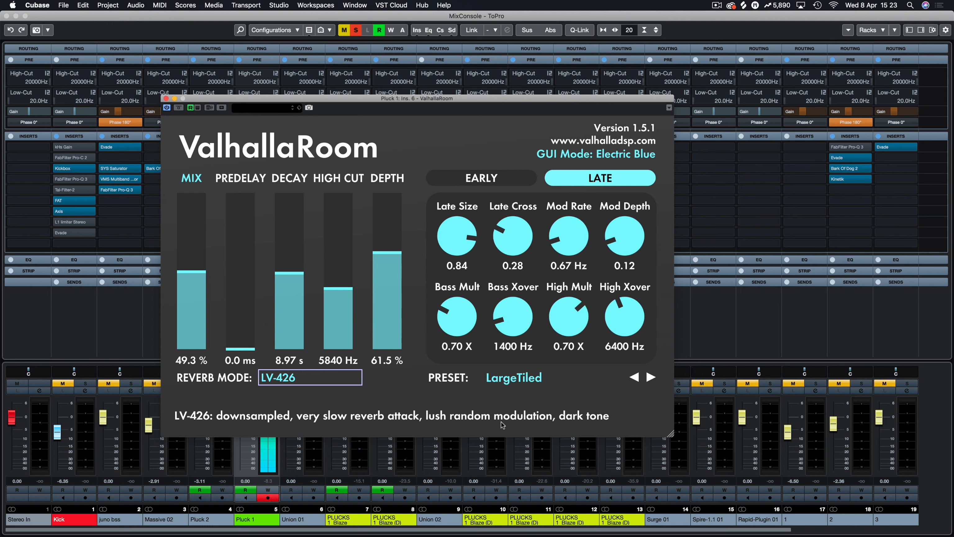
mouse_move(270, 308)
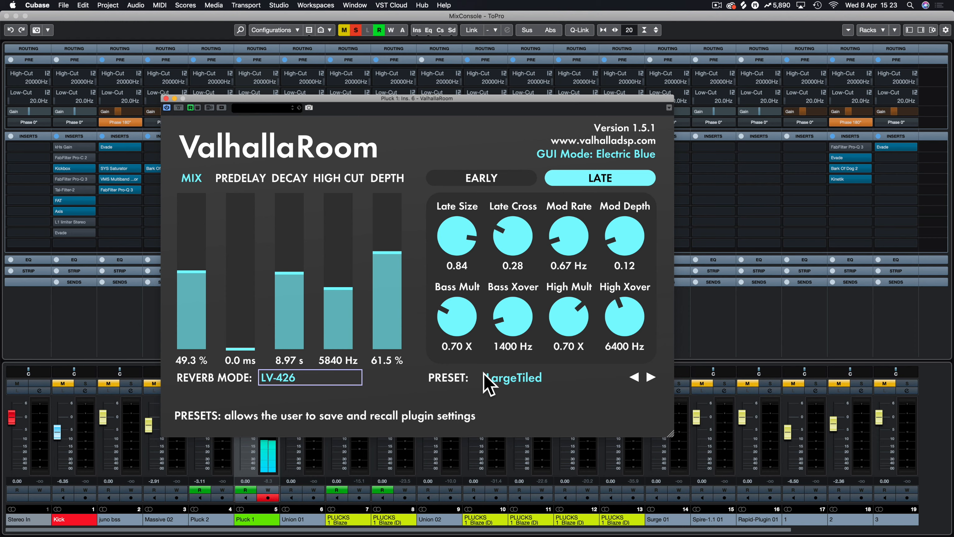
Step: Load the Taj preset from Big Spaces (100% mix, 27.06 s decay) and reopen the preset menu
click(310, 377)
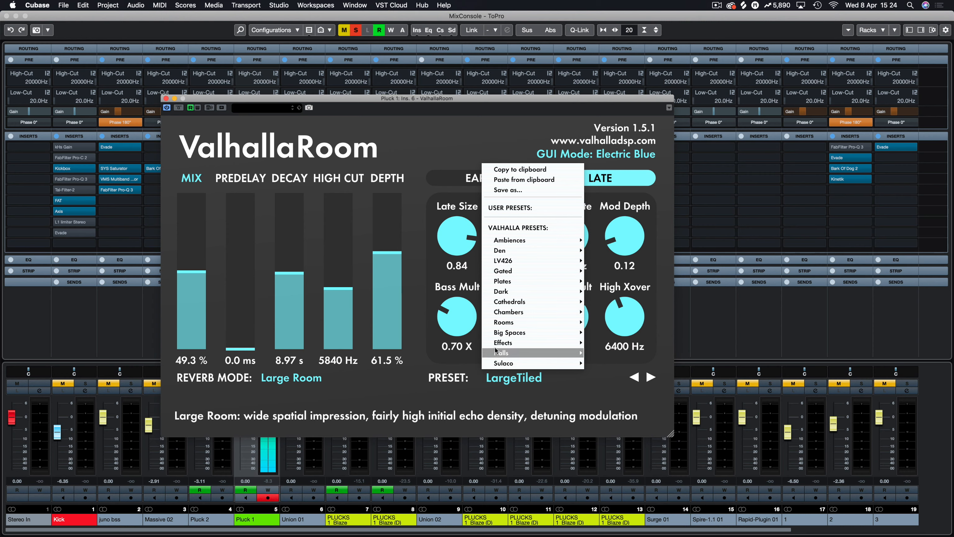
mouse_move(533, 333)
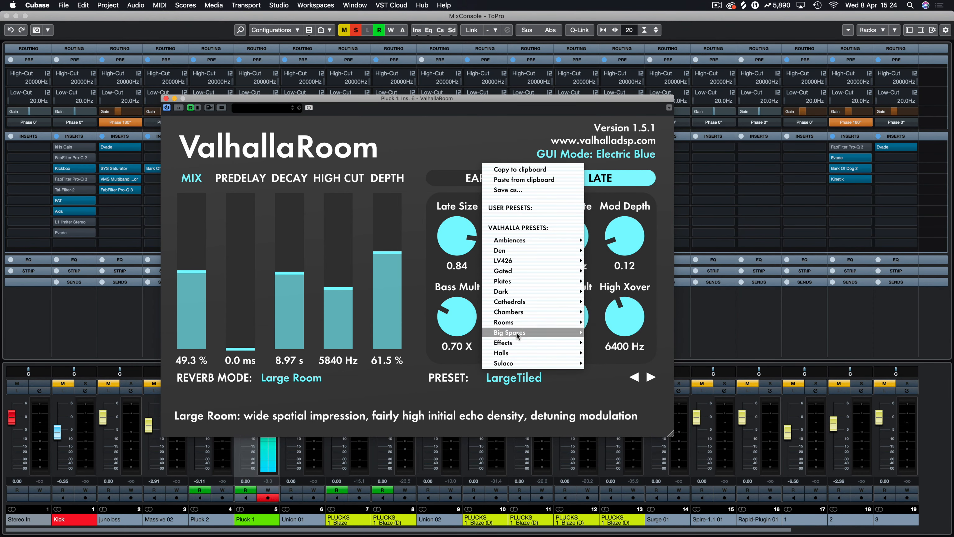
mouse_move(507, 332)
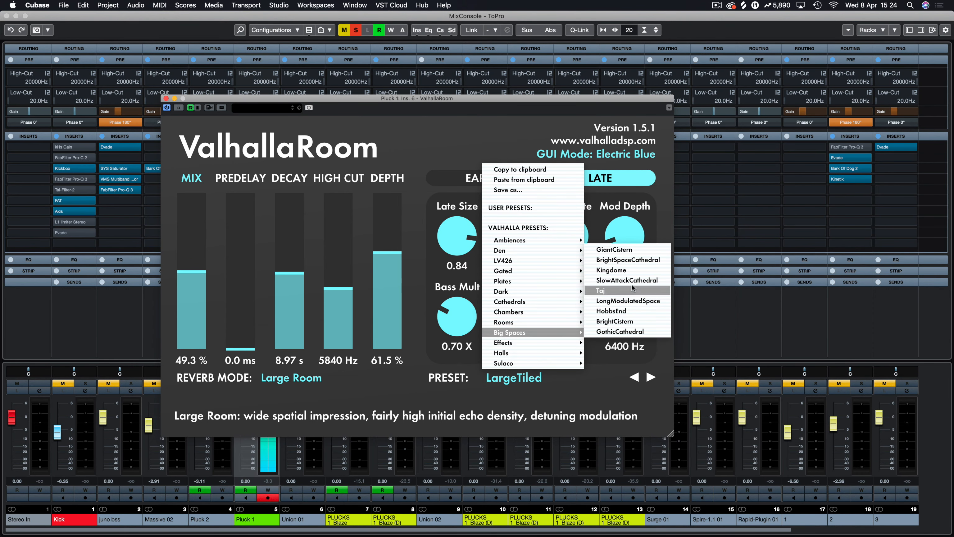
click(602, 290)
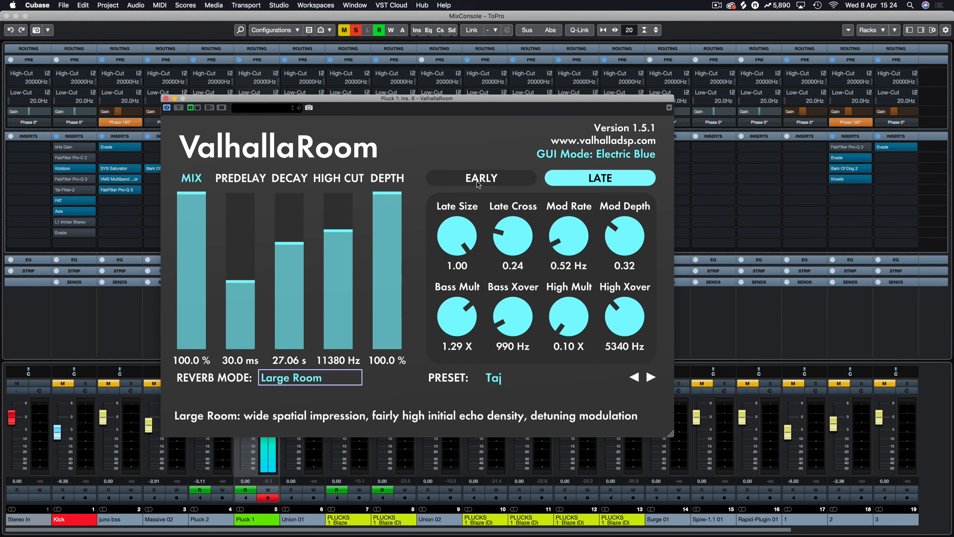
click(493, 378)
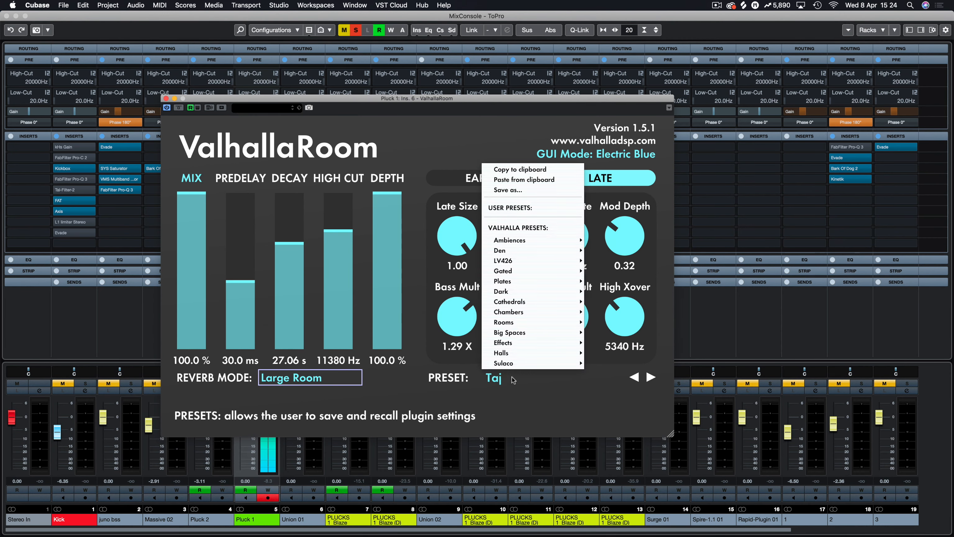
mouse_move(501, 353)
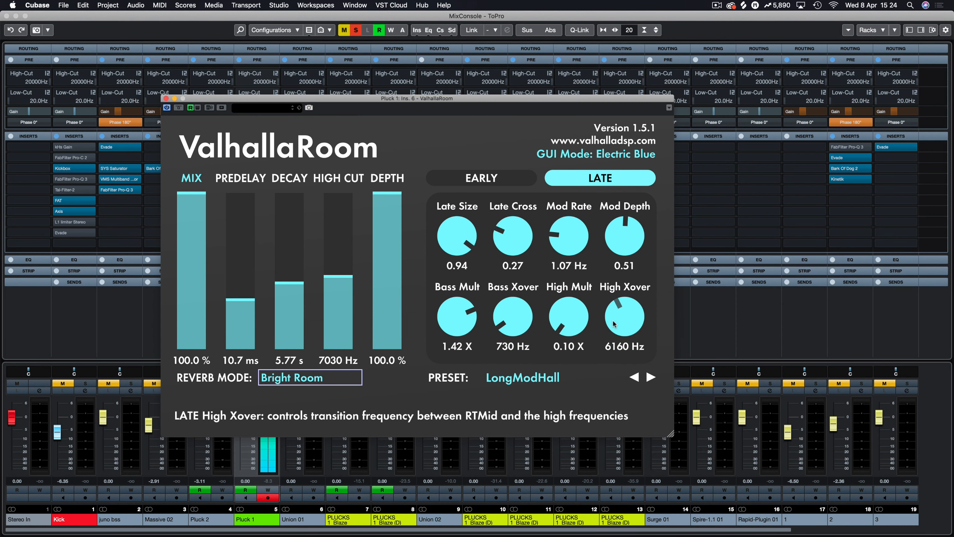
mouse_move(624, 323)
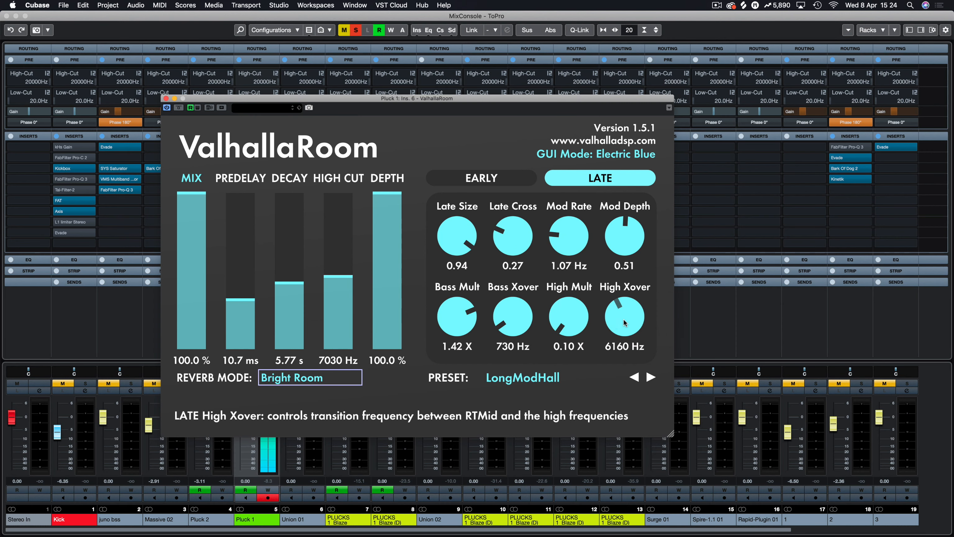
Step: Drag the MIX slider down on the MediumAmbience preset
drag(191, 195, 191, 274)
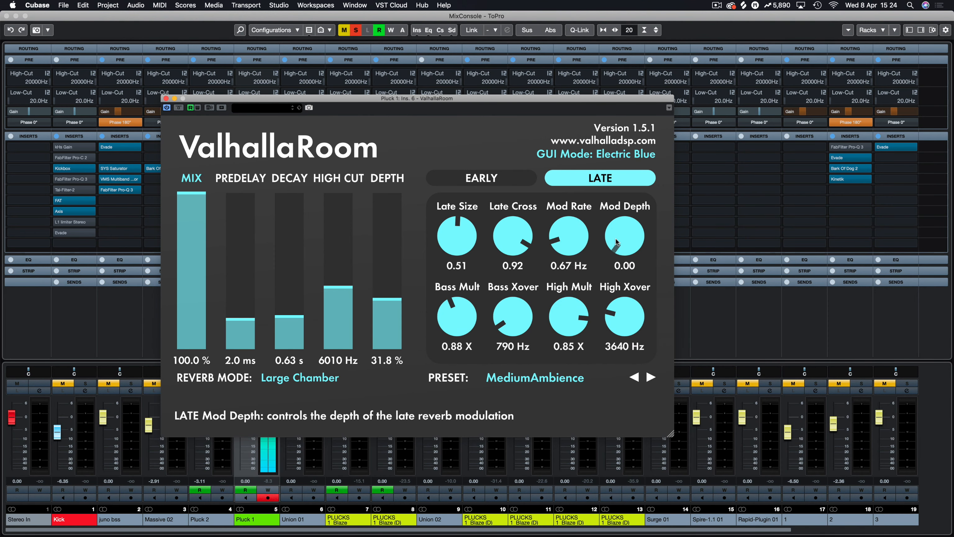
mouse_move(197, 196)
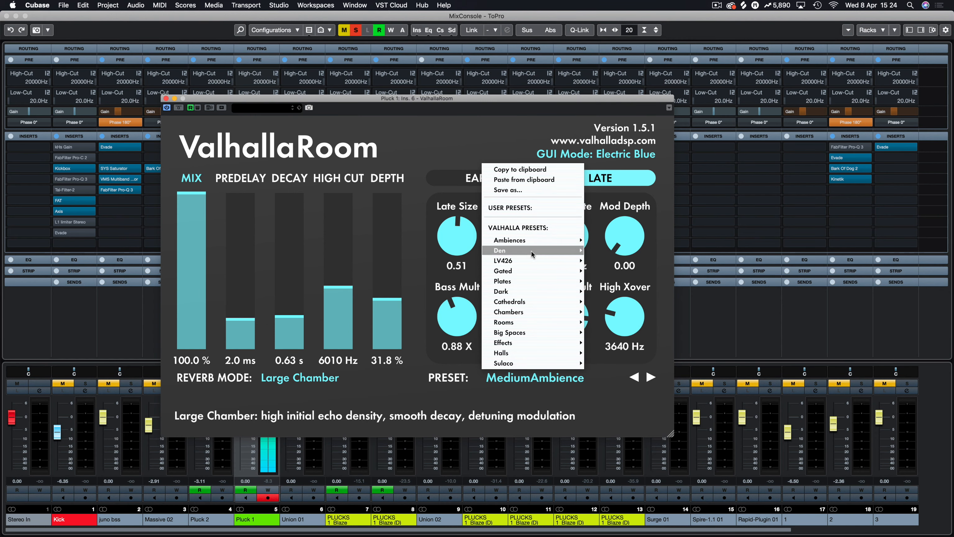
mouse_move(533, 240)
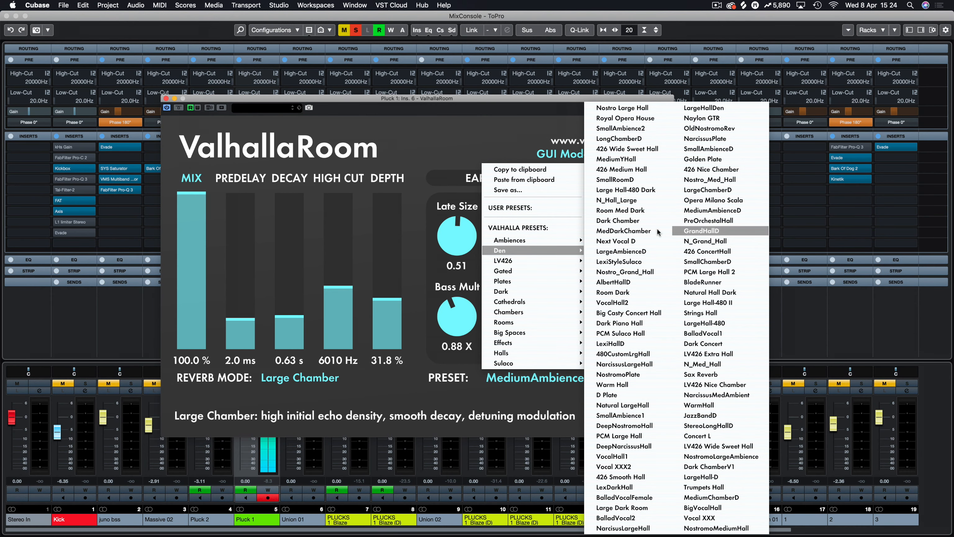
mouse_move(620, 415)
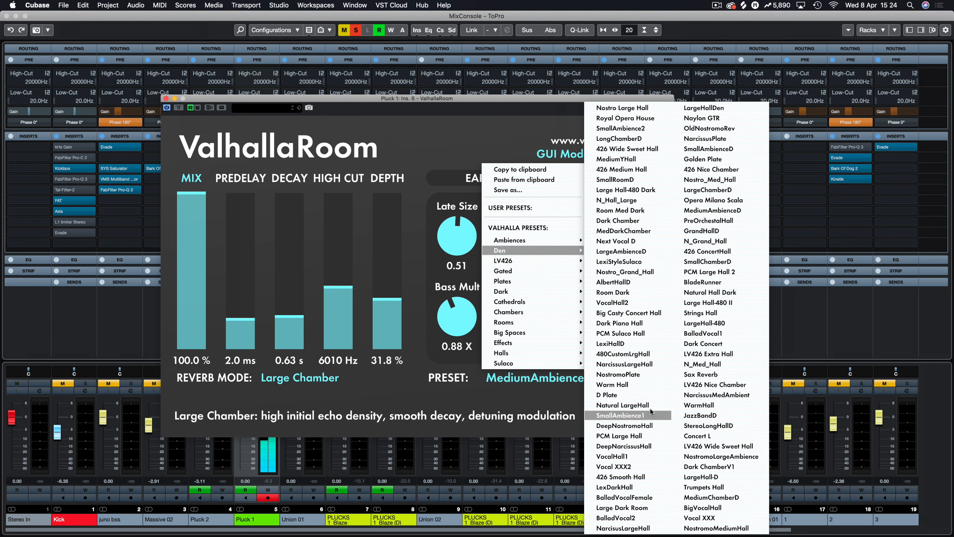
mouse_move(699, 404)
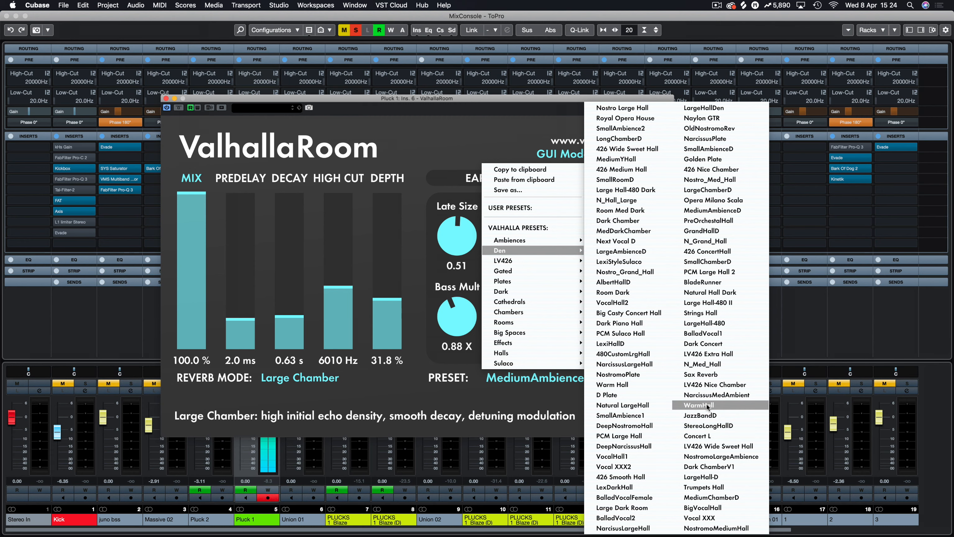
Step: Load WarmHall from Den, lower mix to 51% and predelay to 0.1 ms
click(700, 405)
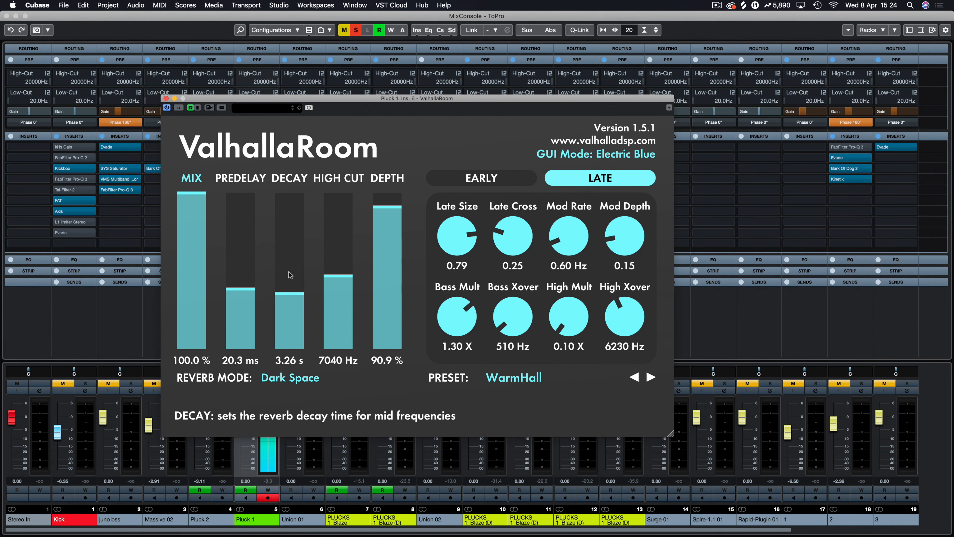
drag(192, 188, 192, 234)
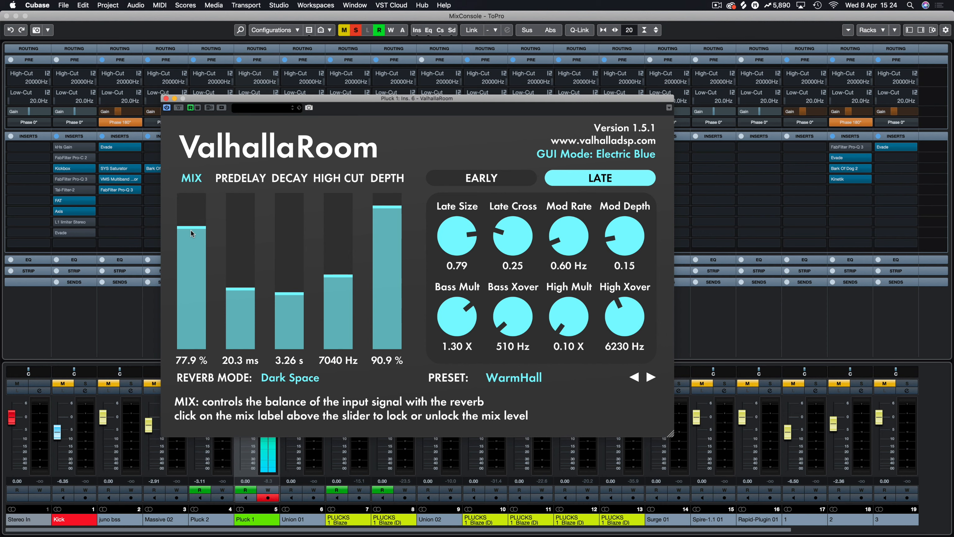
drag(192, 233, 191, 272)
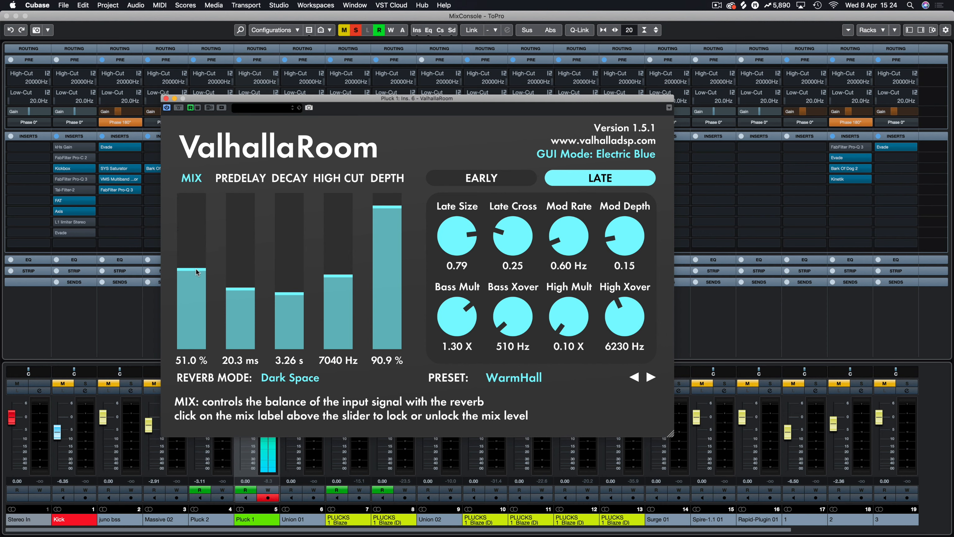
mouse_move(196, 269)
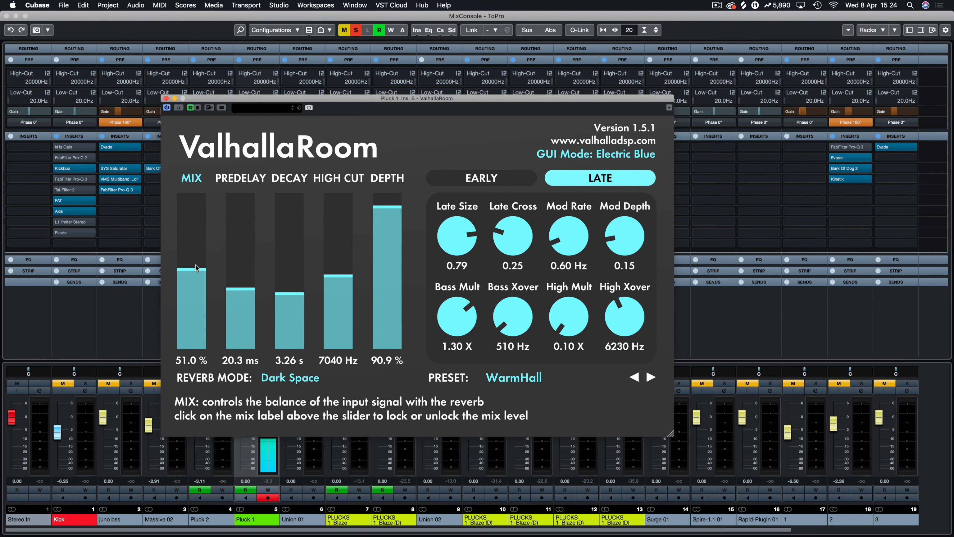
mouse_move(247, 299)
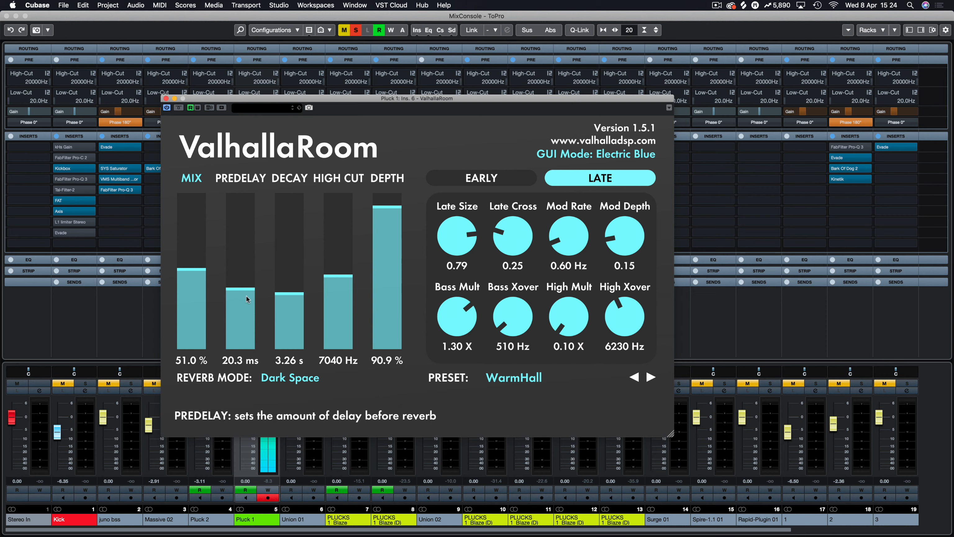
drag(248, 298, 245, 345)
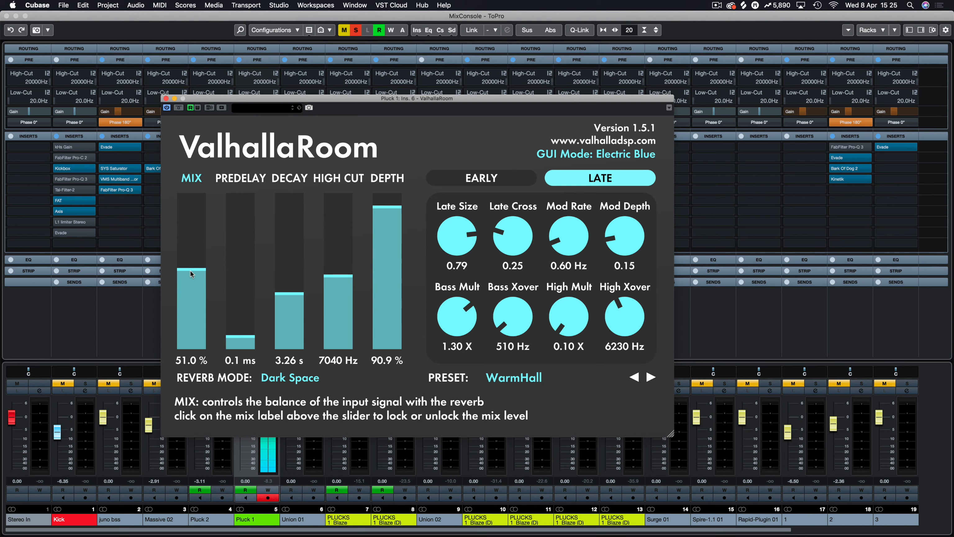
mouse_move(237, 271)
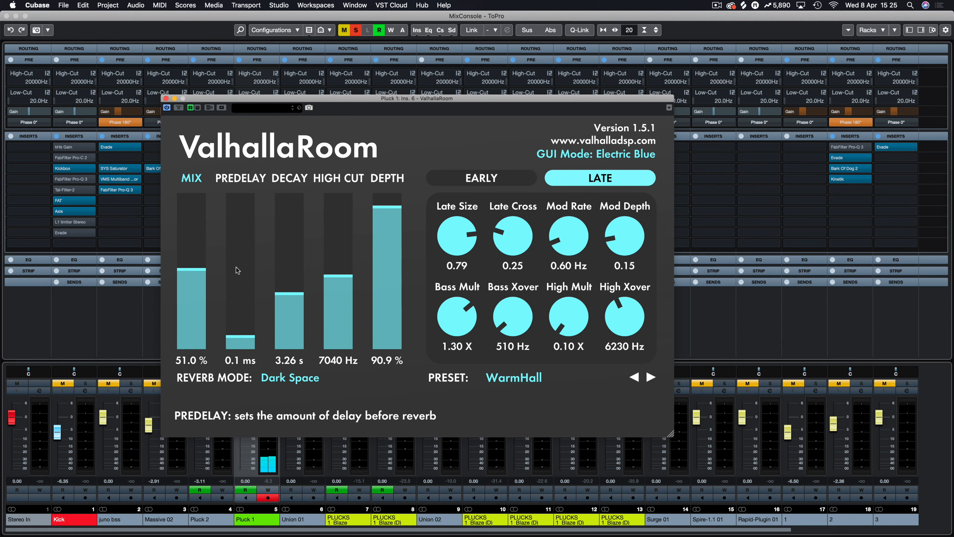
mouse_move(536, 177)
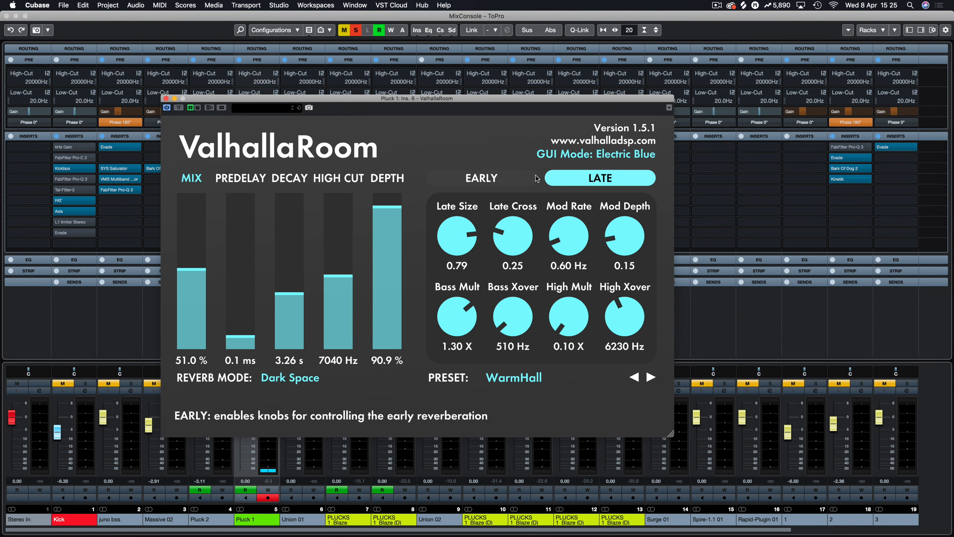
Step: Show ValhallaRoom's EARLY reflections page (Early Size 100.1 ms, Send 0.90) and nudge the window
click(481, 178)
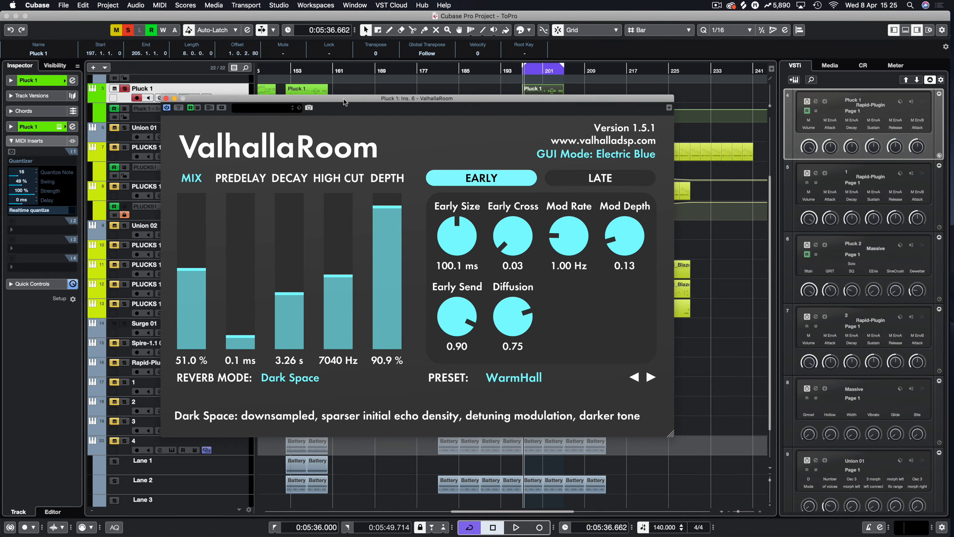
drag(417, 98, 413, 102)
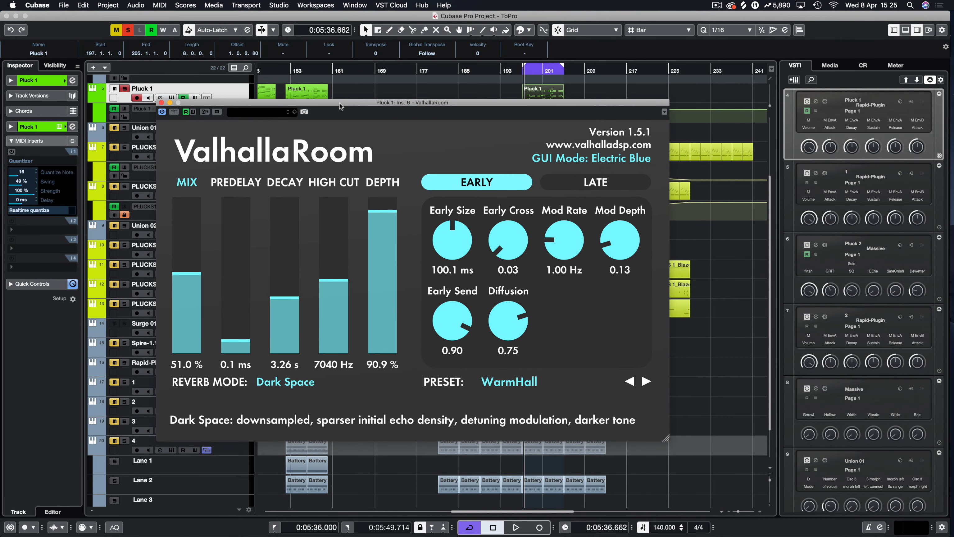